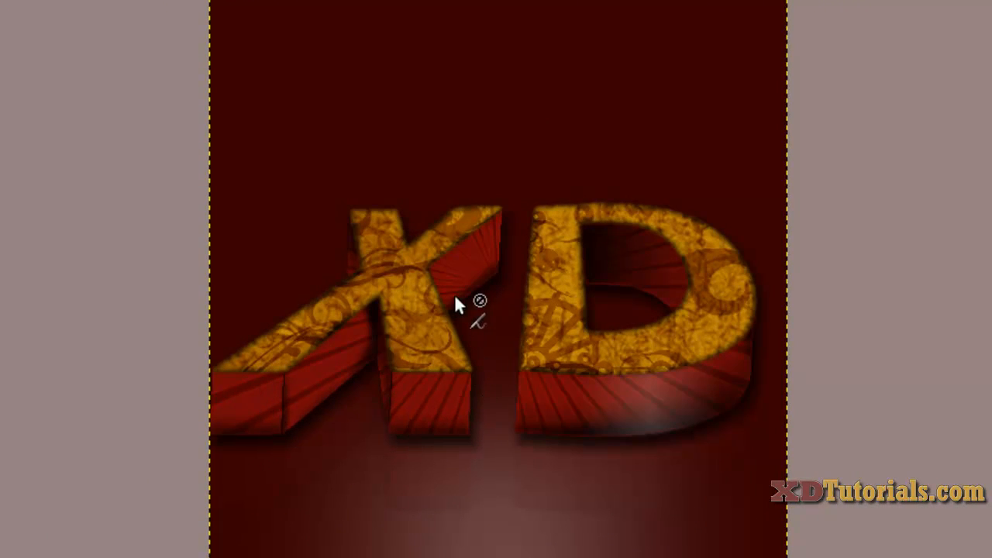
{"action": "mouse_move", "coordinate": [628, 256]}
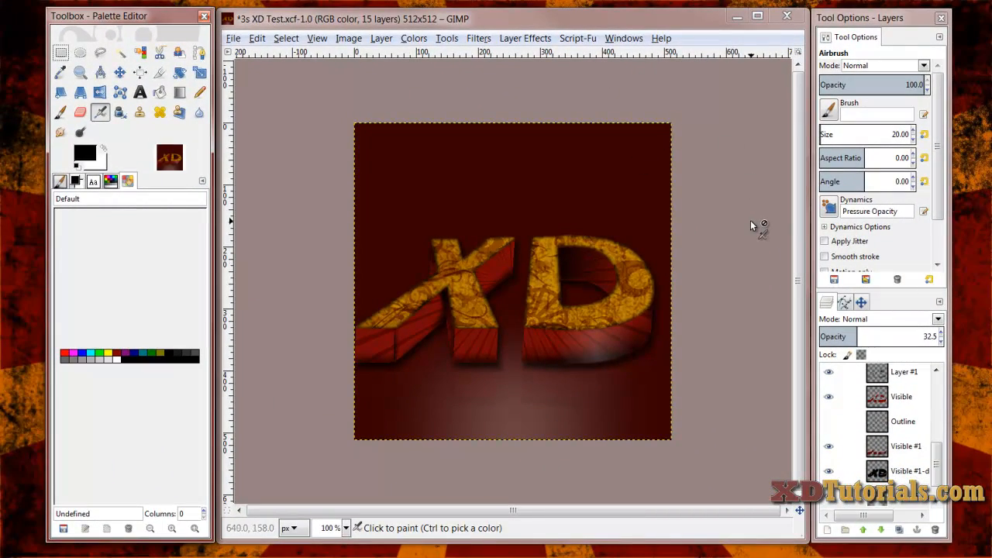
{"action": "mouse_move", "coordinate": [772, 211]}
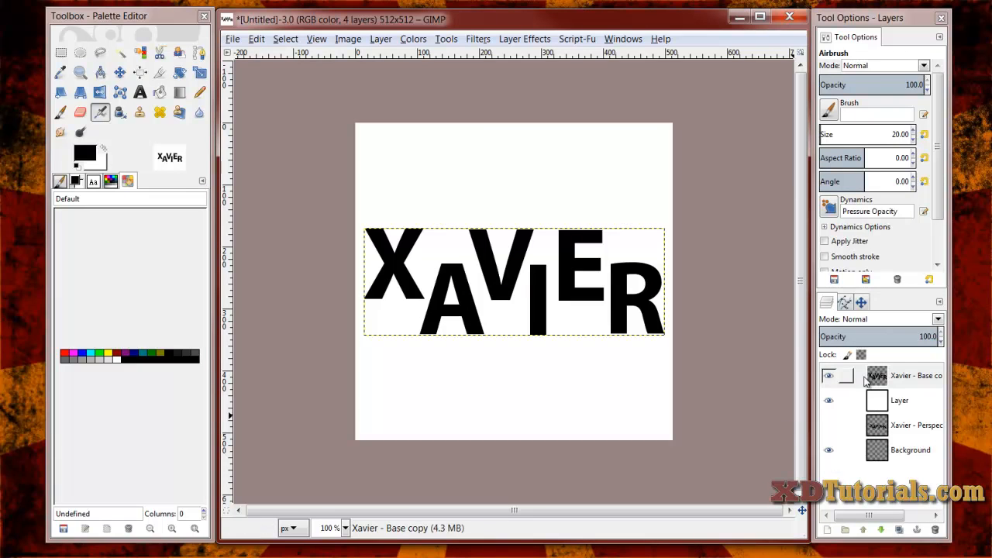
- Hide the base XAVIER text copy so the wavy black lettering is the working view
{"action": "left_click", "coordinate": [914, 375]}
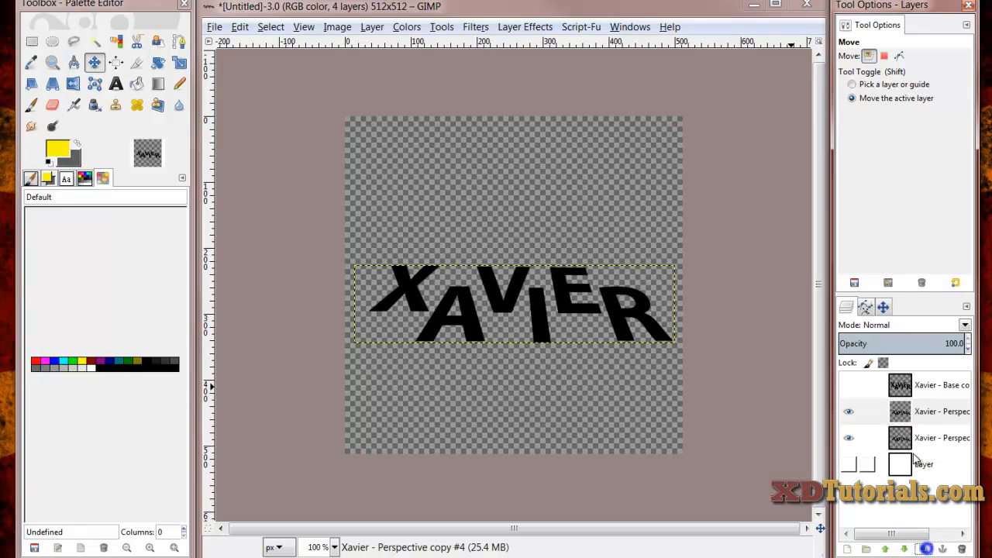
- Bucket-fill the whole Perspective copy with dark grey, then clear the selection (Ctrl+Shift+A)
{"action": "right_click", "coordinate": [943, 437]}
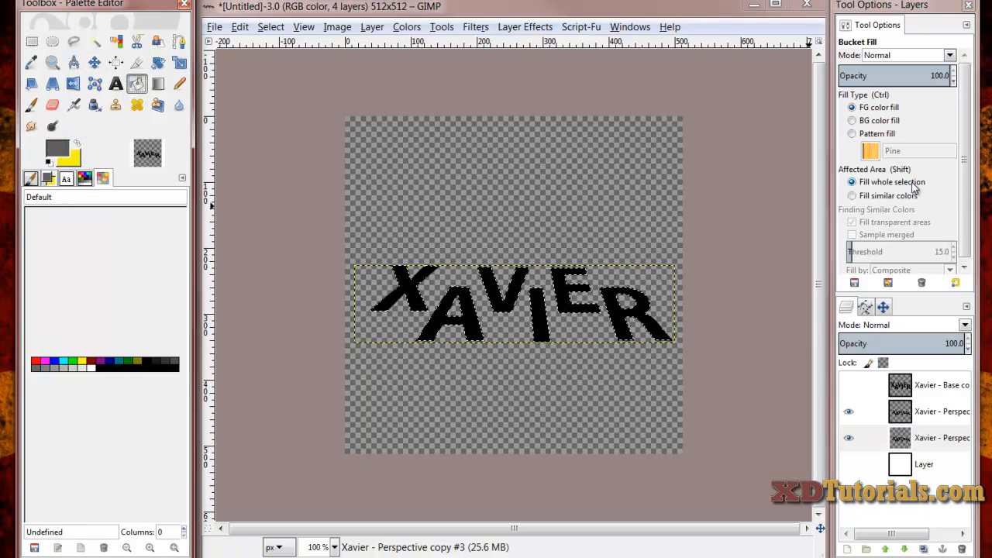
{"action": "left_click", "coordinate": [627, 314]}
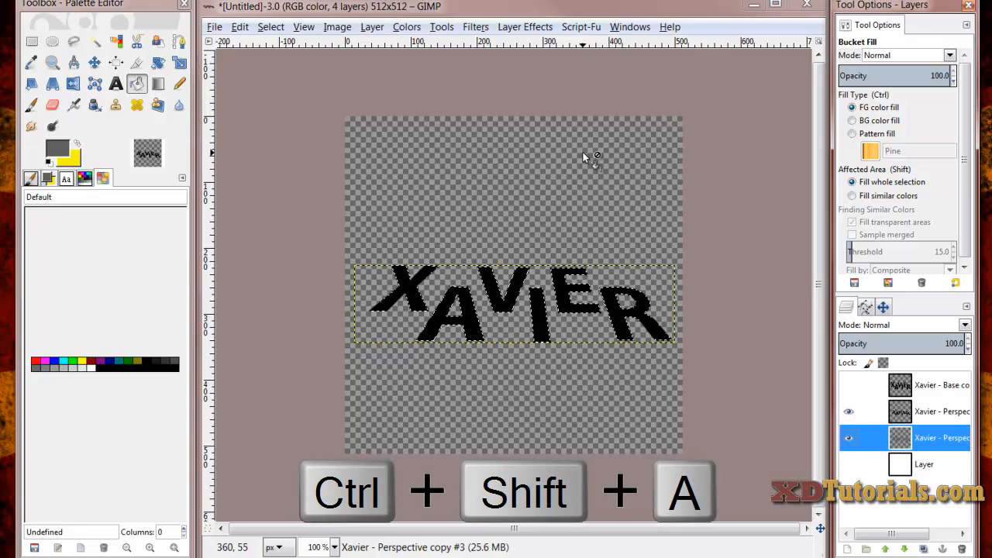
{"action": "left_click", "coordinate": [850, 410]}
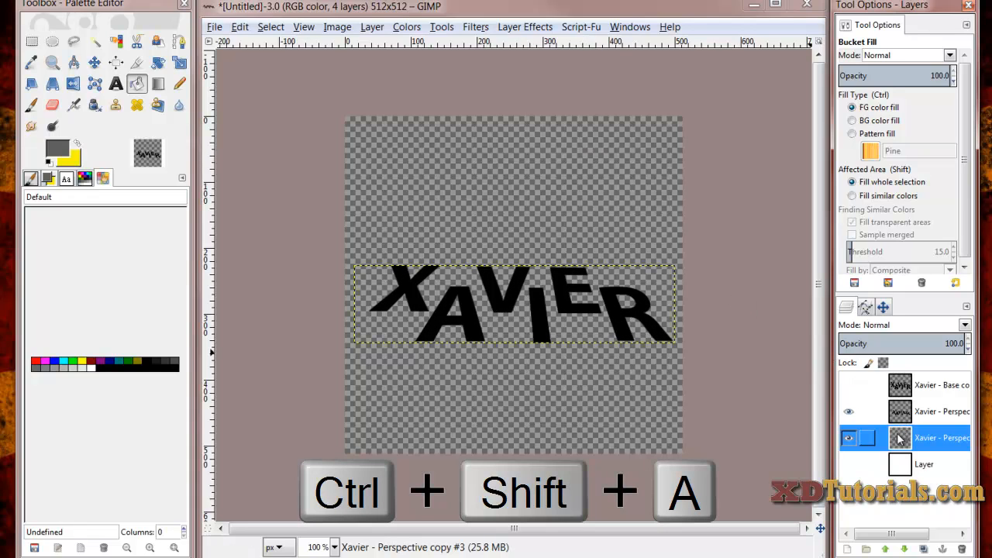
{"action": "key", "text": "ctrl+shift+a"}
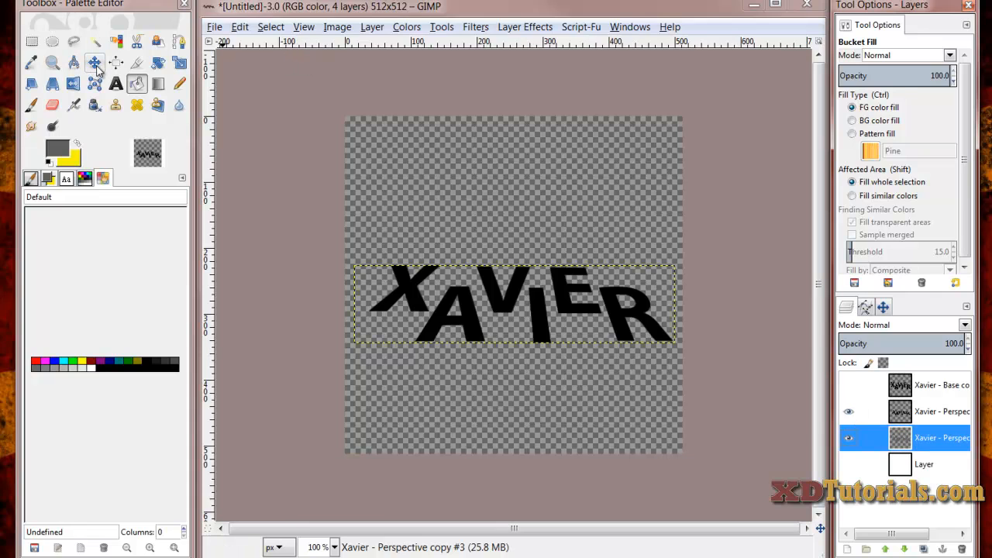
- Nudge the grey copy down-left behind the black text and toggle the white and base layers' visibility
{"action": "left_click", "coordinate": [94, 62]}
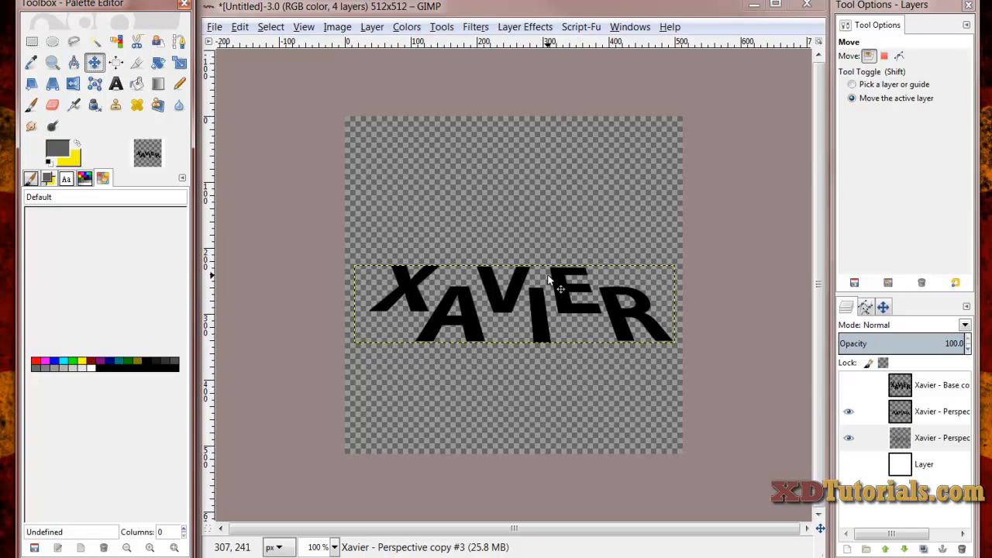
{"action": "mouse_move", "coordinate": [515, 293]}
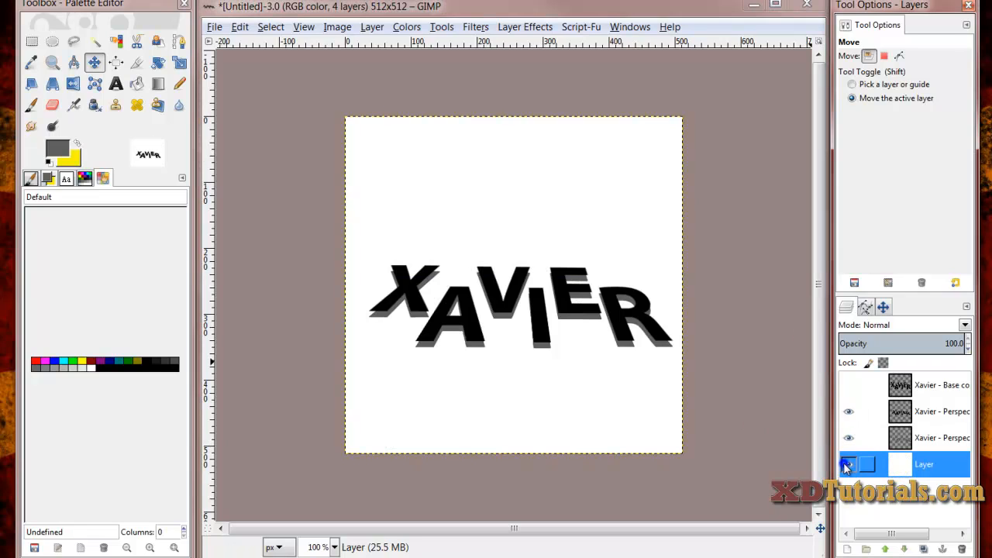
{"action": "left_click", "coordinate": [850, 465]}
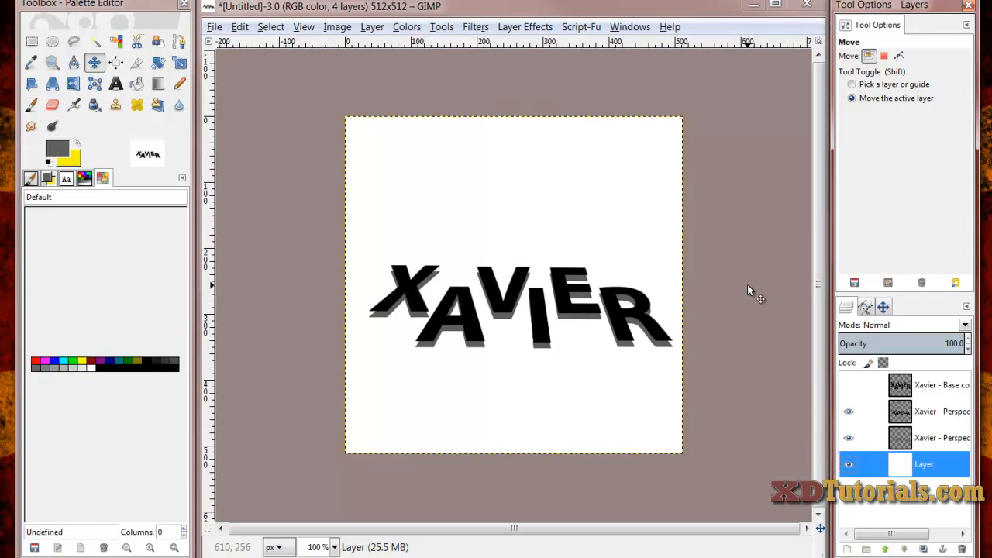
{"action": "mouse_move", "coordinate": [490, 344]}
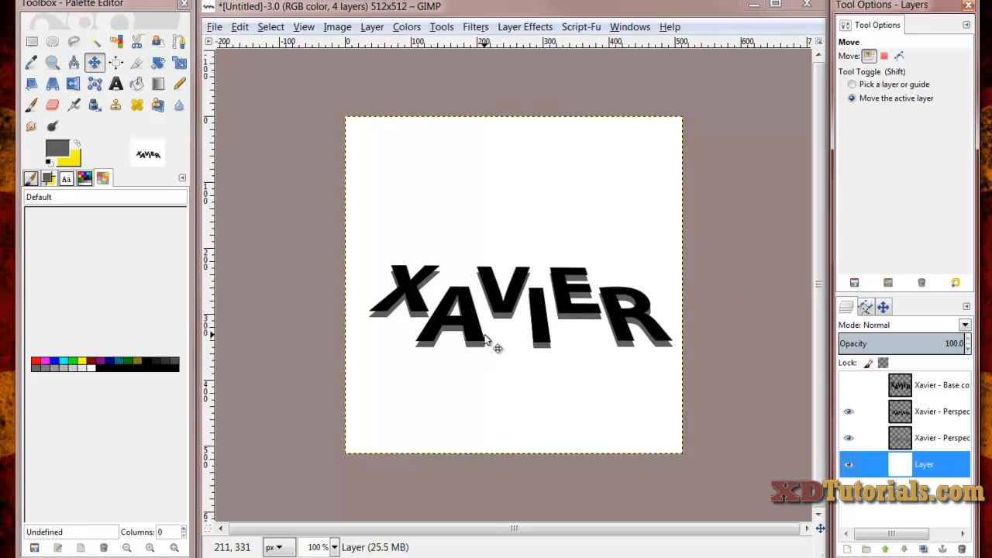
{"action": "mouse_move", "coordinate": [462, 363]}
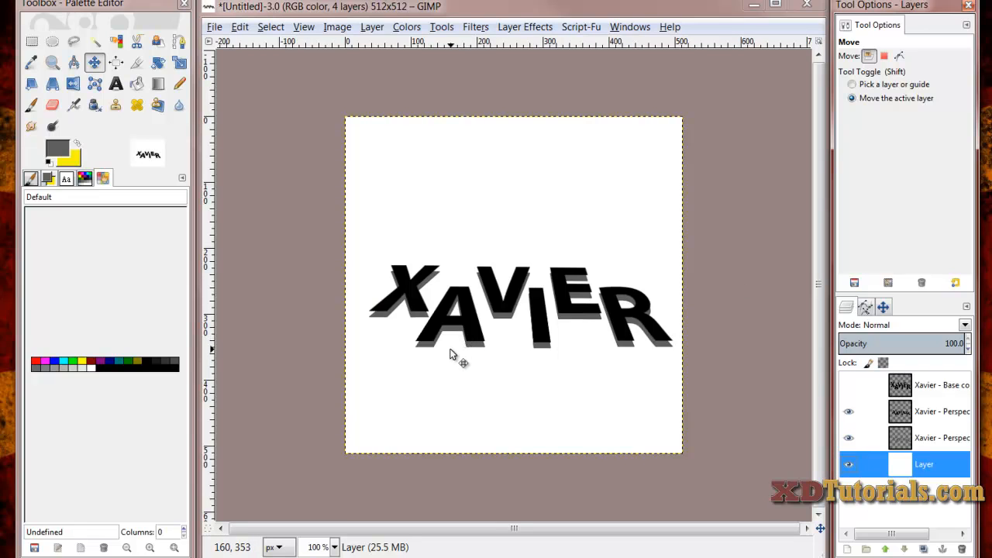
{"action": "mouse_move", "coordinate": [422, 349]}
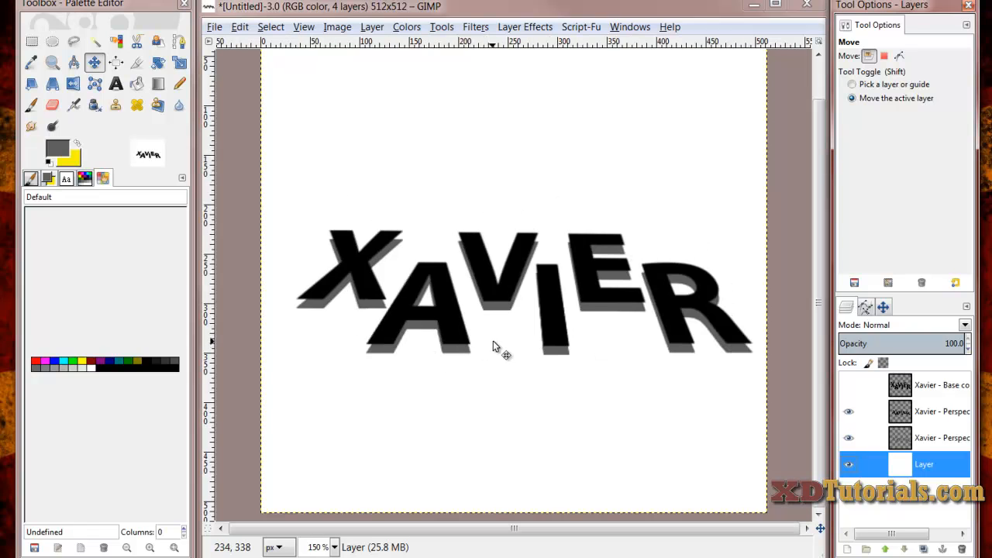
{"action": "mouse_move", "coordinate": [564, 365]}
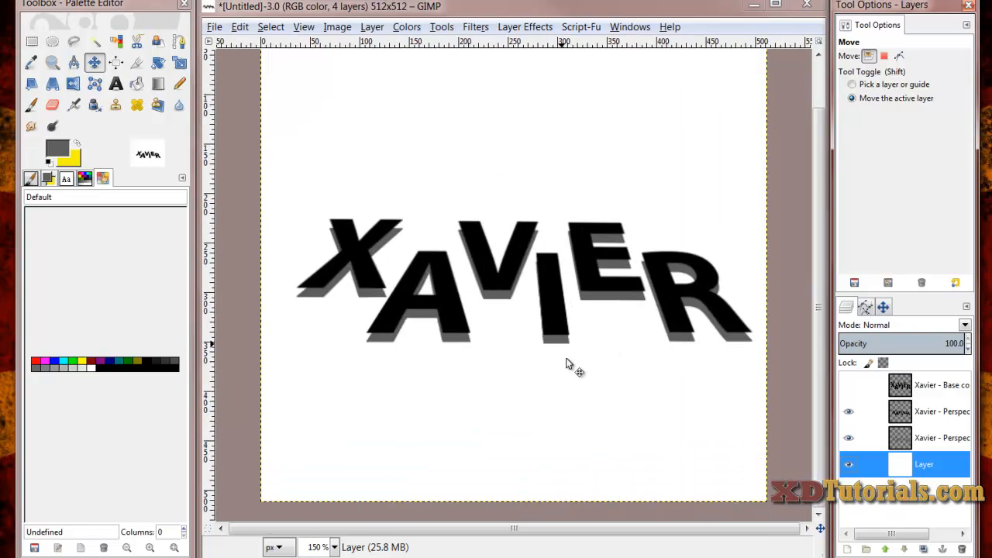
{"action": "left_click", "coordinate": [848, 465]}
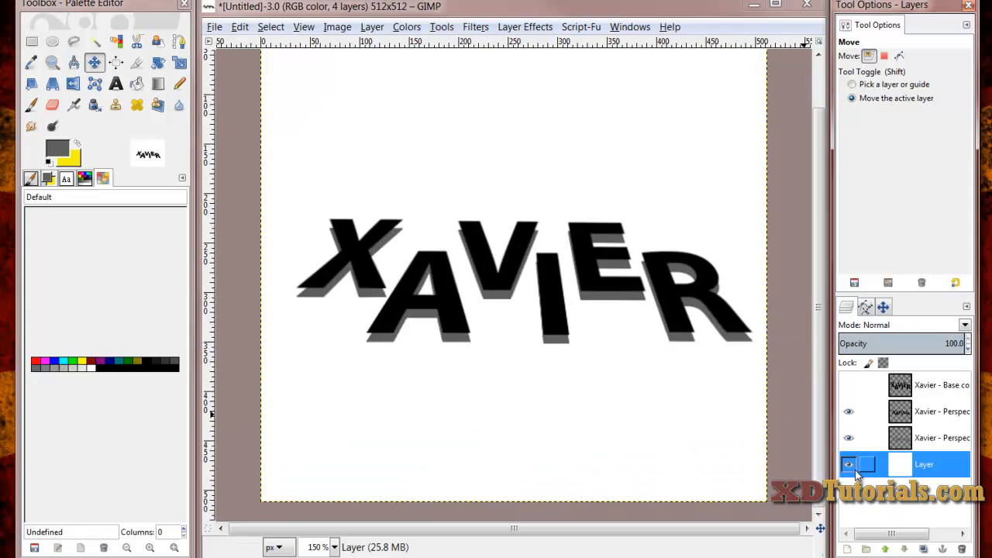
{"action": "left_click", "coordinate": [850, 387]}
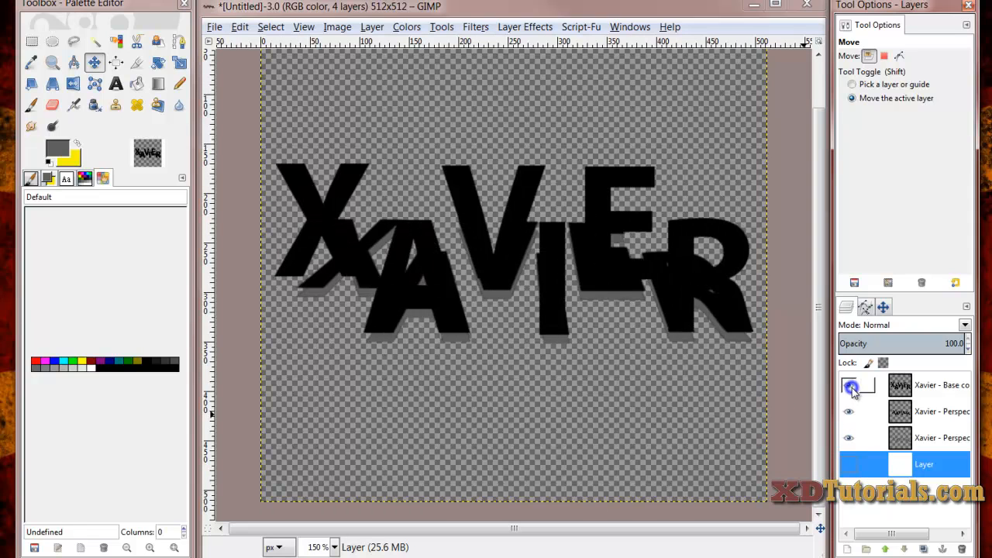
{"action": "left_click", "coordinate": [850, 385]}
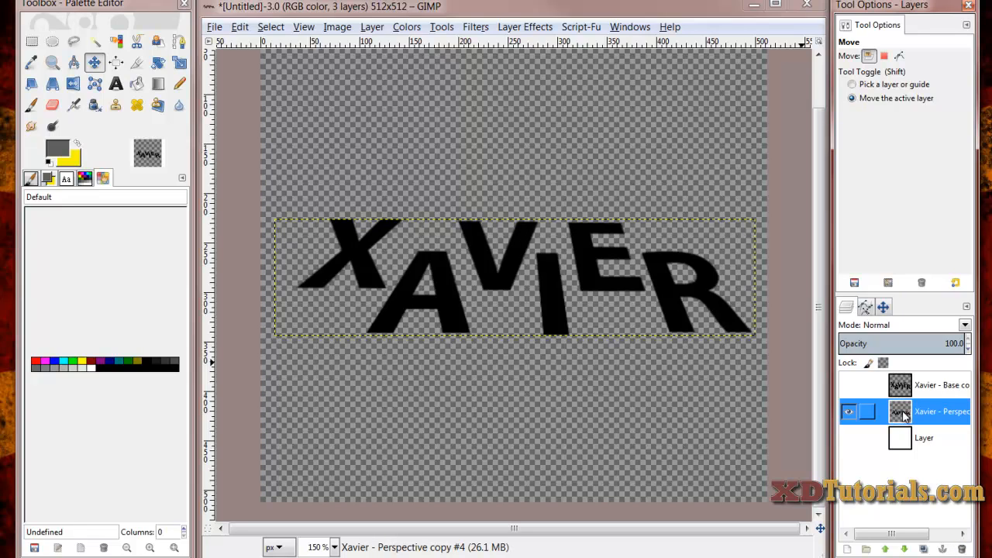
- Duplicate the Perspective copy layer and bucket-fill the new copy solid yellow
{"action": "left_click", "coordinate": [849, 413]}
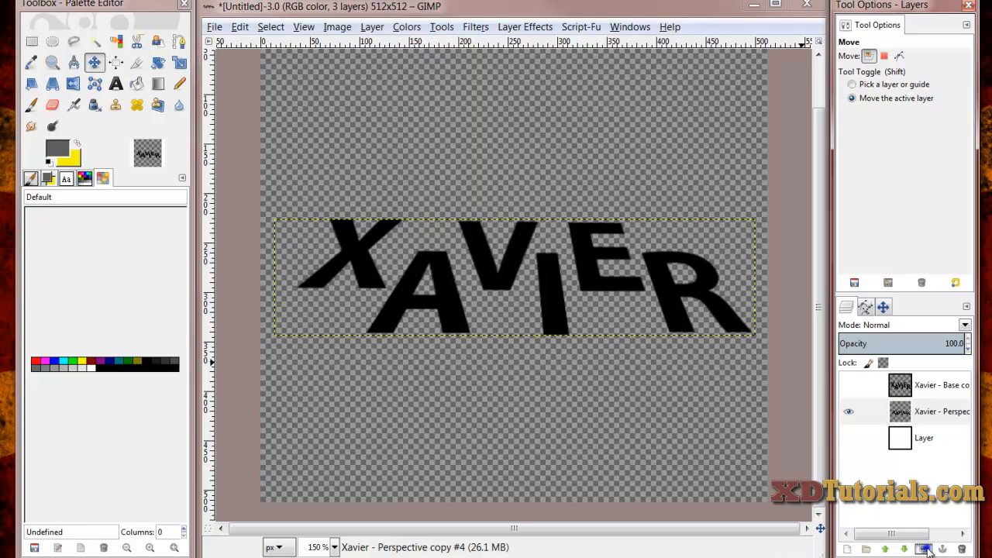
{"action": "left_click", "coordinate": [922, 549]}
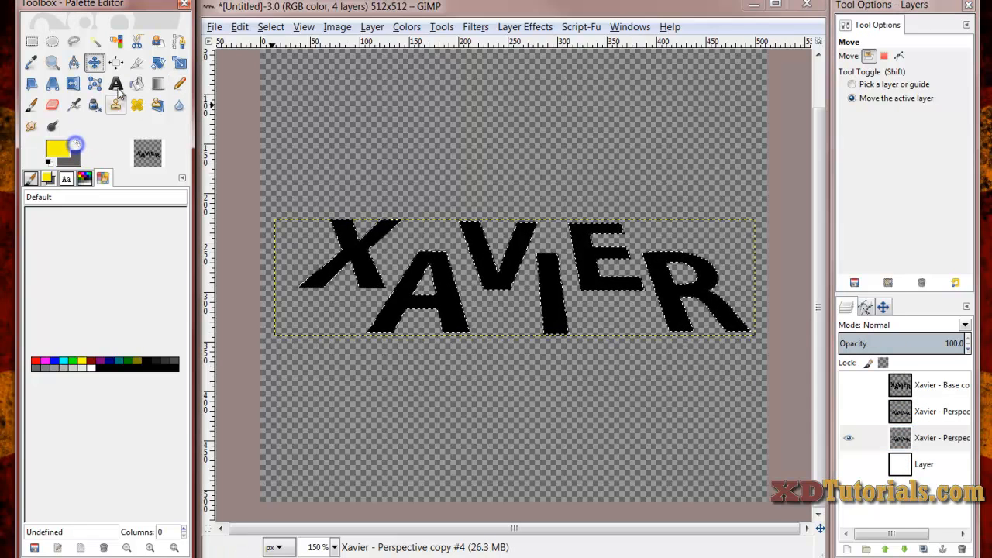
{"action": "left_click", "coordinate": [137, 84]}
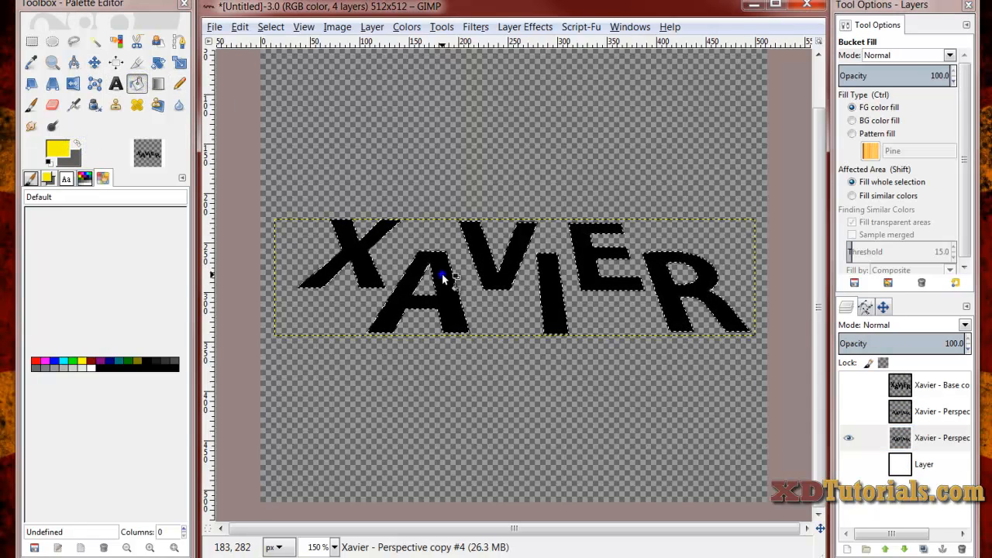
{"action": "left_click", "coordinate": [447, 276]}
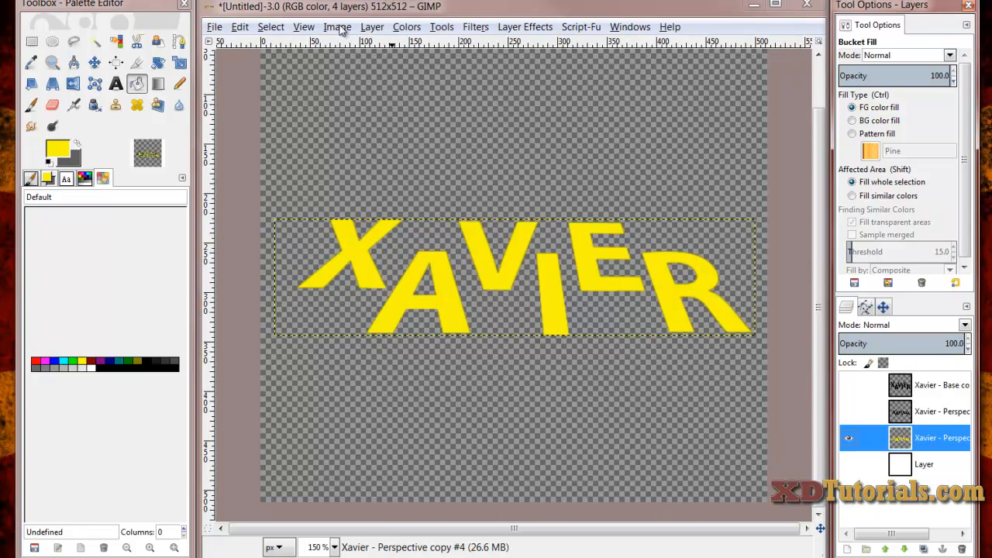
{"action": "left_click", "coordinate": [372, 27]}
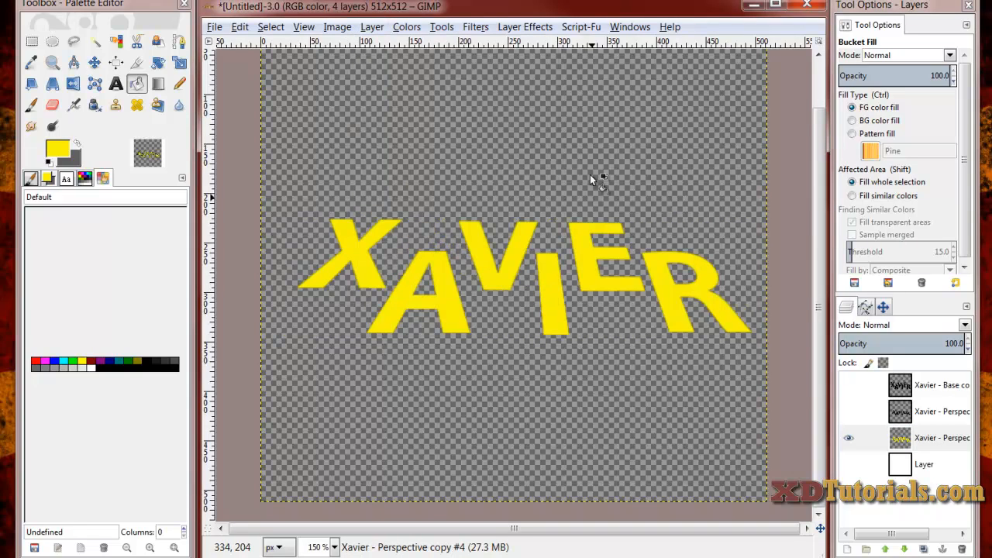
{"action": "mouse_move", "coordinate": [279, 302]}
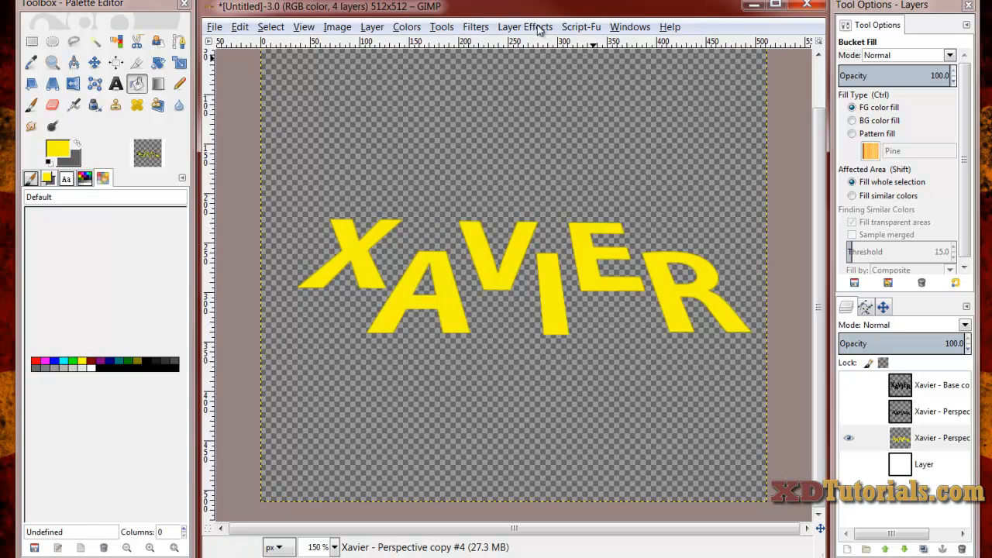
- Apply a vertical Motion Blur of length 25 to the yellow XAVIER copy
{"action": "left_click", "coordinate": [474, 26]}
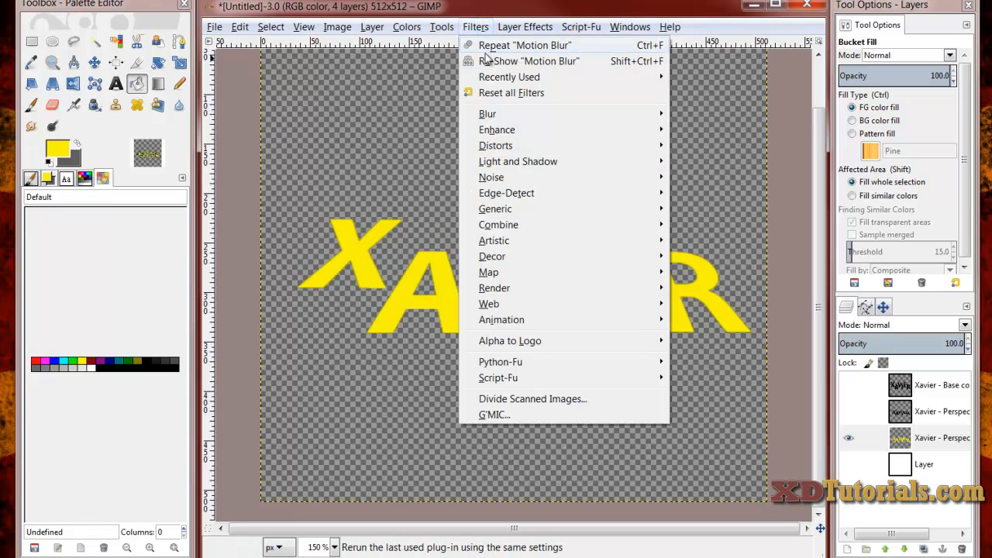
{"action": "mouse_move", "coordinate": [487, 115]}
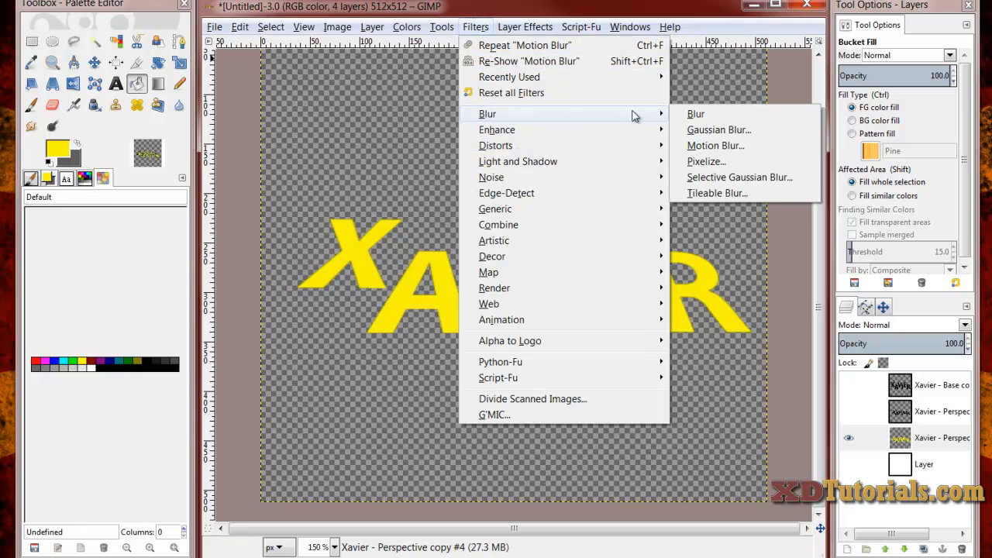
{"action": "left_click", "coordinate": [716, 145]}
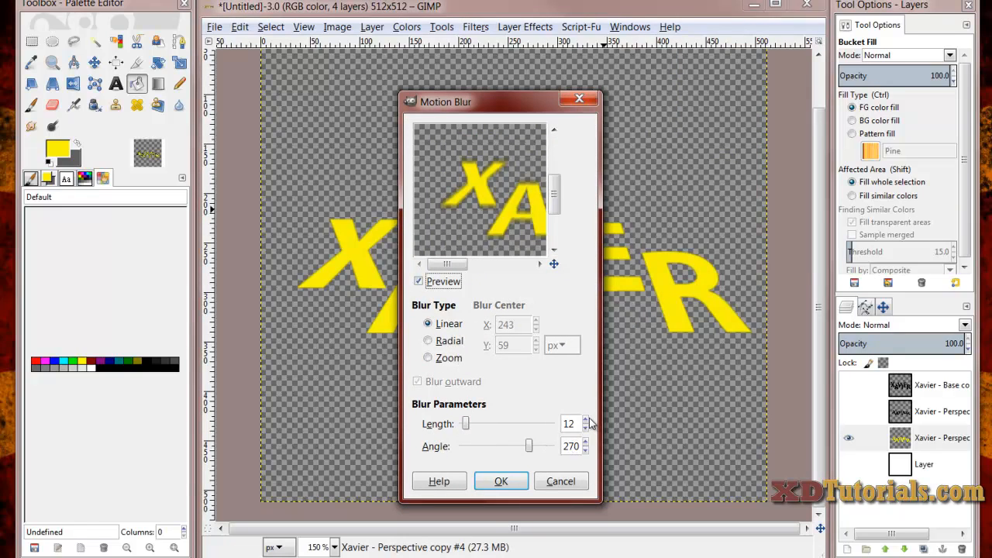
{"action": "left_click", "coordinate": [586, 419]}
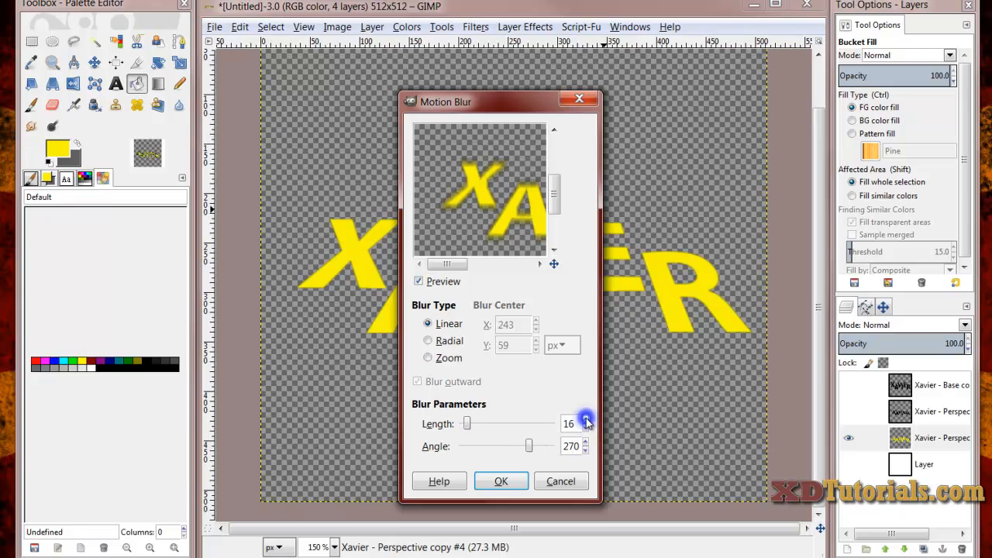
{"action": "left_click", "coordinate": [586, 419]}
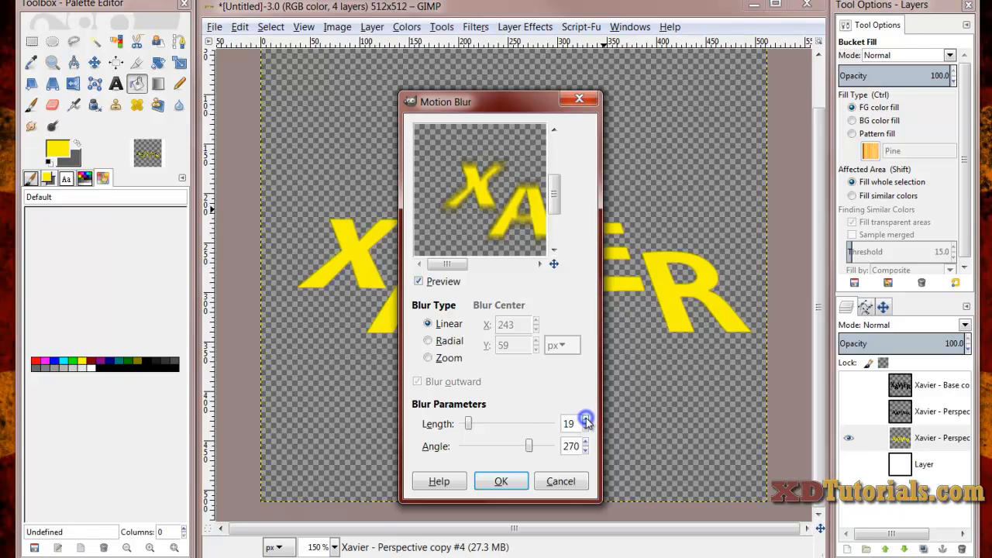
{"action": "left_click", "coordinate": [586, 418]}
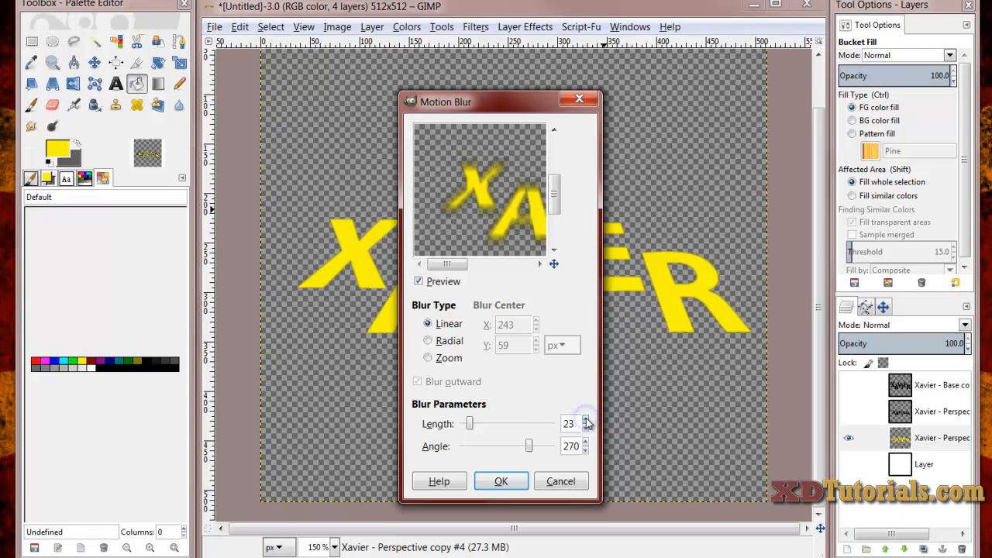
{"action": "left_click", "coordinate": [586, 418]}
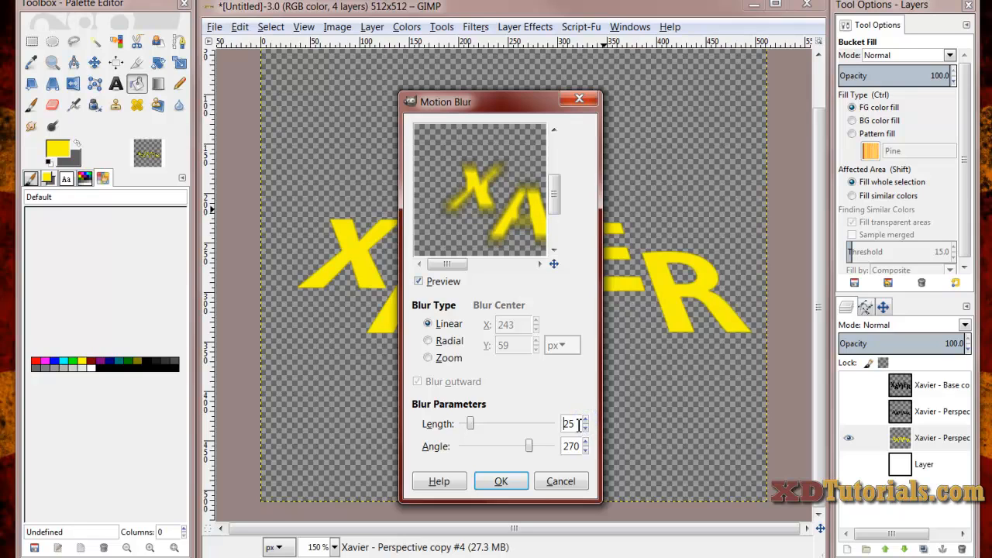
{"action": "mouse_move", "coordinate": [533, 386]}
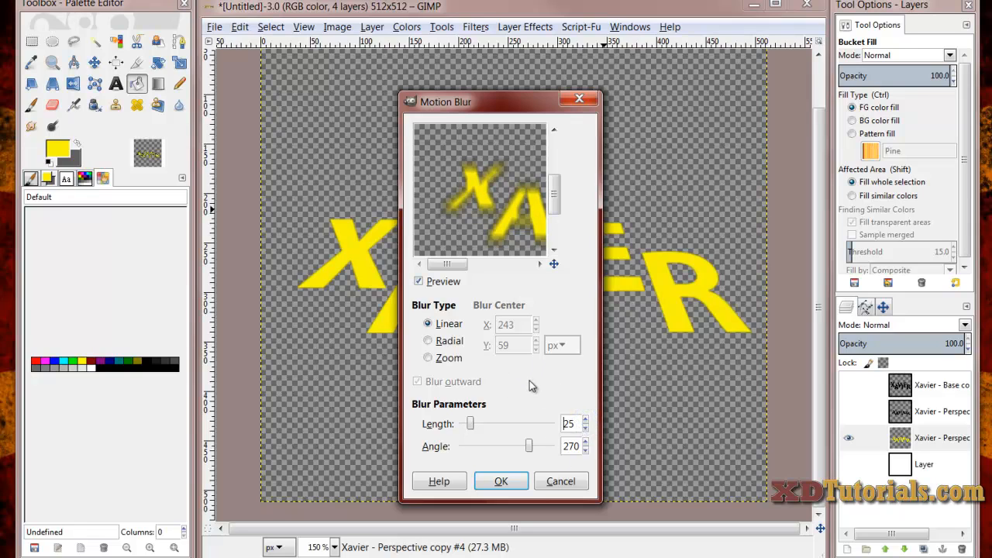
{"action": "left_click", "coordinate": [500, 481]}
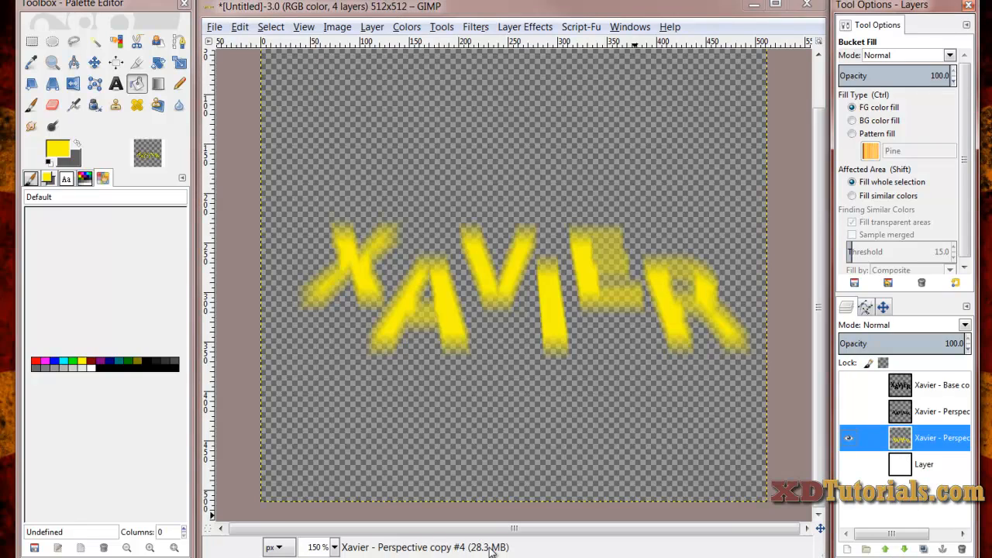
- Duplicate the yellow copies into a deep stack and hide the black lettering before merging
{"action": "left_click", "coordinate": [921, 549]}
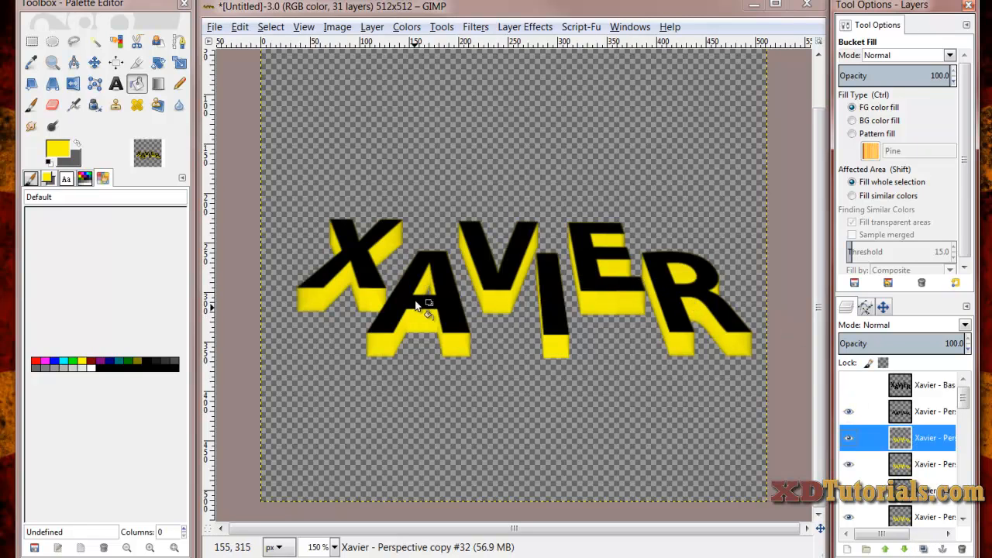
{"action": "mouse_move", "coordinate": [632, 282]}
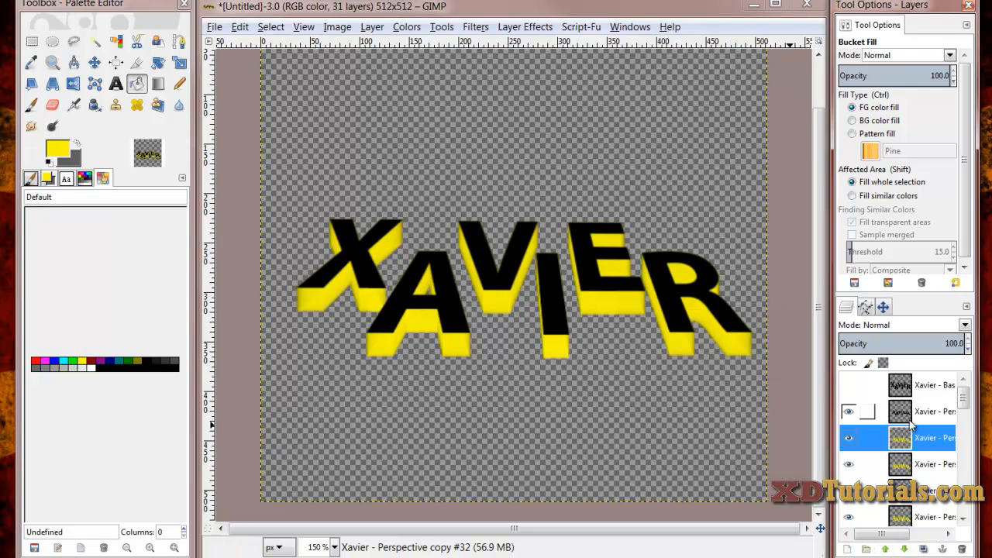
{"action": "left_click", "coordinate": [849, 412]}
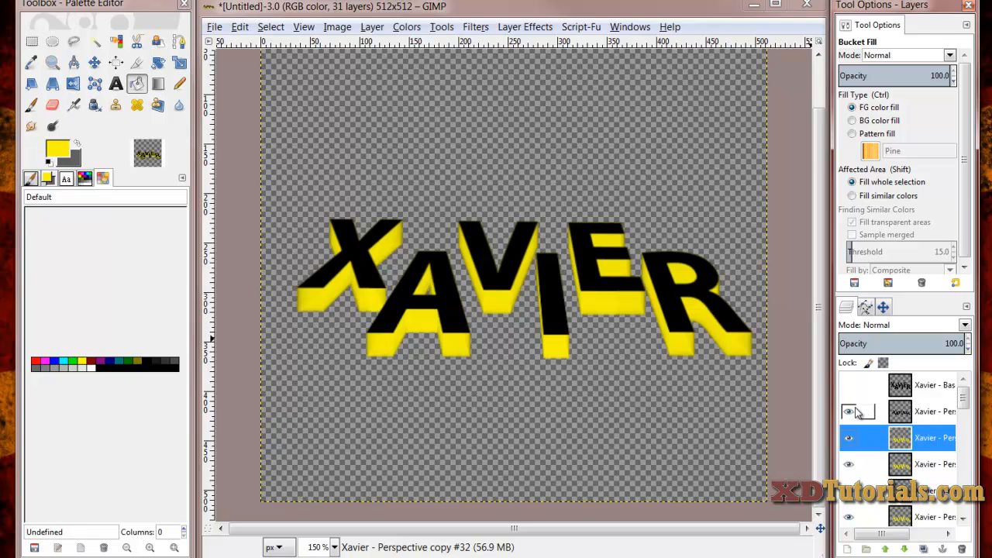
{"action": "left_click", "coordinate": [849, 412]}
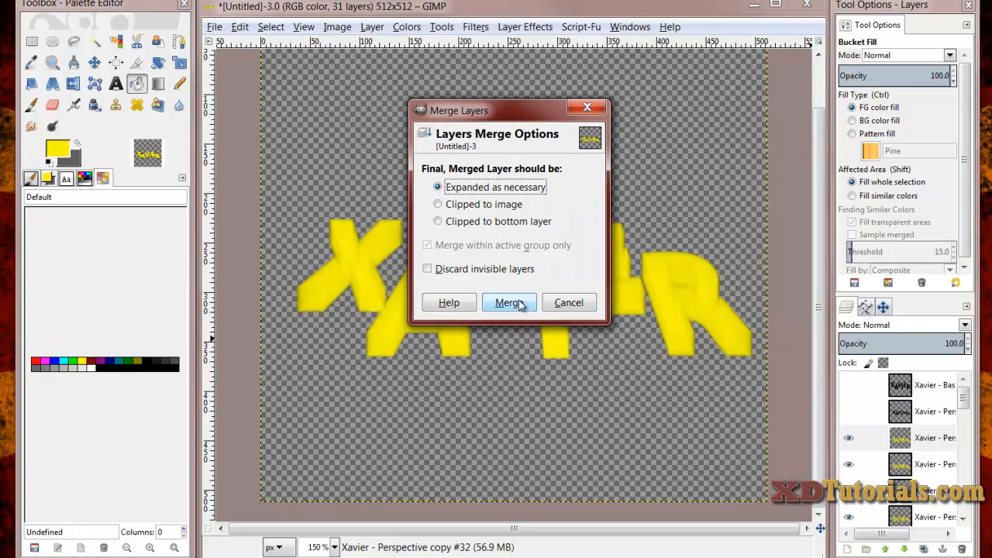
- Merge the visible yellow copies into one extrusion layer and show the black front lettering again
{"action": "left_click", "coordinate": [508, 303]}
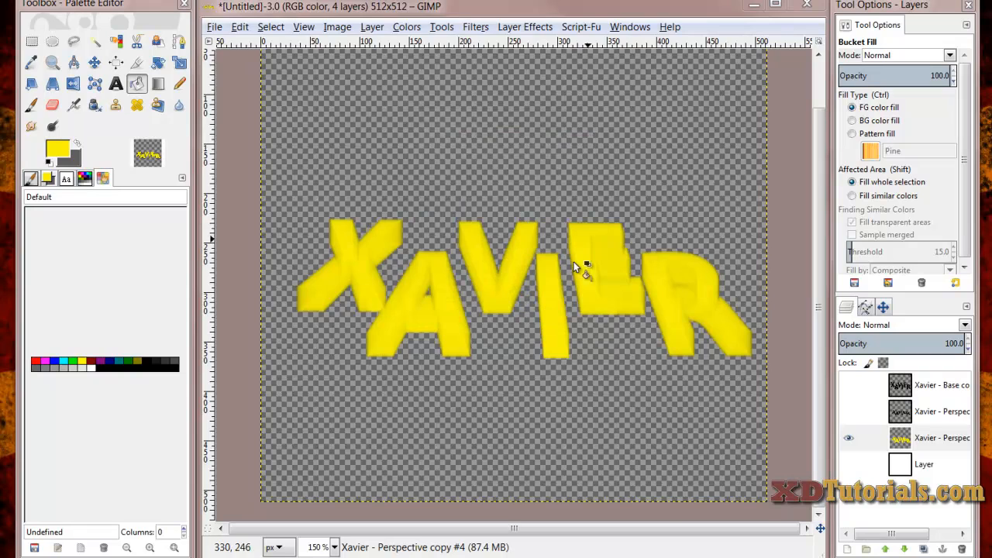
{"action": "left_click", "coordinate": [922, 437]}
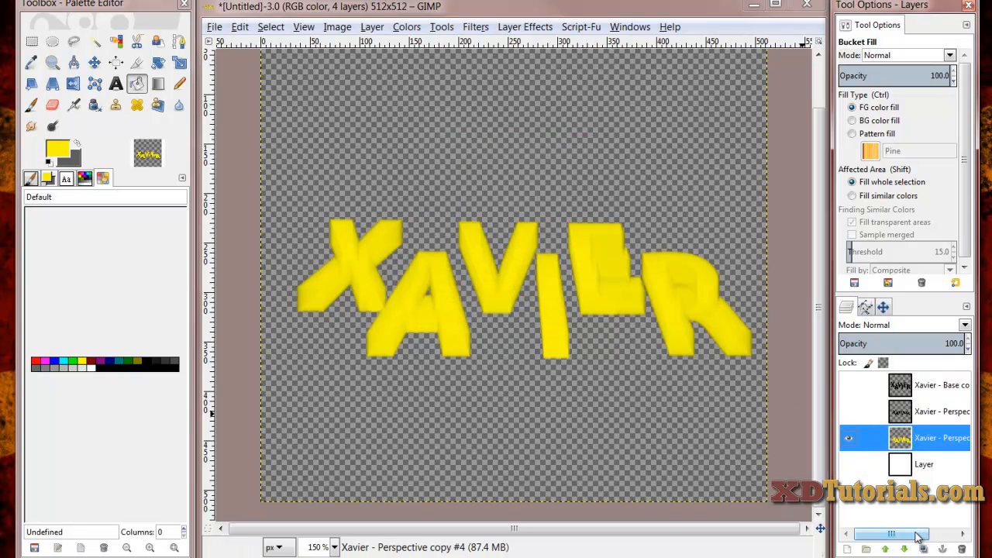
{"action": "left_click", "coordinate": [849, 437]}
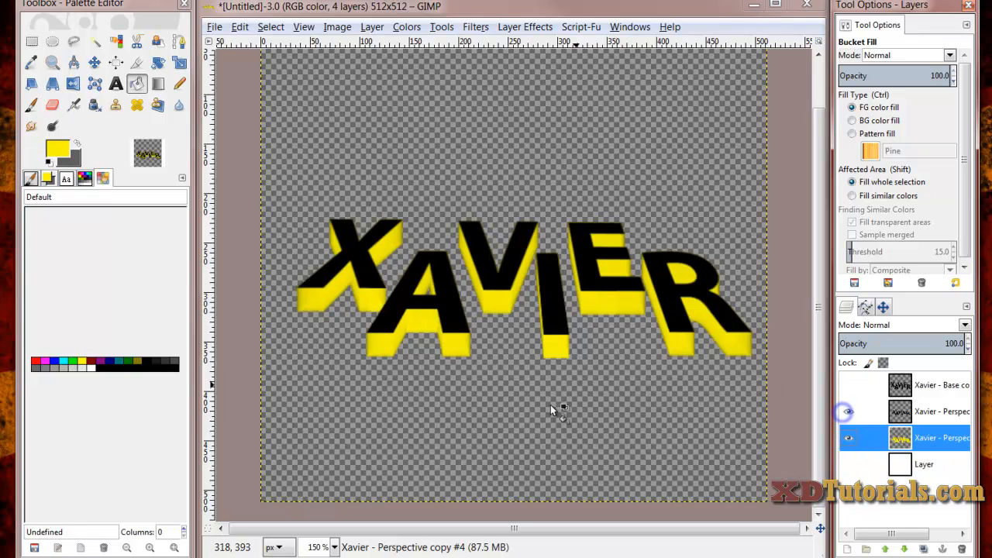
- Toggle the black lettering off and reveal the white background layer beneath the extrusion
{"action": "left_click", "coordinate": [850, 411]}
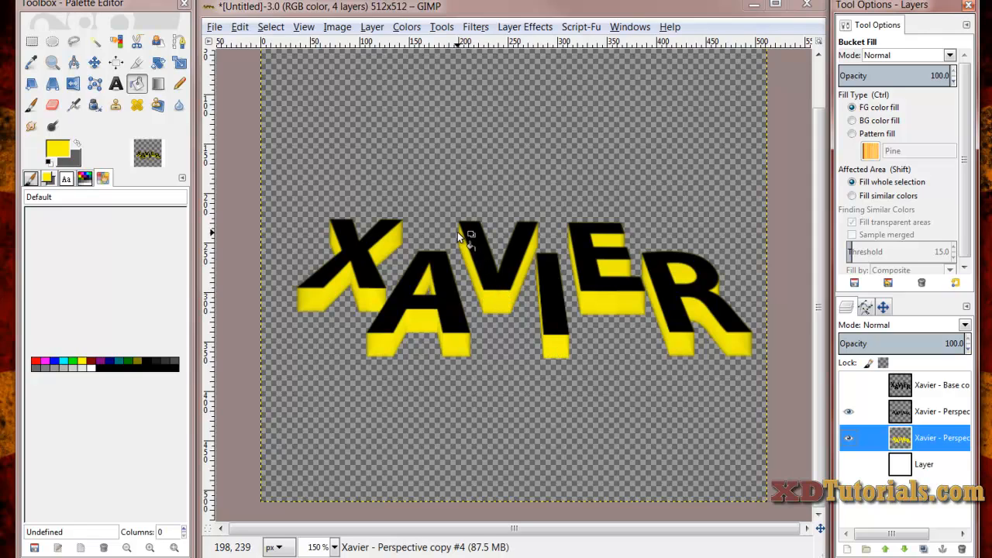
{"action": "mouse_move", "coordinate": [372, 349]}
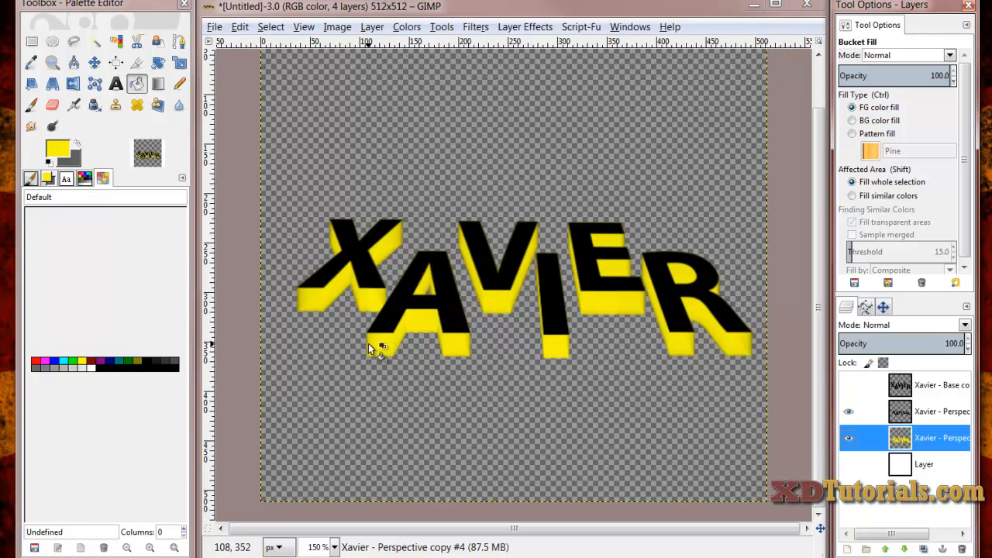
{"action": "left_click", "coordinate": [849, 411]}
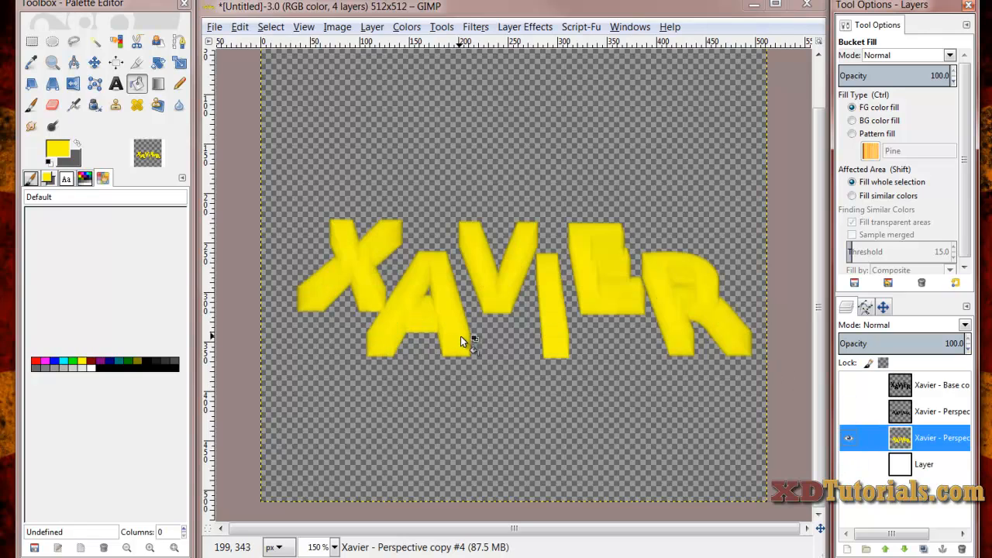
{"action": "mouse_move", "coordinate": [741, 338]}
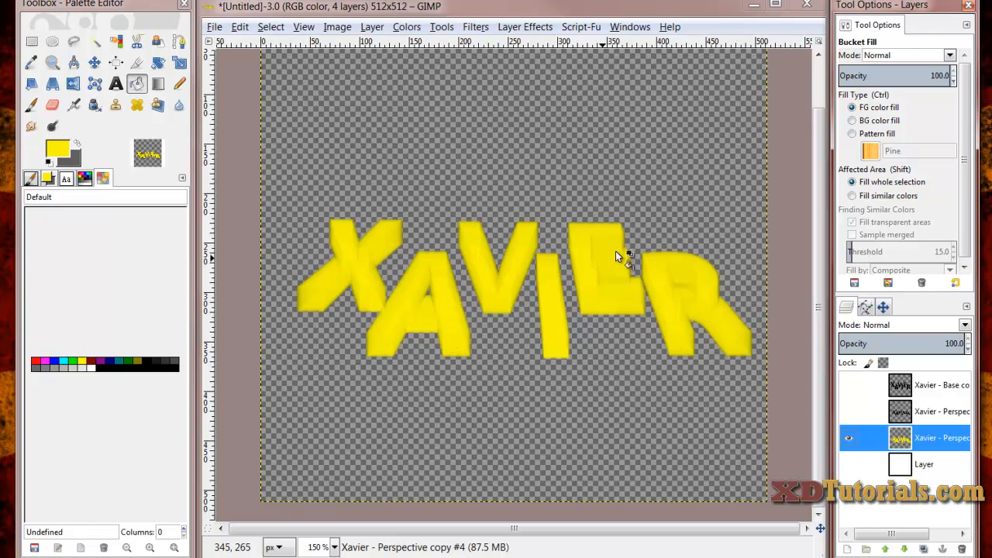
{"action": "left_click", "coordinate": [850, 412]}
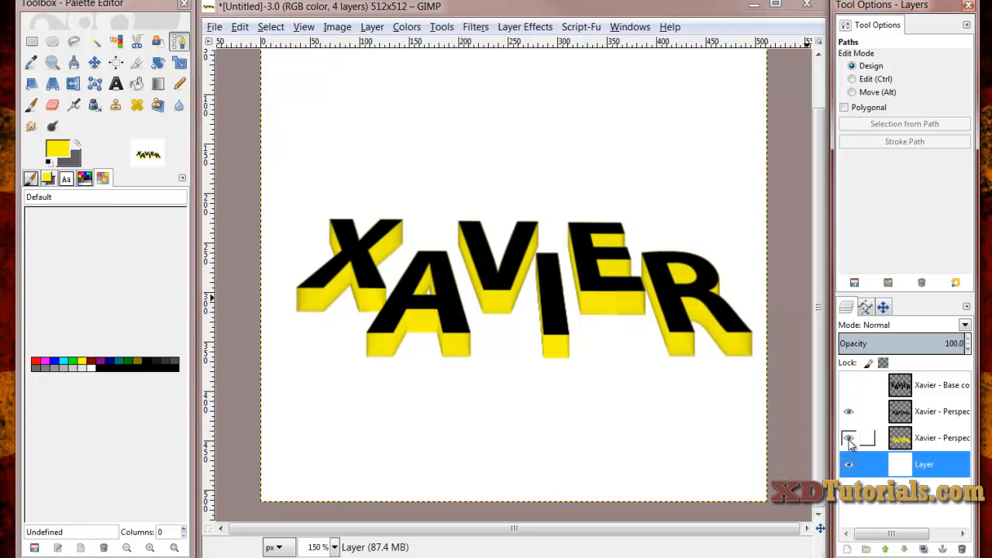
- Show only the white layer, bring up the Paths list and set the Paths tool to Polygonal mode
{"action": "left_click", "coordinate": [849, 464]}
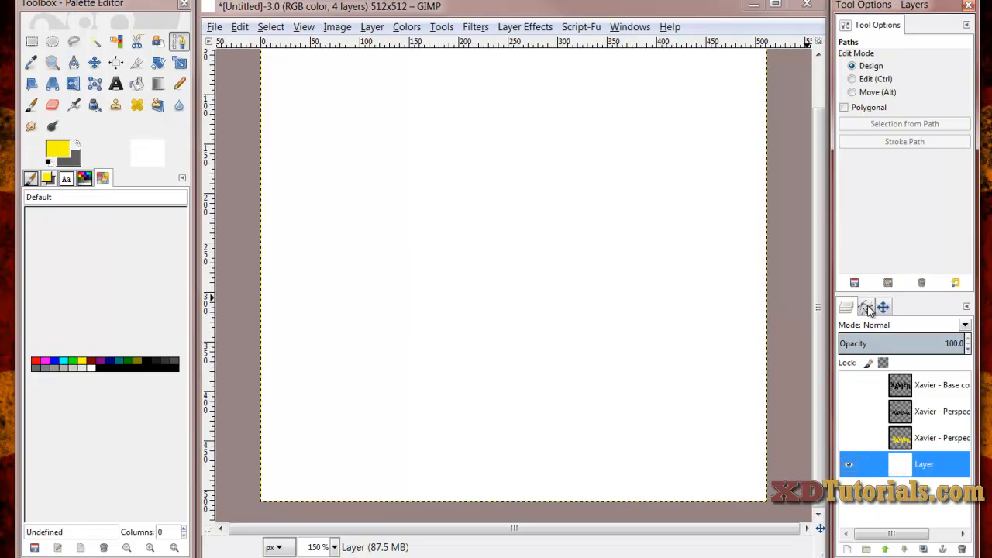
{"action": "left_click", "coordinate": [865, 306]}
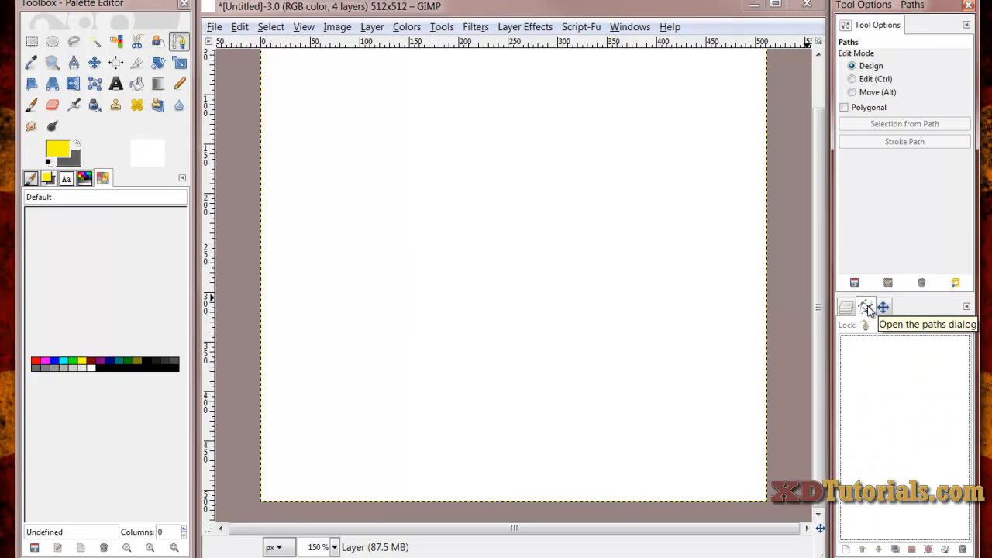
{"action": "mouse_move", "coordinate": [180, 42]}
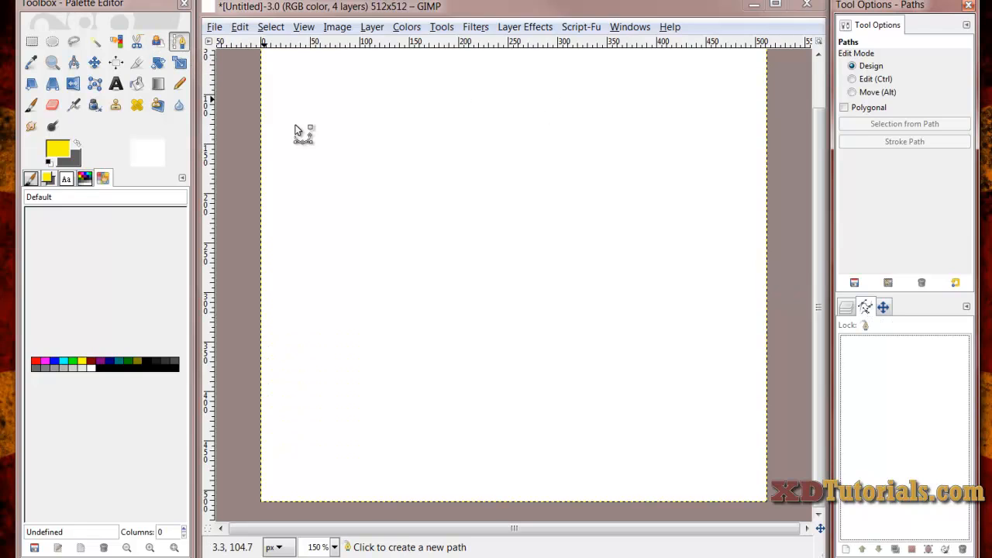
{"action": "mouse_move", "coordinate": [380, 143]}
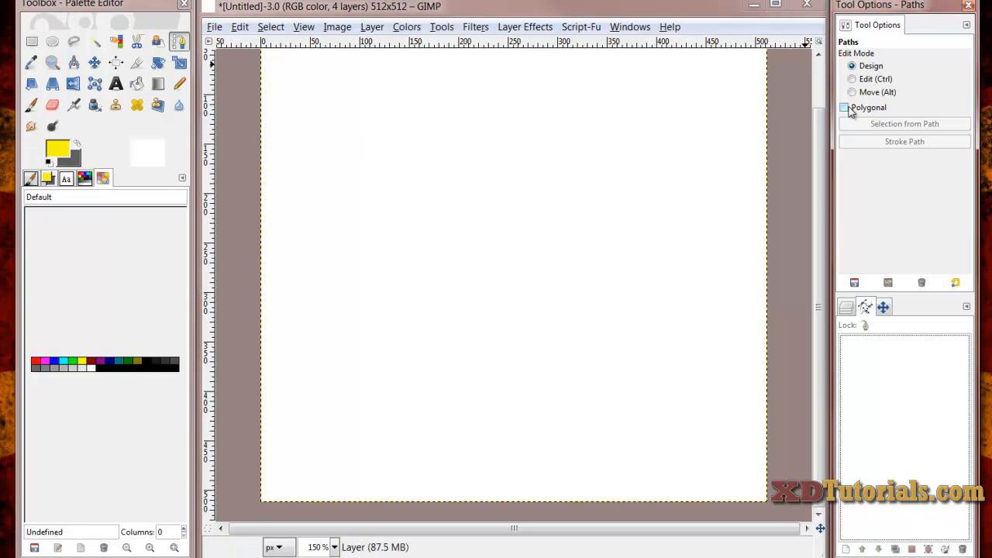
{"action": "left_click", "coordinate": [844, 107]}
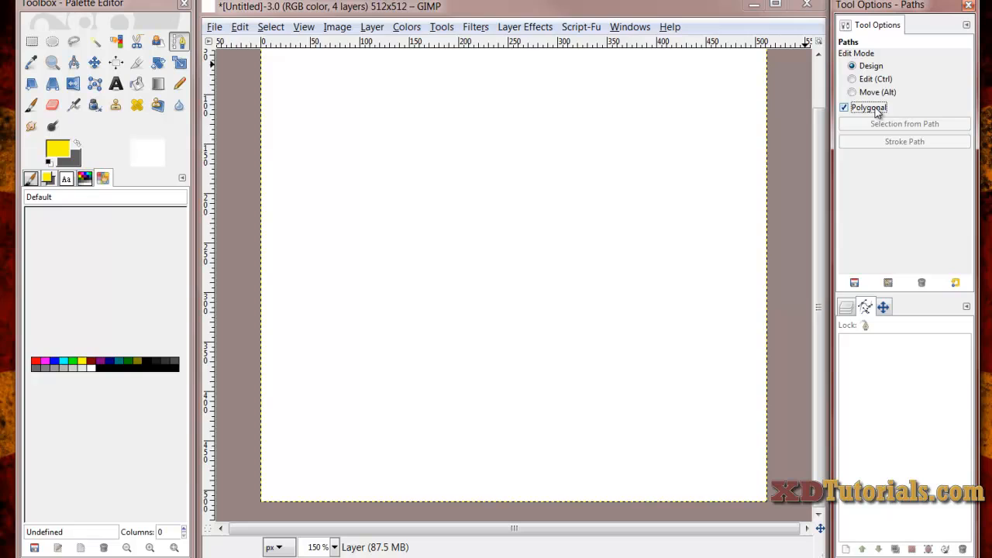
{"action": "mouse_move", "coordinate": [868, 107]}
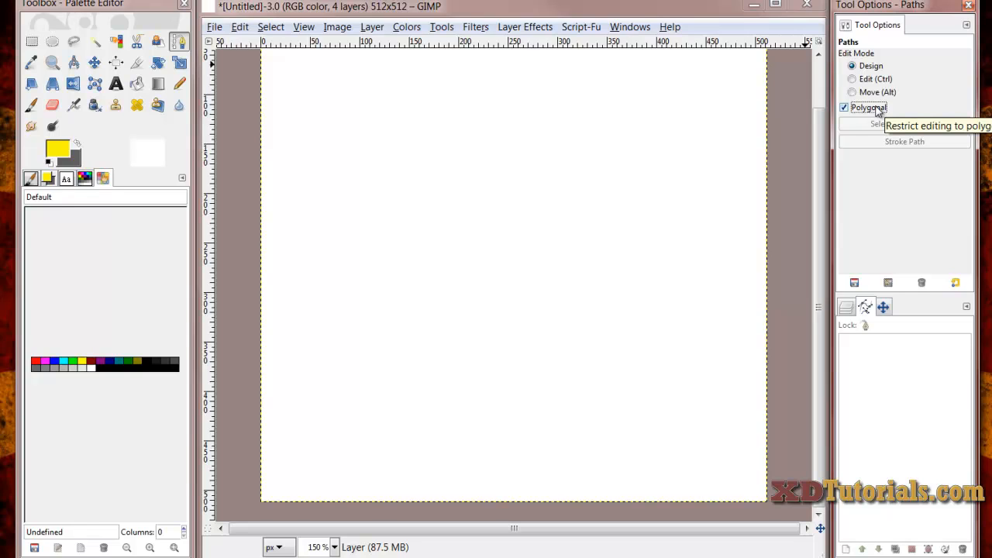
{"action": "left_click", "coordinate": [360, 128]}
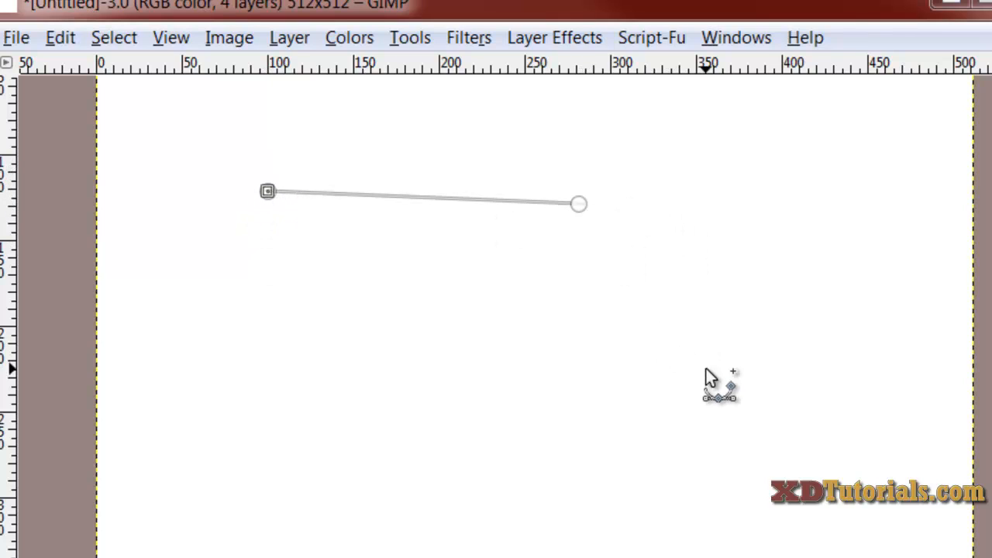
{"action": "mouse_move", "coordinate": [400, 233]}
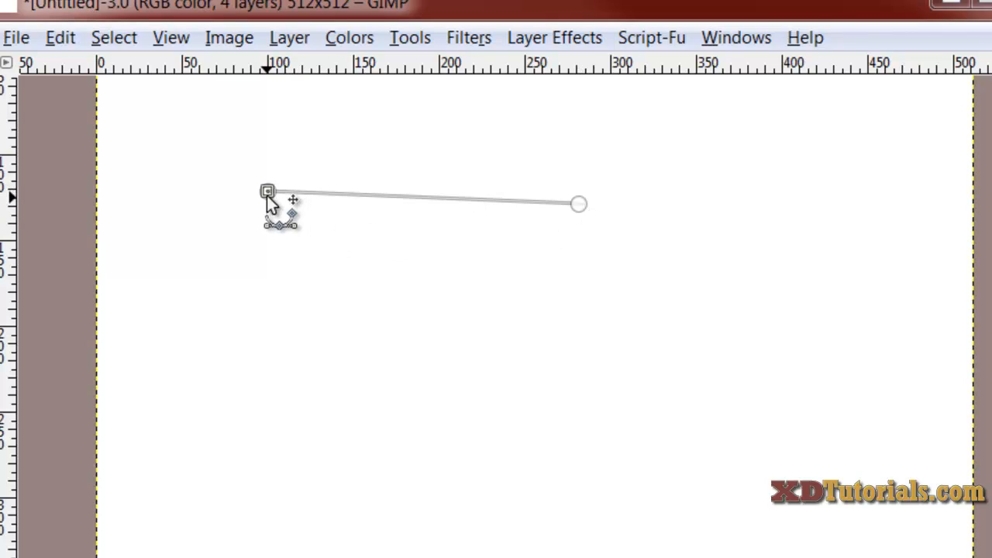
- Place straight-segment anchor points for an open corner line and close a shield-shaped outline
{"action": "left_click_drag", "start_coordinate": [266, 193], "coordinate": [580, 203]}
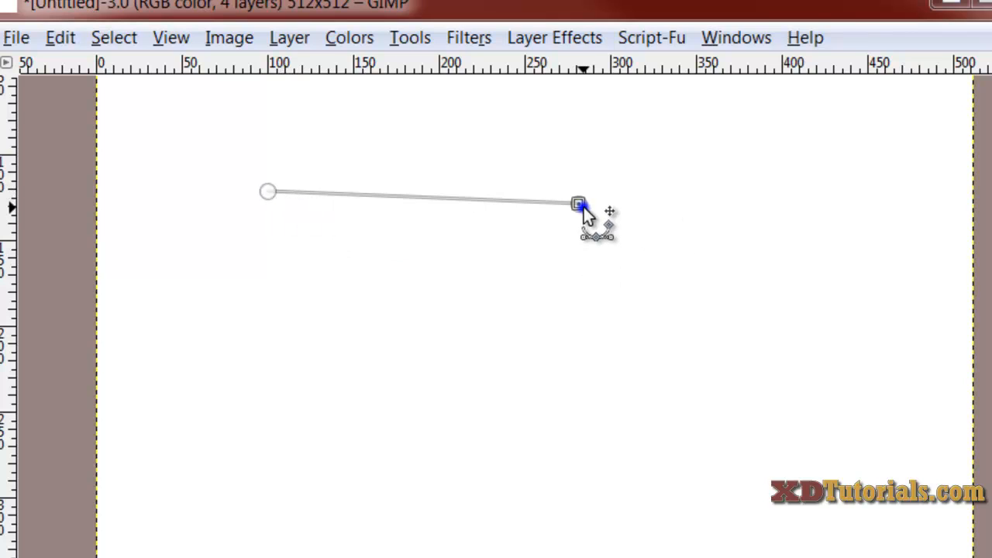
{"action": "left_click", "coordinate": [664, 464]}
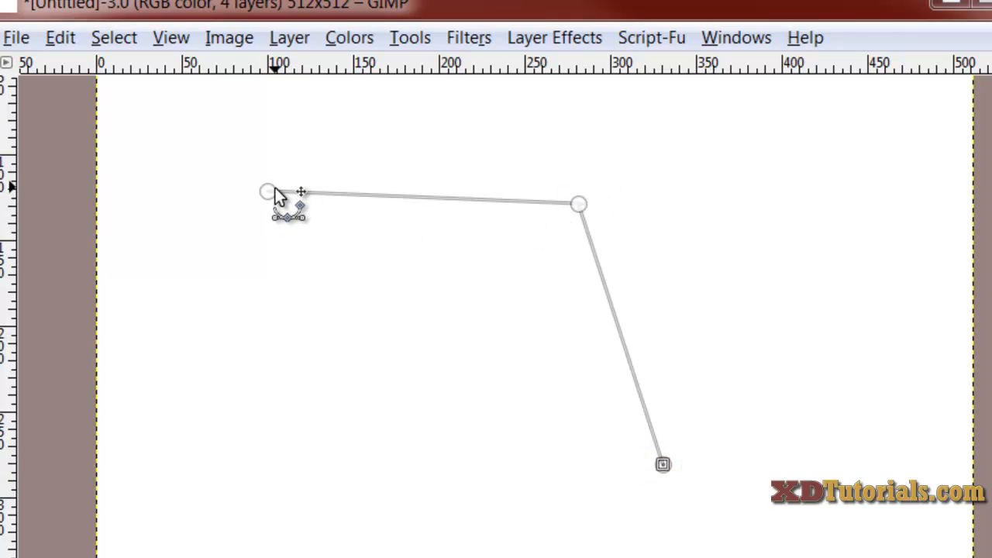
{"action": "left_click_drag", "start_coordinate": [664, 464], "coordinate": [273, 450]}
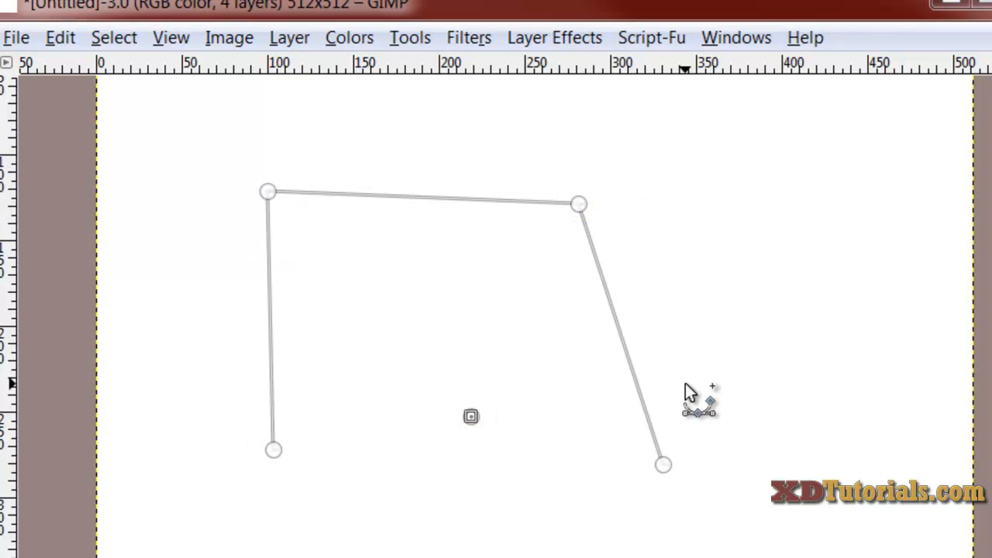
{"action": "mouse_move", "coordinate": [535, 395]}
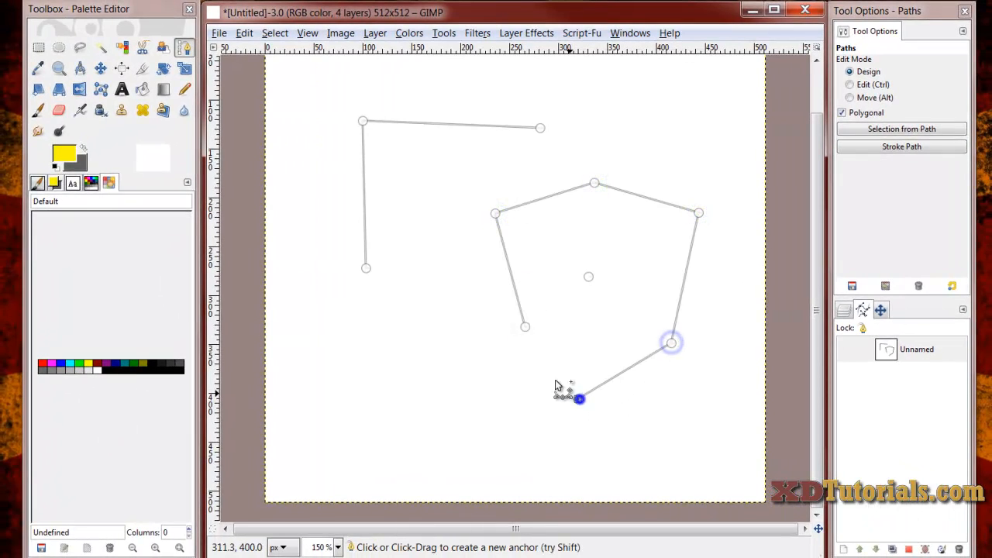
{"action": "left_click", "coordinate": [849, 84]}
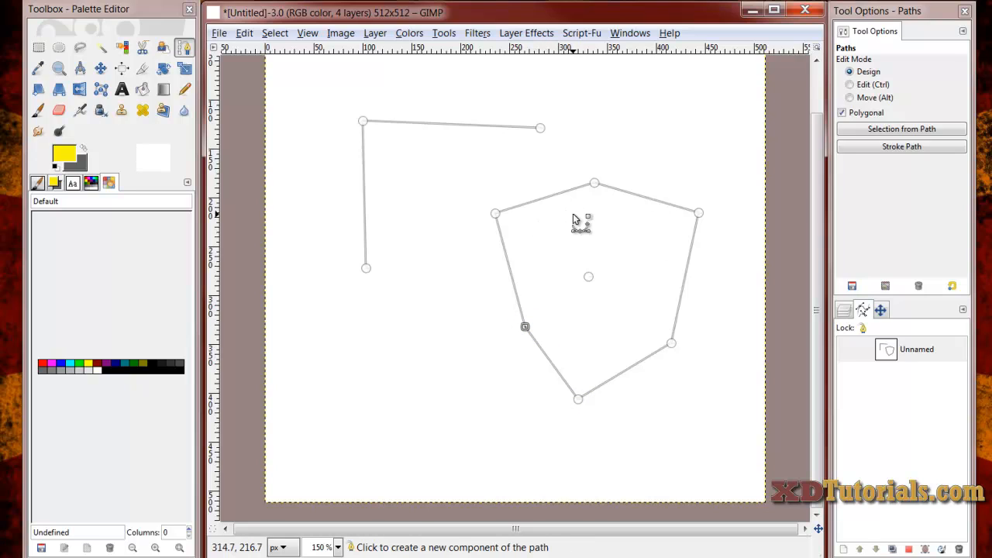
{"action": "mouse_move", "coordinate": [626, 172]}
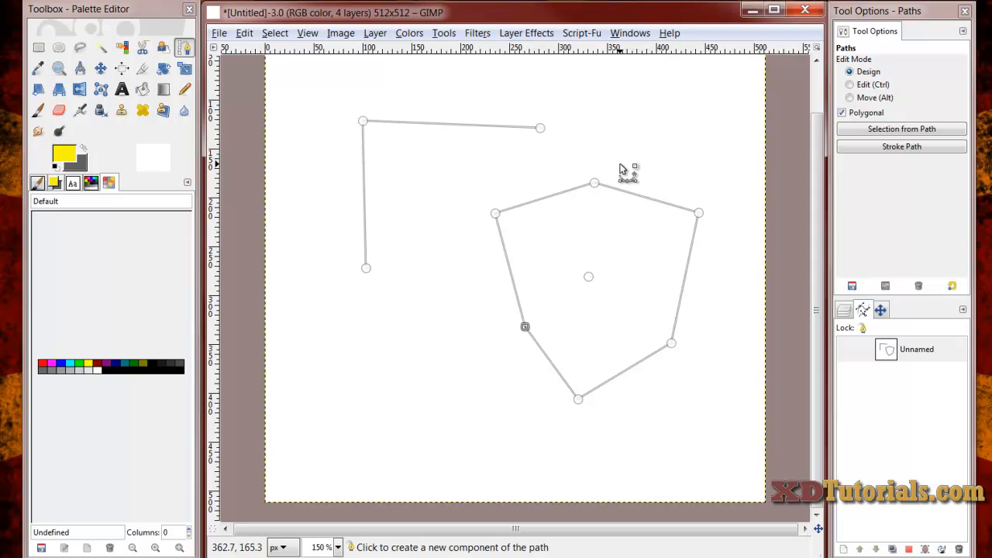
{"action": "mouse_move", "coordinate": [624, 158]}
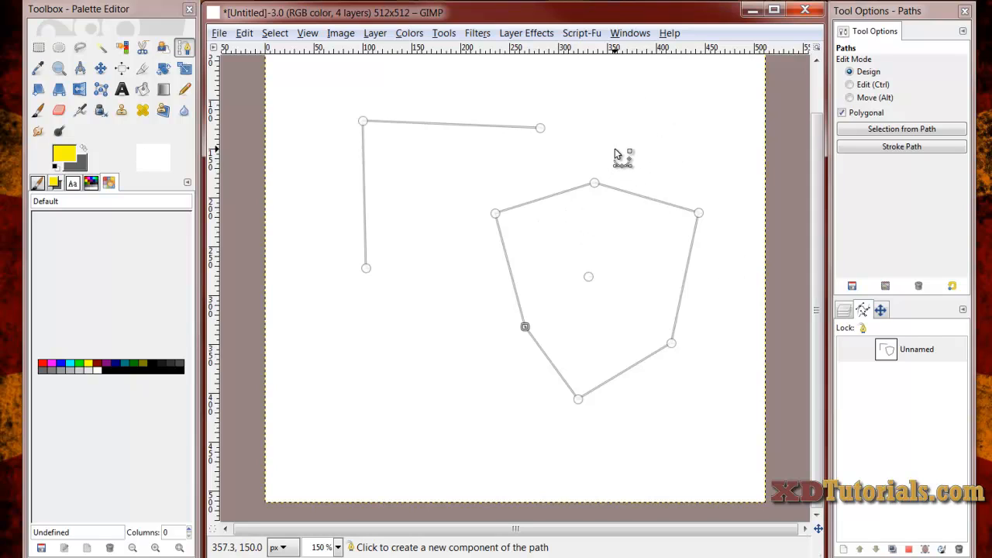
{"action": "mouse_move", "coordinate": [335, 203]}
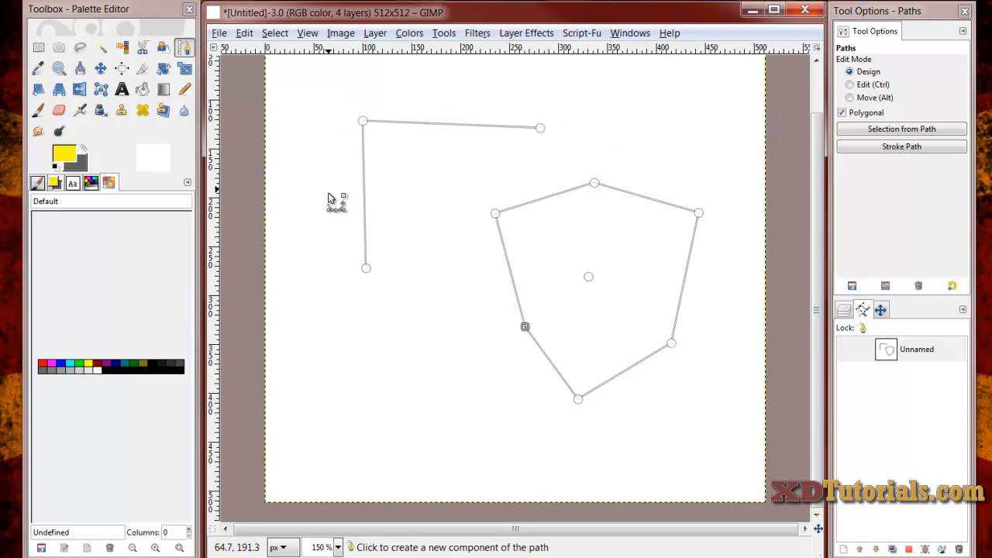
{"action": "mouse_move", "coordinate": [550, 210]}
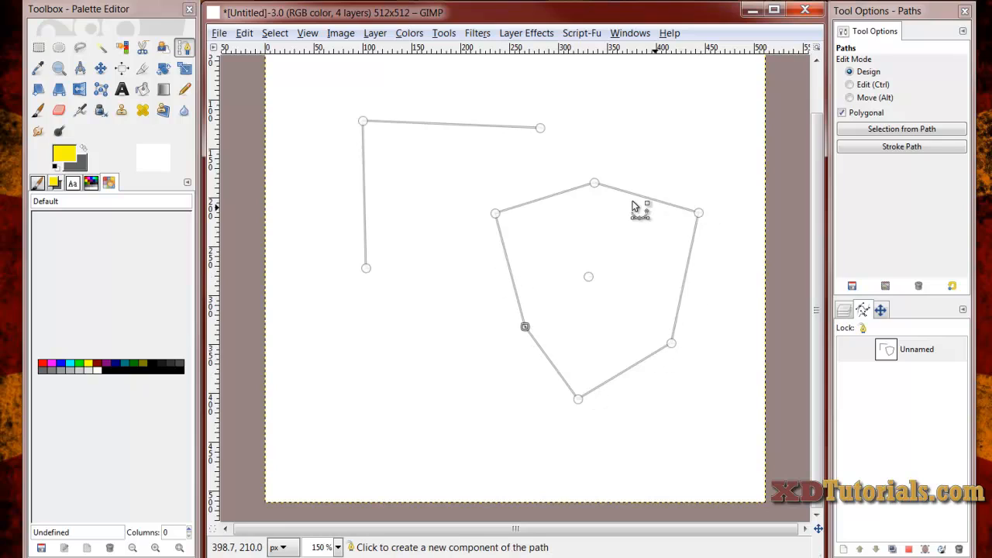
{"action": "mouse_move", "coordinate": [654, 131]}
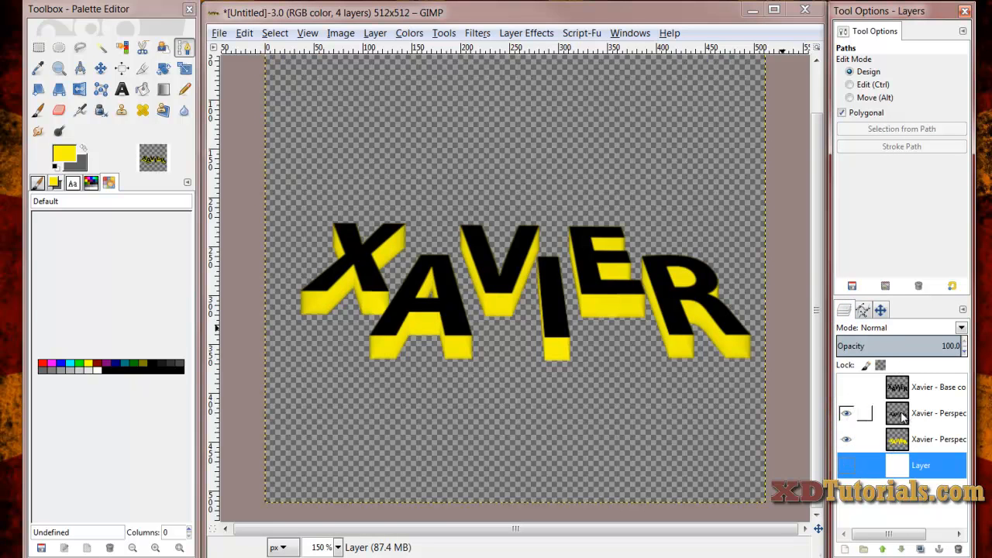
- Convert the top letter layer's selection into a path via Select > To Path
{"action": "right_click", "coordinate": [896, 412]}
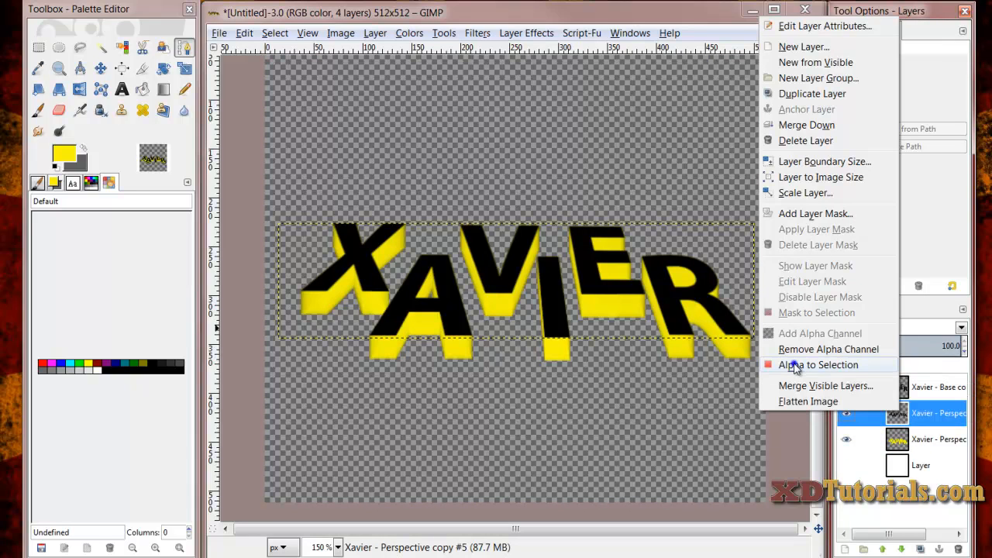
{"action": "left_click", "coordinate": [818, 364]}
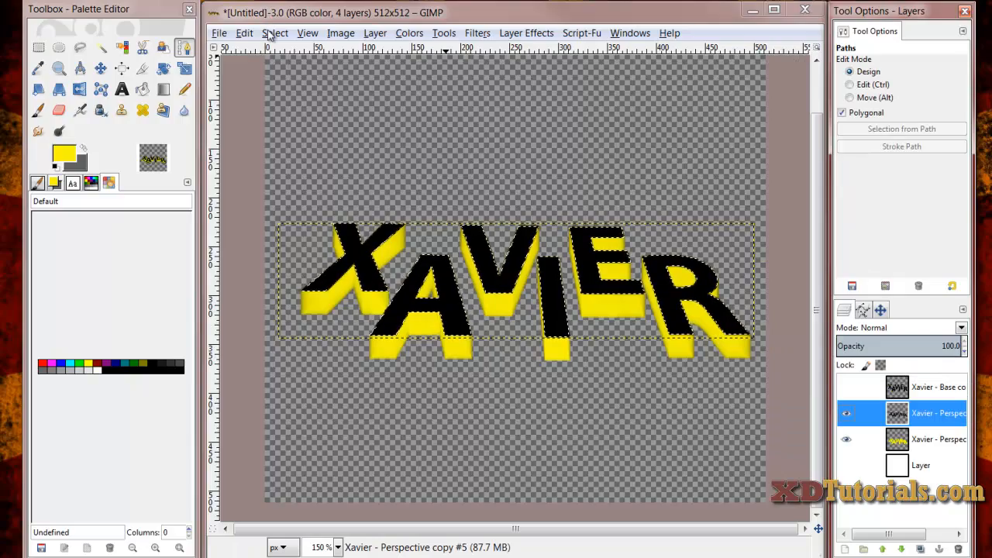
{"action": "left_click", "coordinate": [276, 32]}
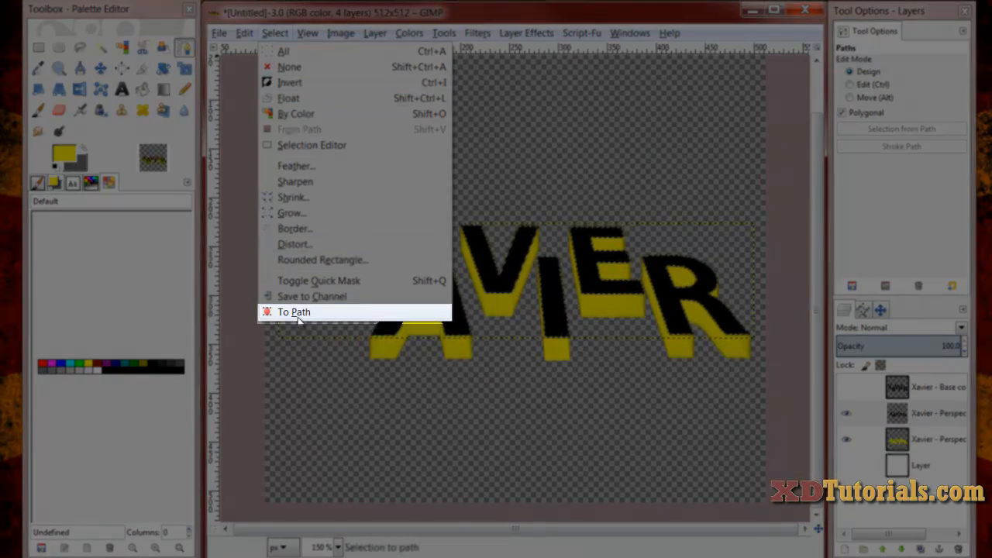
{"action": "left_click", "coordinate": [294, 312]}
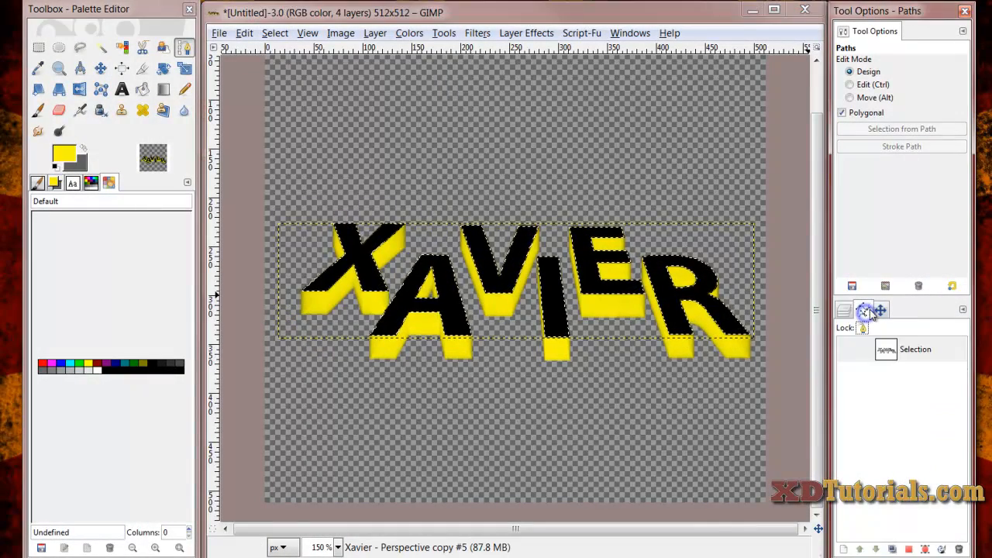
- Make the new path visible and rename it 'Top Path' in the Paths dialog
{"action": "left_click", "coordinate": [887, 349]}
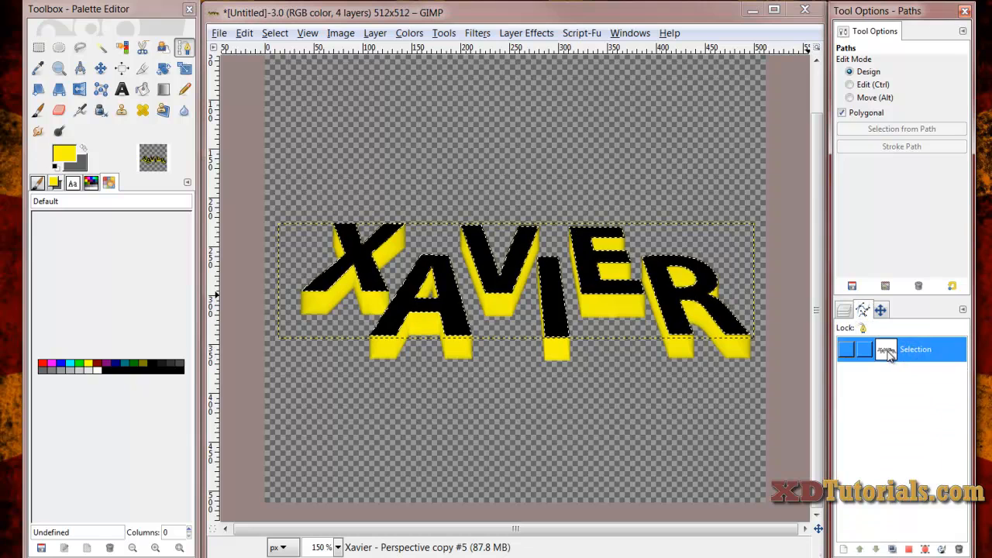
{"action": "left_click", "coordinate": [885, 350]}
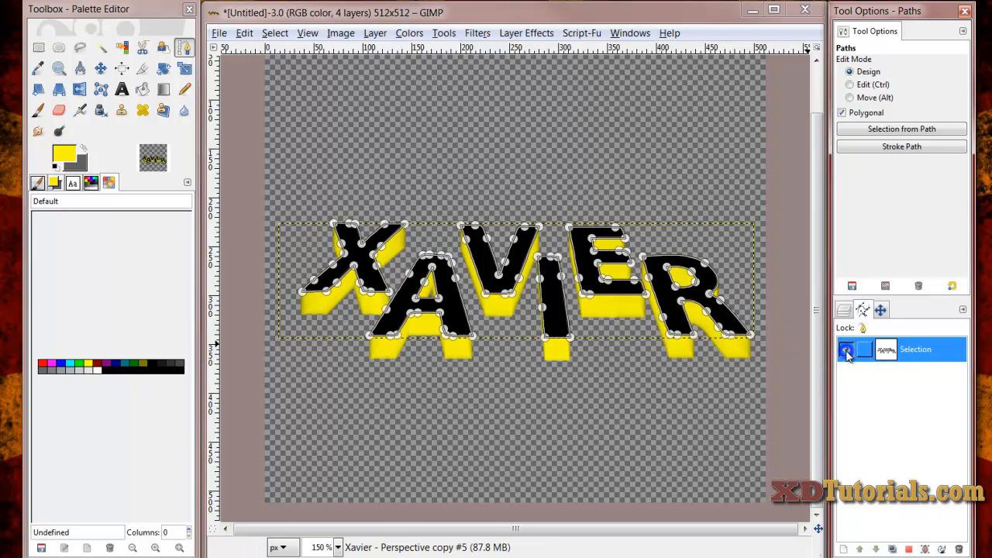
{"action": "double_click", "coordinate": [915, 349]}
{"action": "type", "text": "Top Path"}
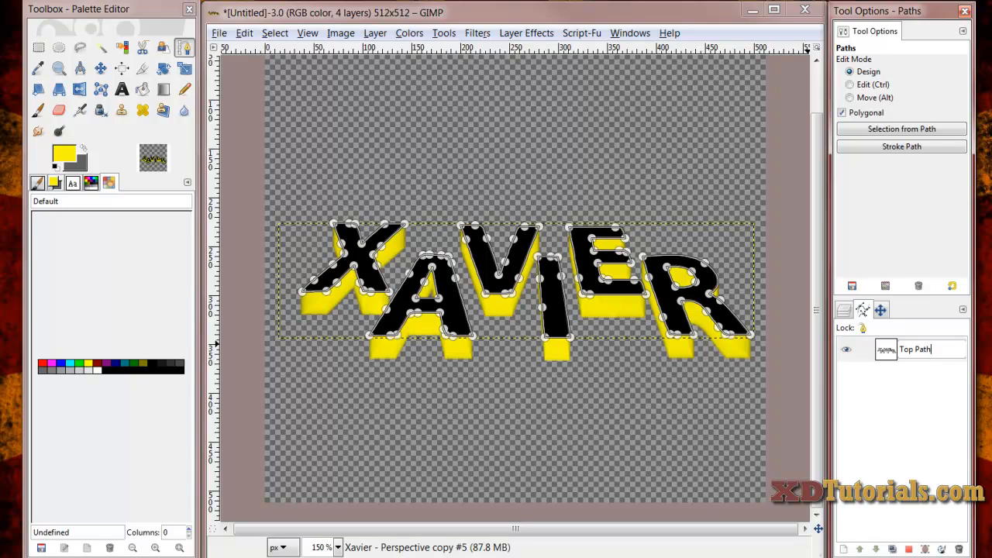
{"action": "left_click", "coordinate": [914, 349]}
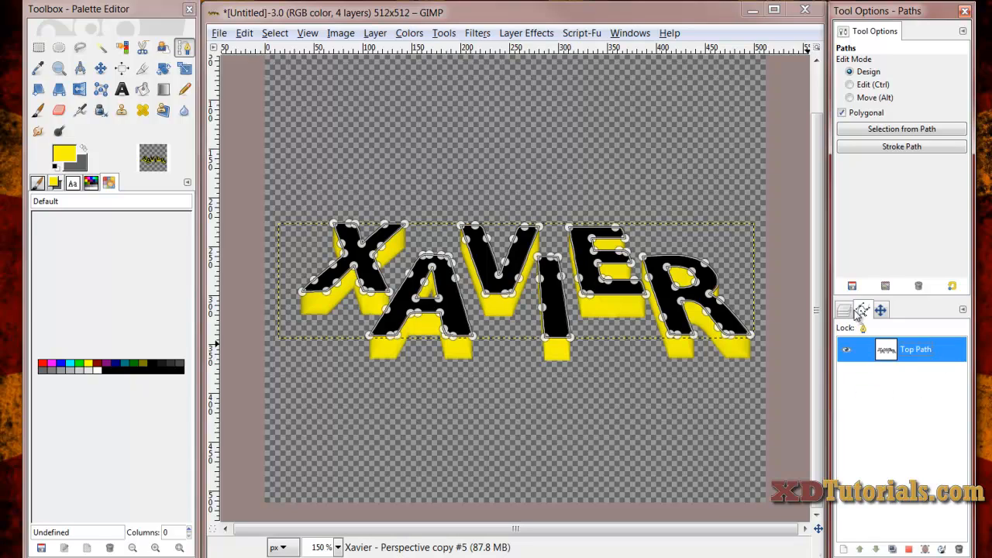
- Take the lower letter layer's alpha as a selection and convert it to a path
{"action": "left_click", "coordinate": [843, 310]}
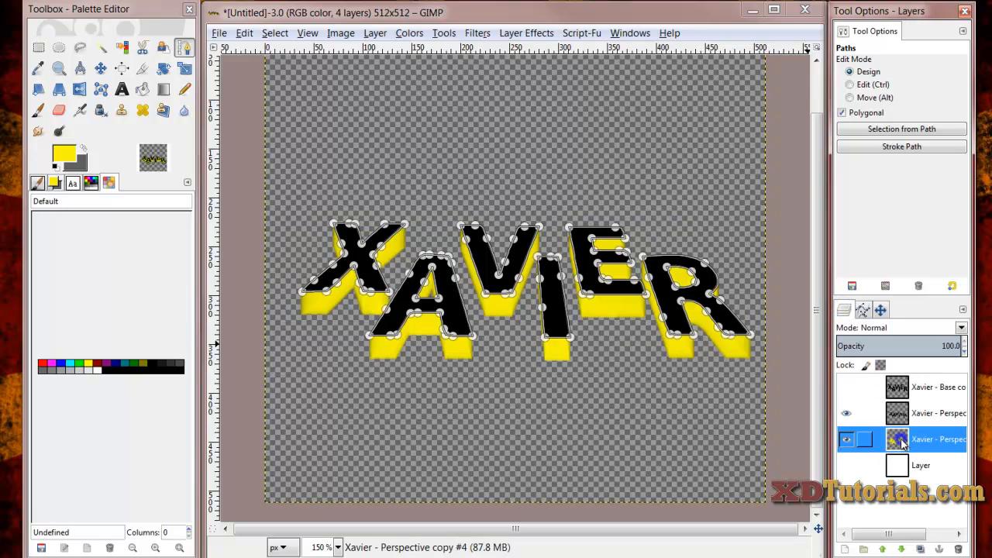
{"action": "right_click", "coordinate": [938, 440]}
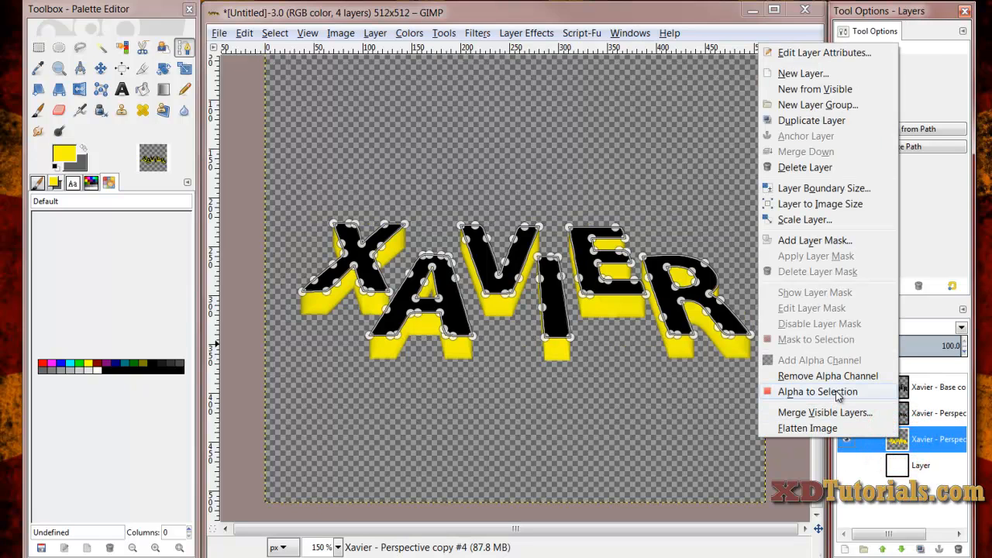
{"action": "left_click", "coordinate": [817, 390]}
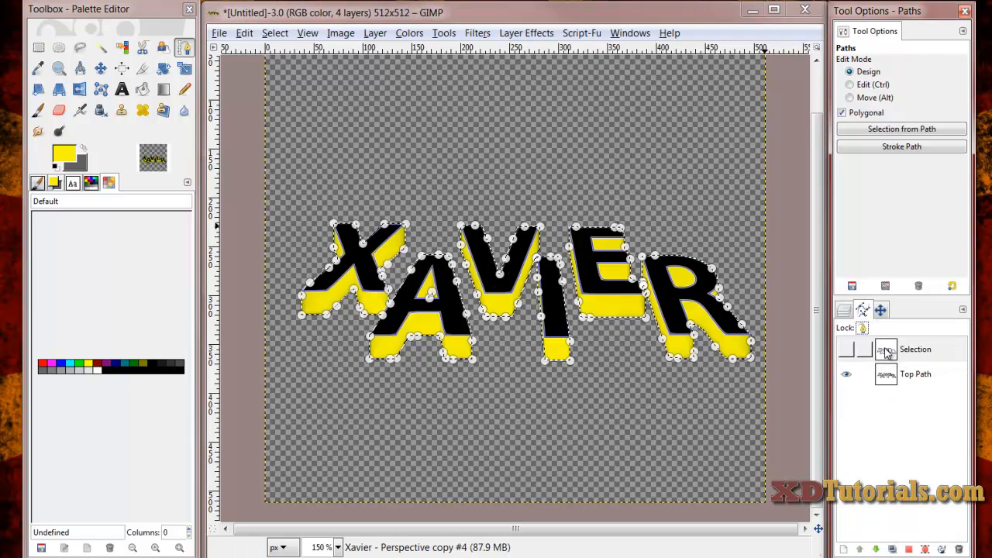
- Rename the new path to Bottom Path and move it below Top Path
{"action": "double_click", "coordinate": [915, 349]}
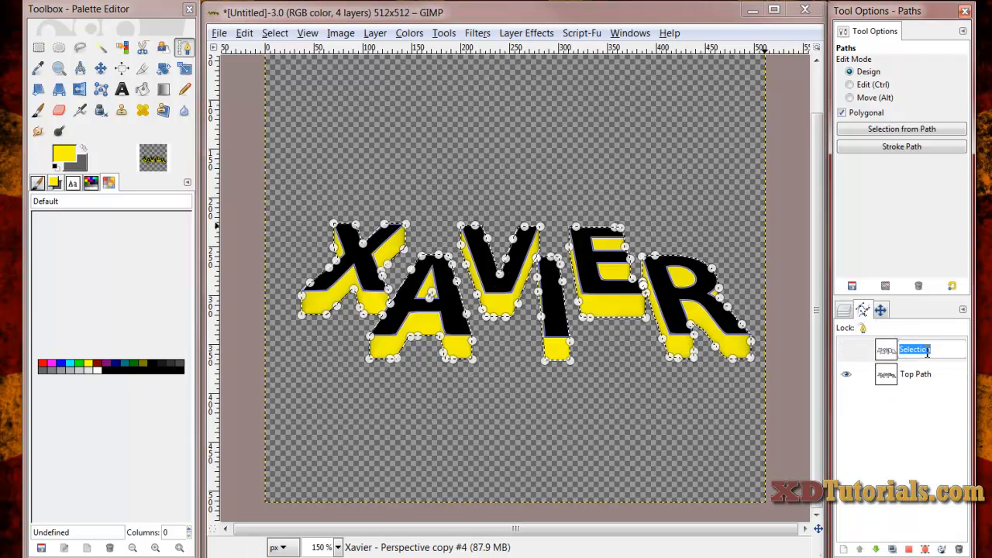
{"action": "type", "text": "Bottom"}
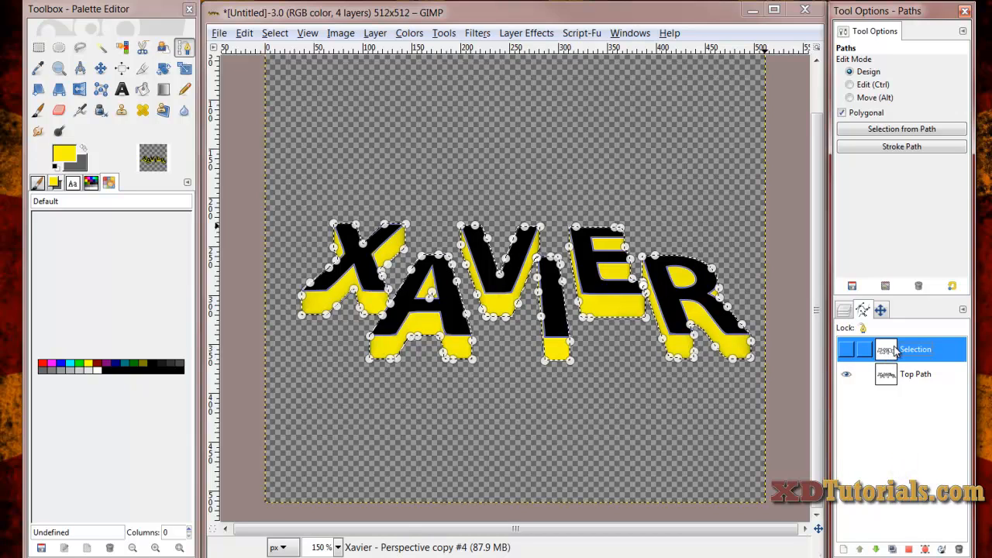
{"action": "double_click", "coordinate": [915, 349]}
{"action": "type", "text": "Bottom Path"}
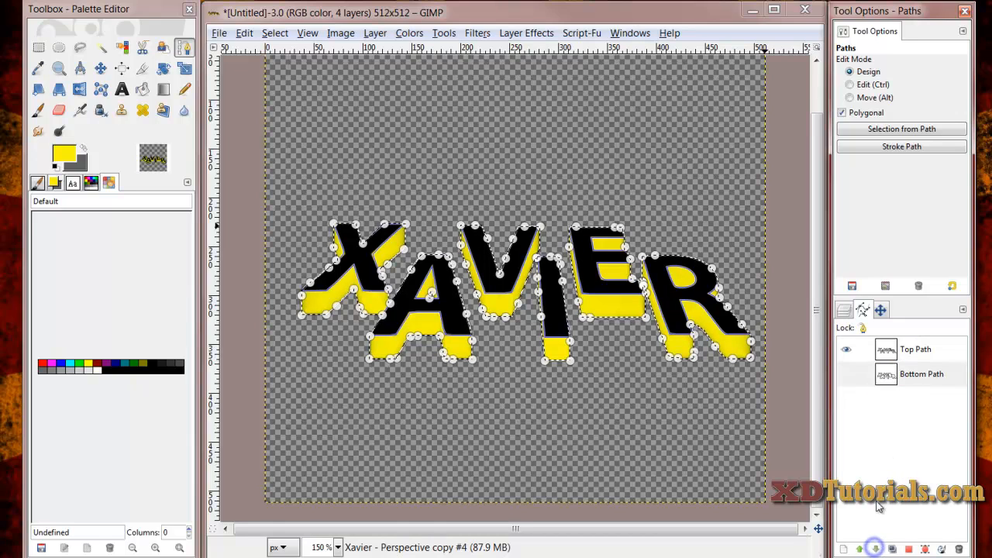
{"action": "left_click", "coordinate": [920, 374]}
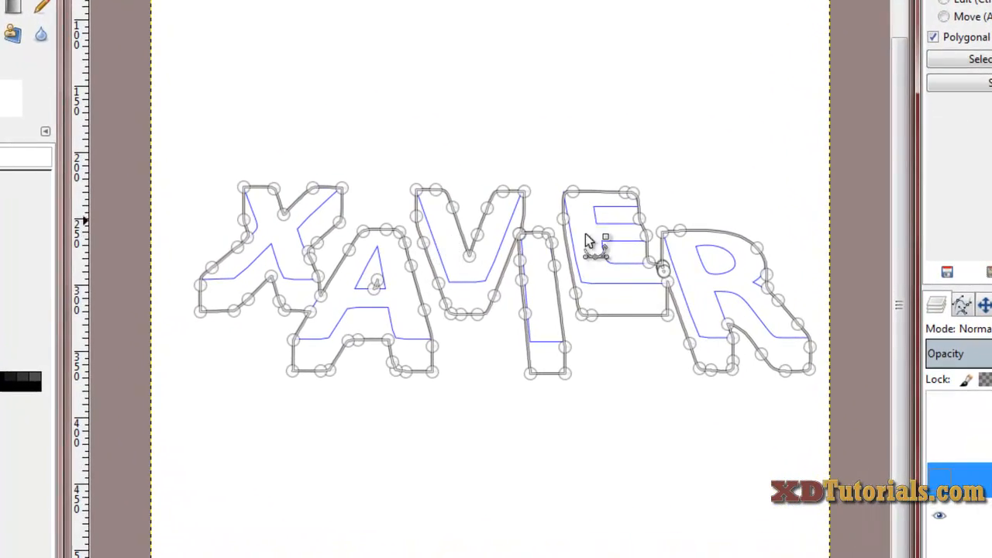
{"action": "mouse_move", "coordinate": [741, 353]}
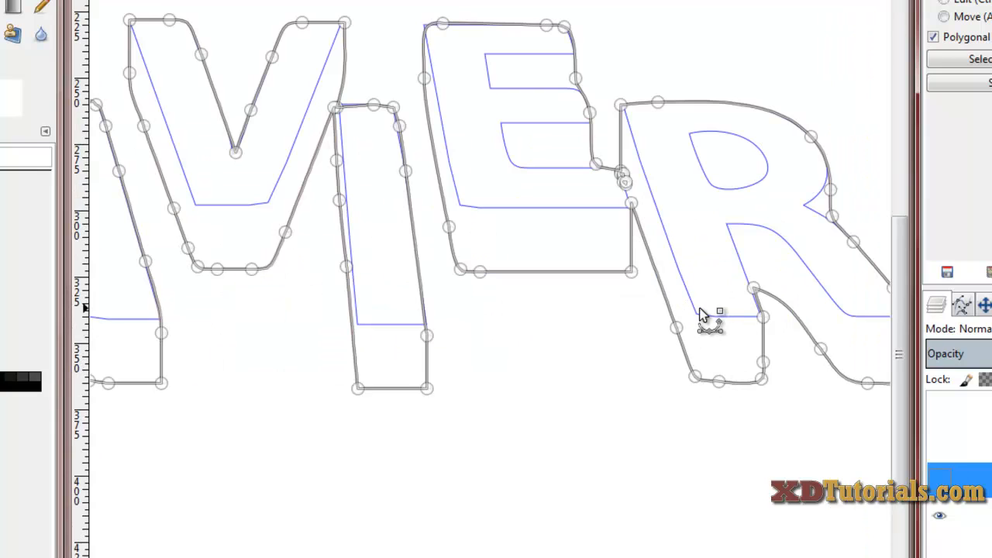
{"action": "mouse_move", "coordinate": [689, 380]}
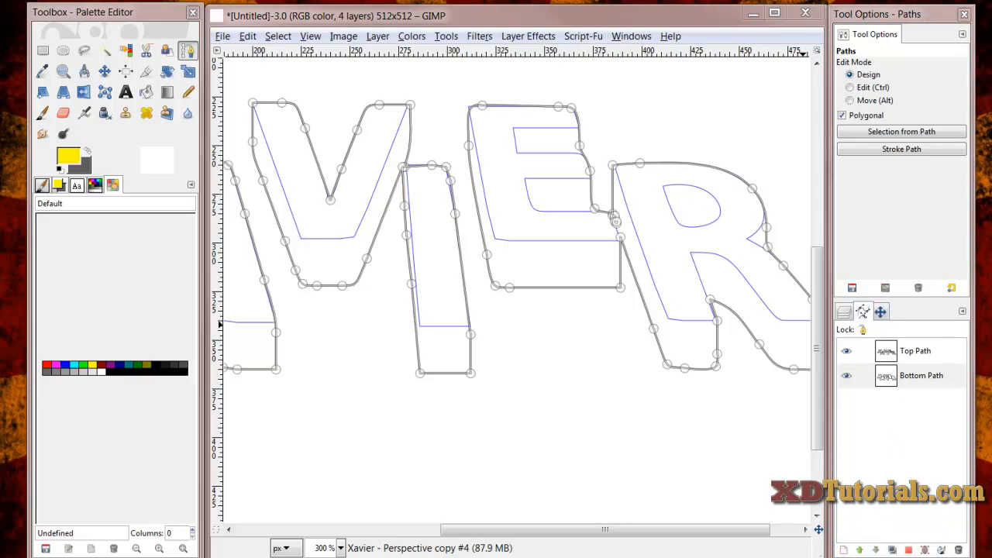
- Create a new empty path in the Paths dialog
{"action": "left_click", "coordinate": [852, 288]}
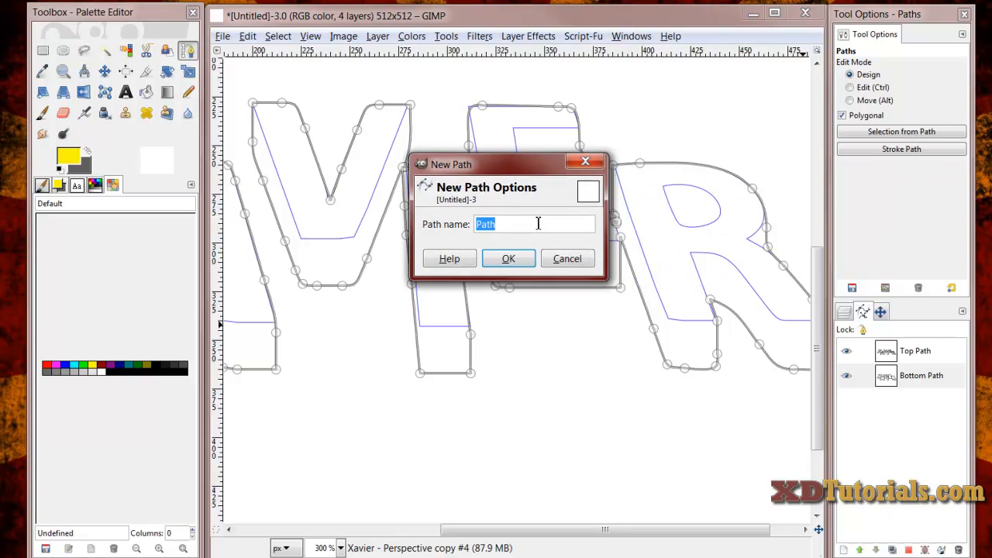
- Name the new path Adding Lines and confirm it
{"action": "type", "text": "Adding Line"}
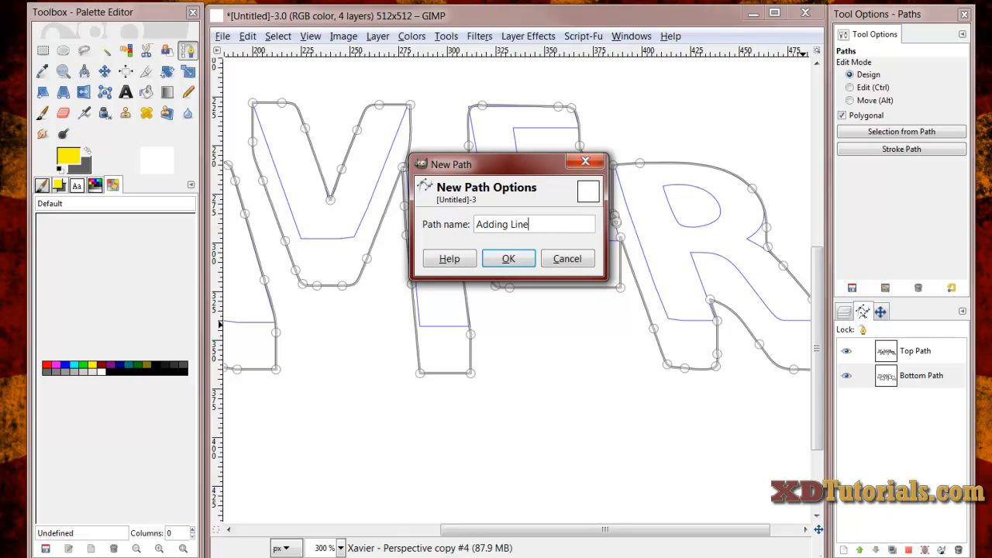
{"action": "type", "text": "s"}
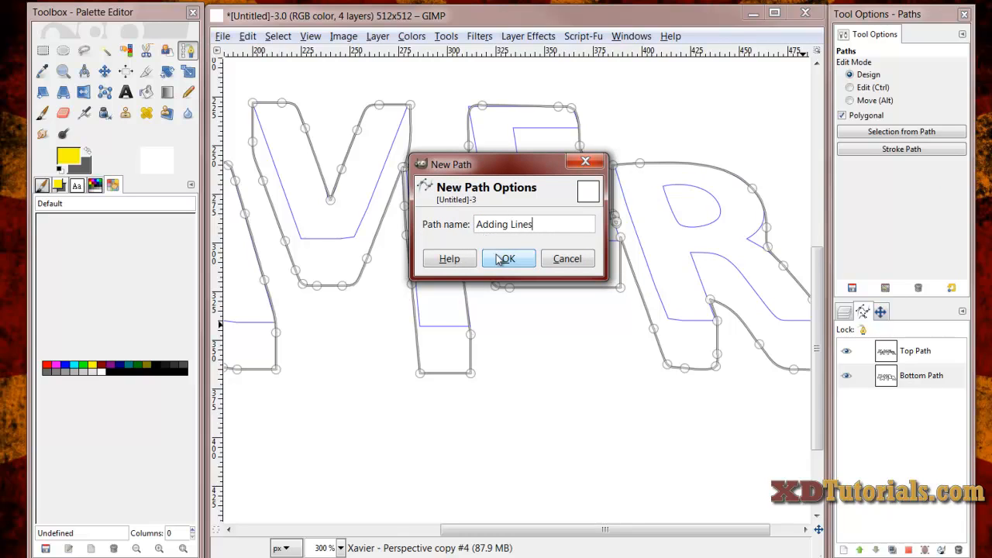
{"action": "left_click", "coordinate": [506, 258]}
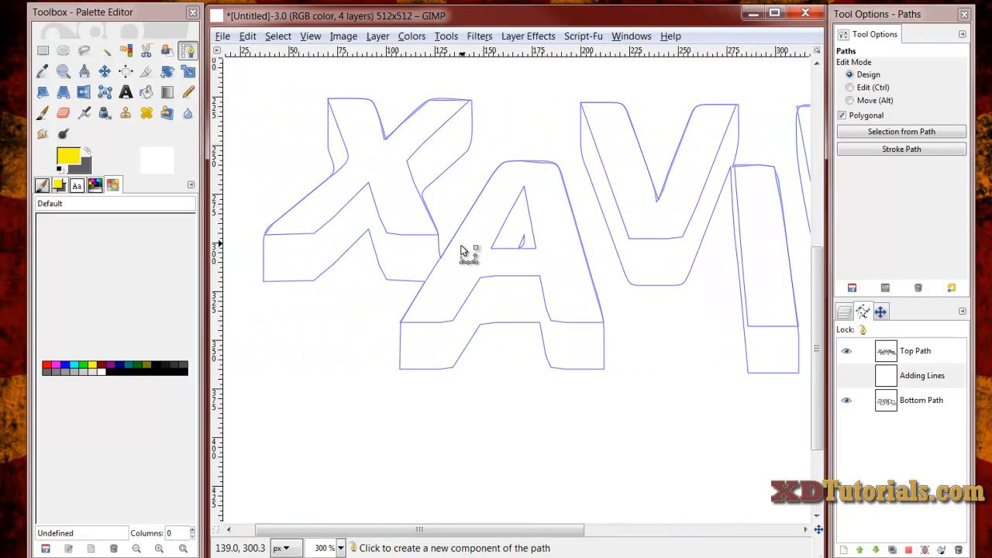
{"action": "mouse_move", "coordinate": [387, 239]}
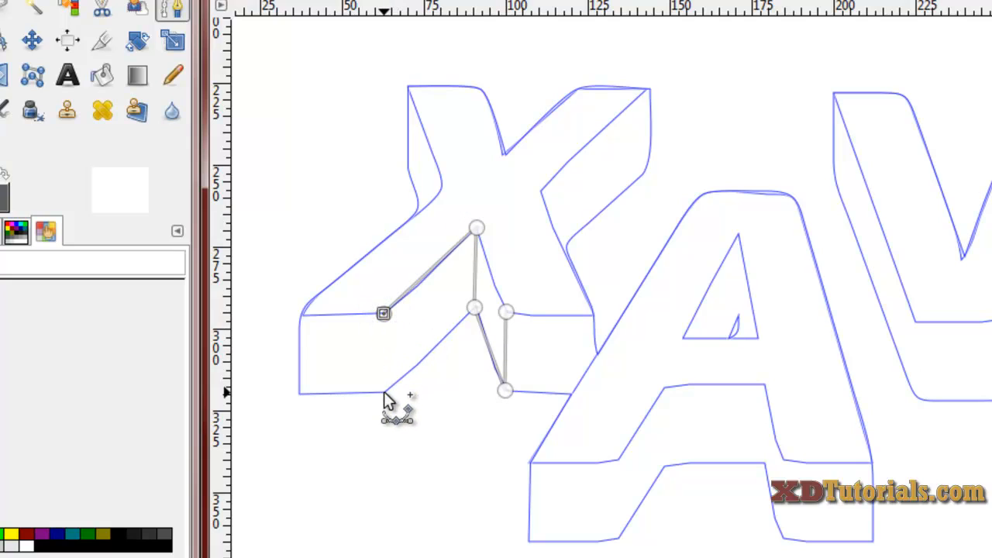
- Draw connecting edge lines on the X and start one on the A
{"action": "left_click_drag", "start_coordinate": [385, 313], "coordinate": [385, 391]}
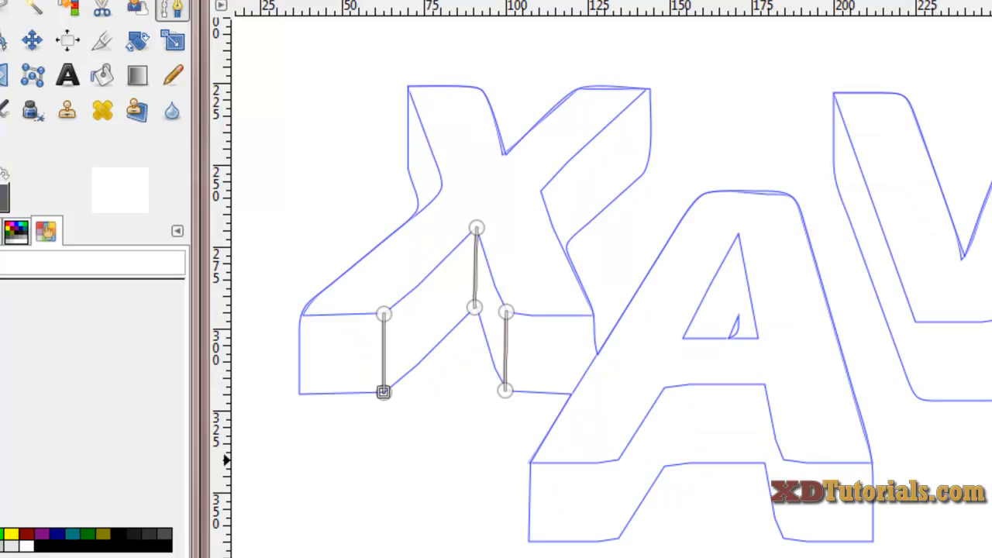
{"action": "mouse_move", "coordinate": [725, 478]}
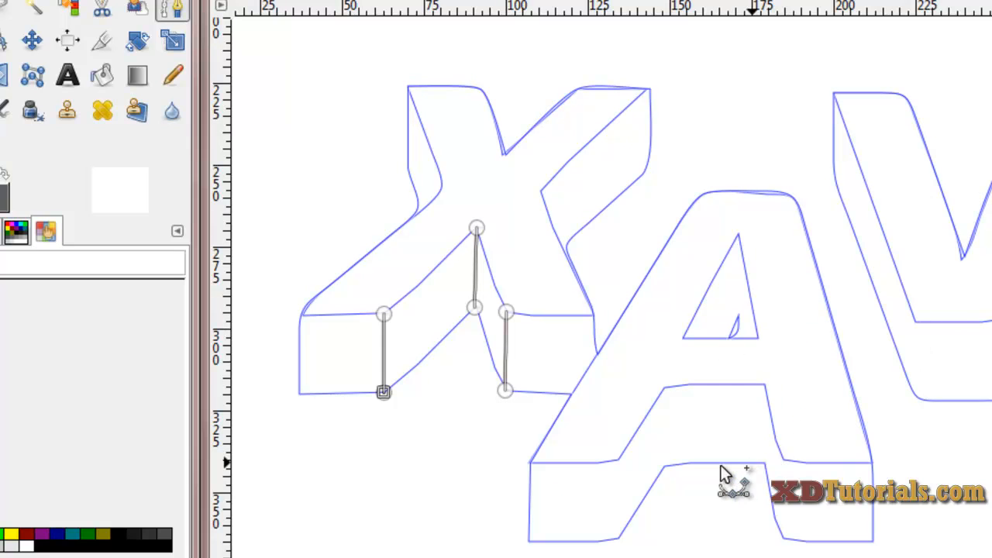
{"action": "mouse_move", "coordinate": [698, 484]}
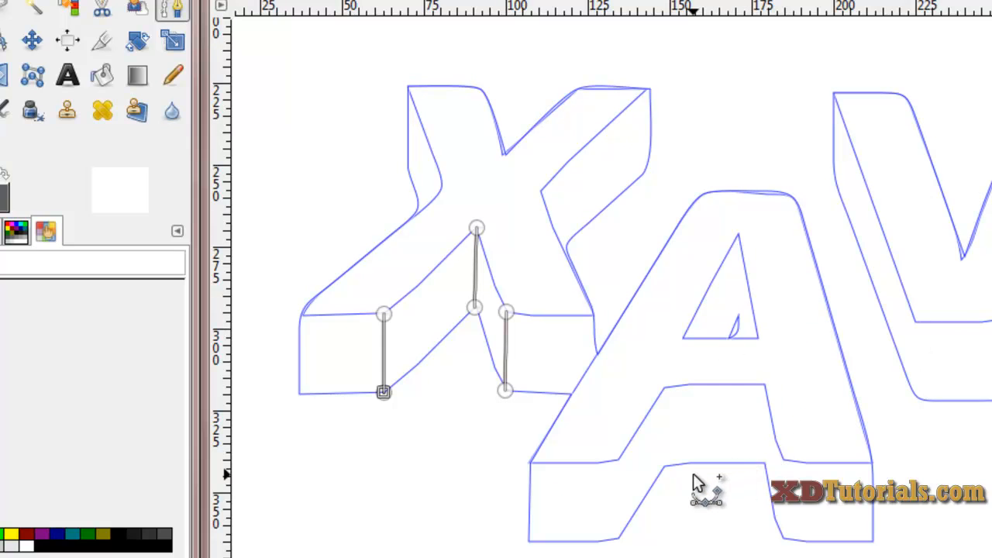
{"action": "left_click_drag", "start_coordinate": [382, 390], "coordinate": [595, 453]}
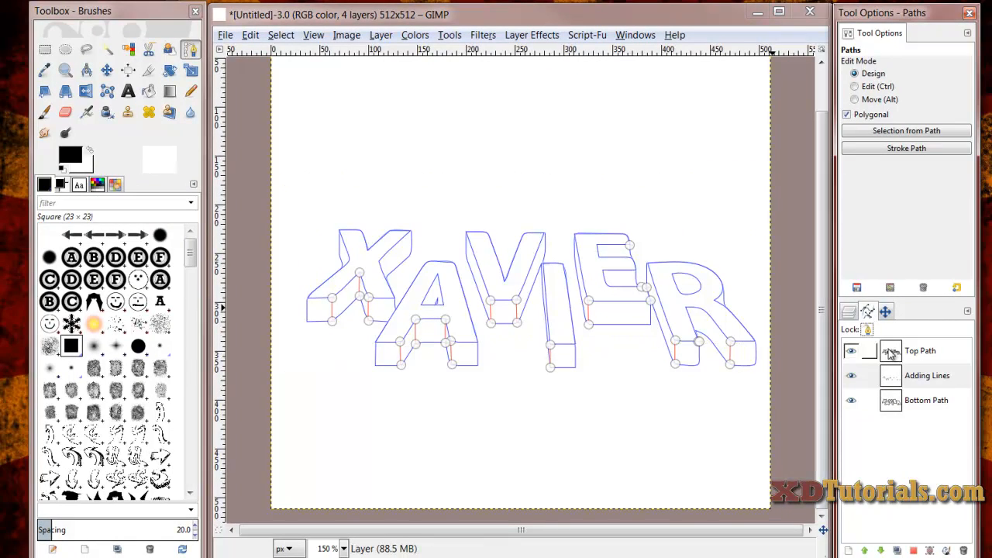
- Show the Top Path outline again and make it the active path
{"action": "left_click", "coordinate": [921, 350]}
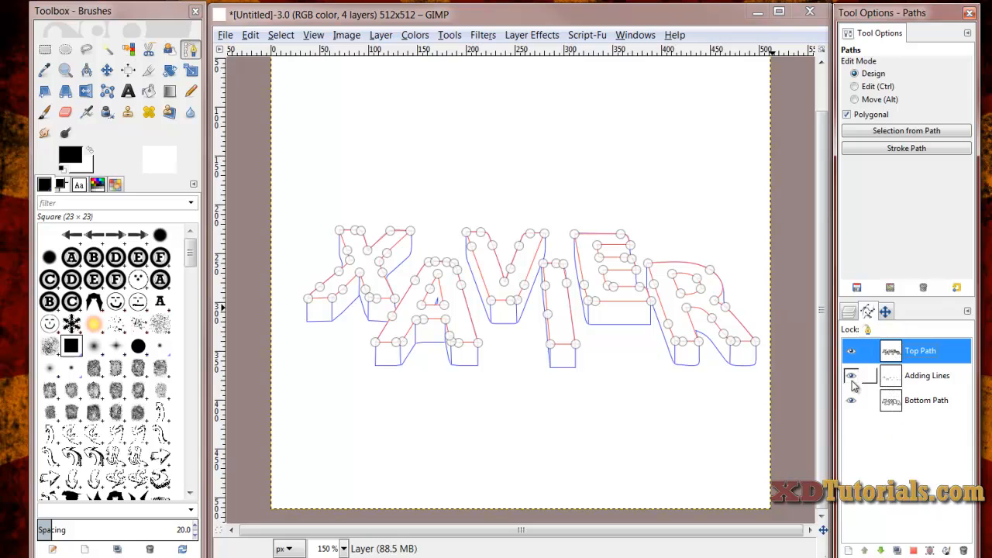
{"action": "left_click", "coordinate": [853, 375]}
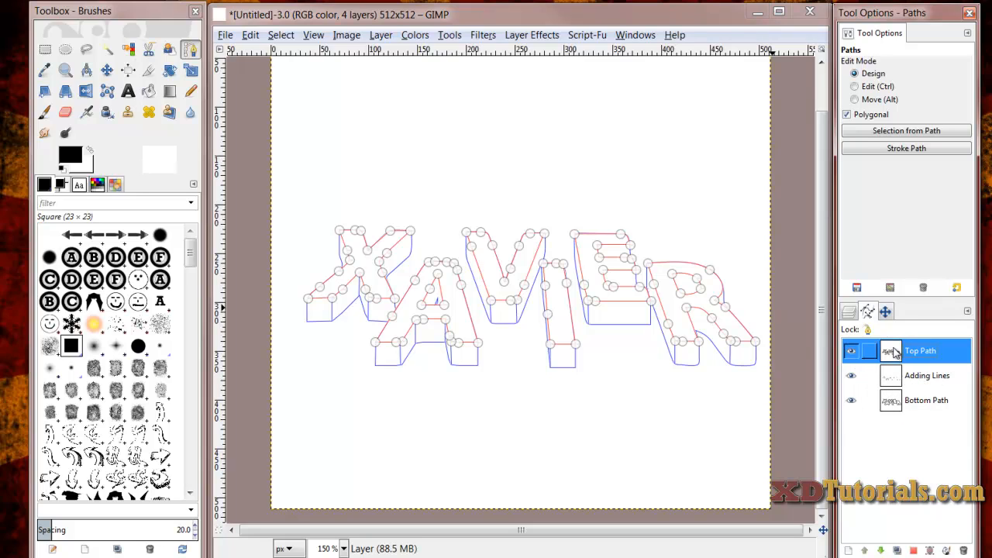
- Merge the visible paths into one Top Path and toggle its visibility to check it
{"action": "right_click", "coordinate": [921, 350]}
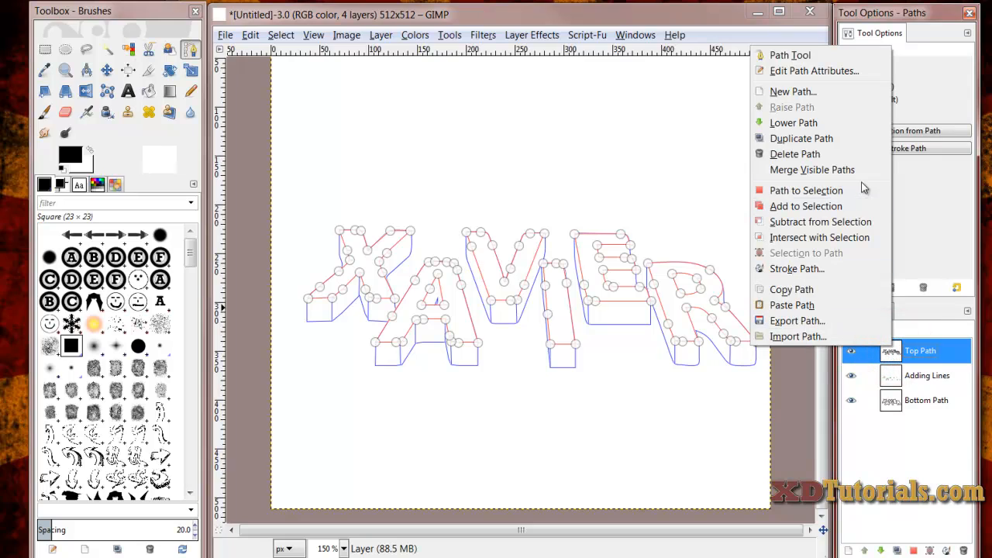
{"action": "mouse_move", "coordinate": [812, 169]}
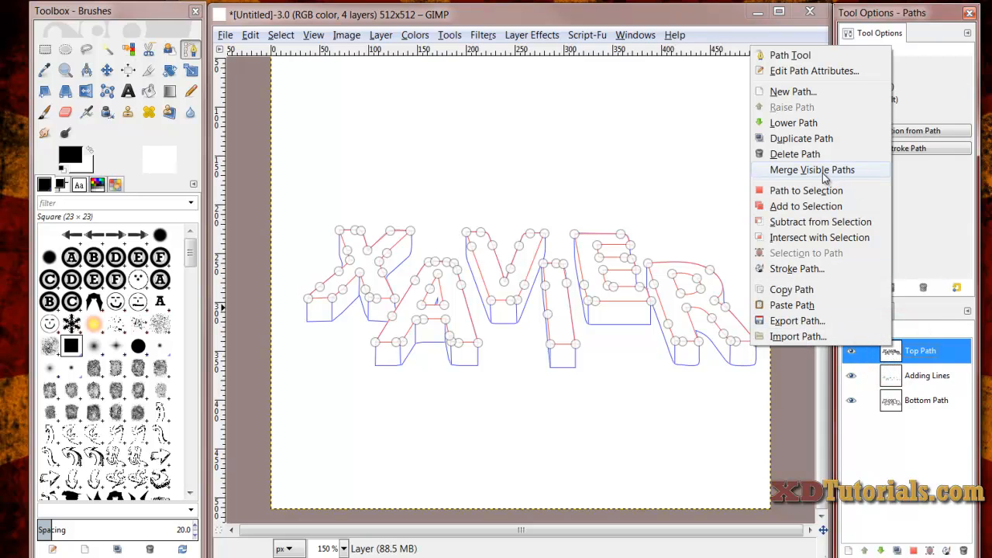
{"action": "left_click", "coordinate": [812, 169]}
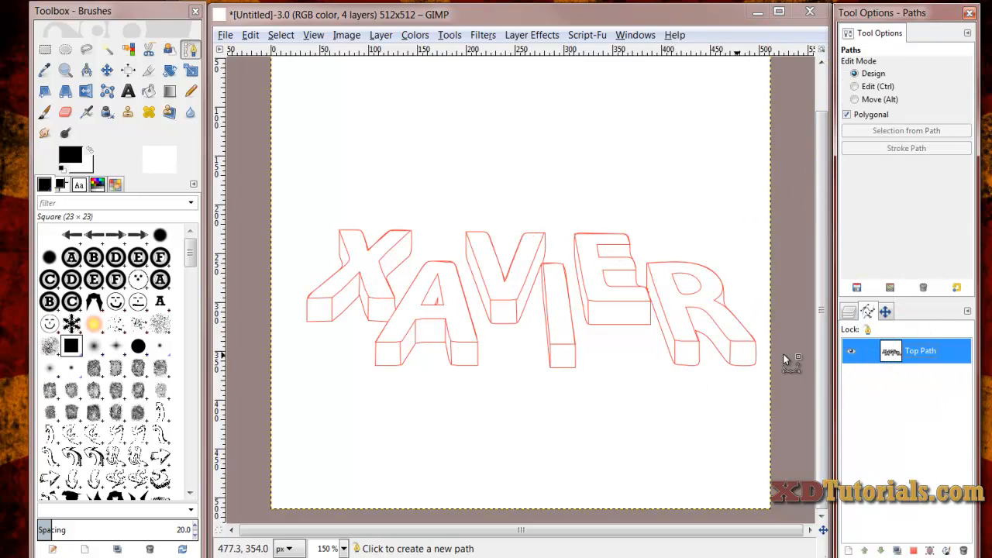
{"action": "left_click", "coordinate": [862, 350]}
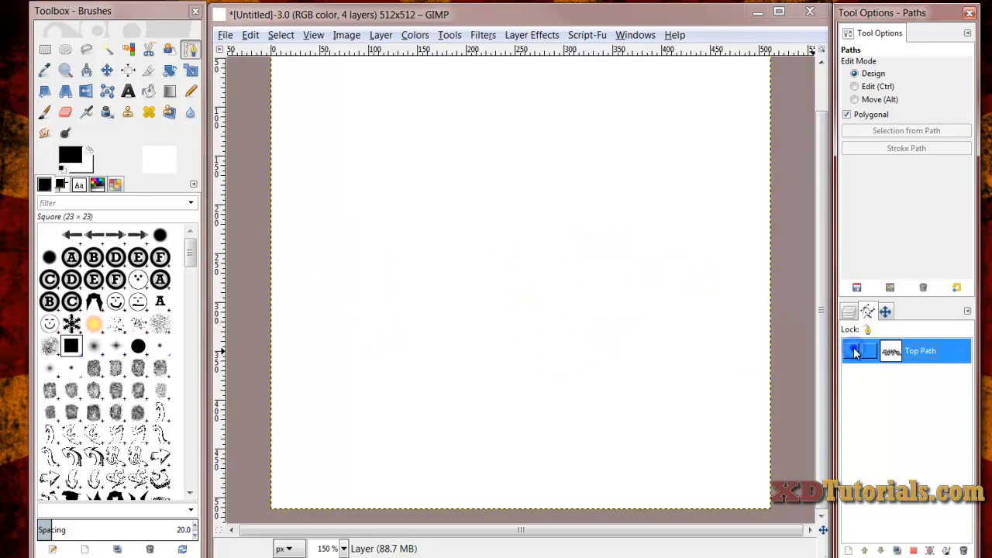
{"action": "left_click", "coordinate": [849, 351]}
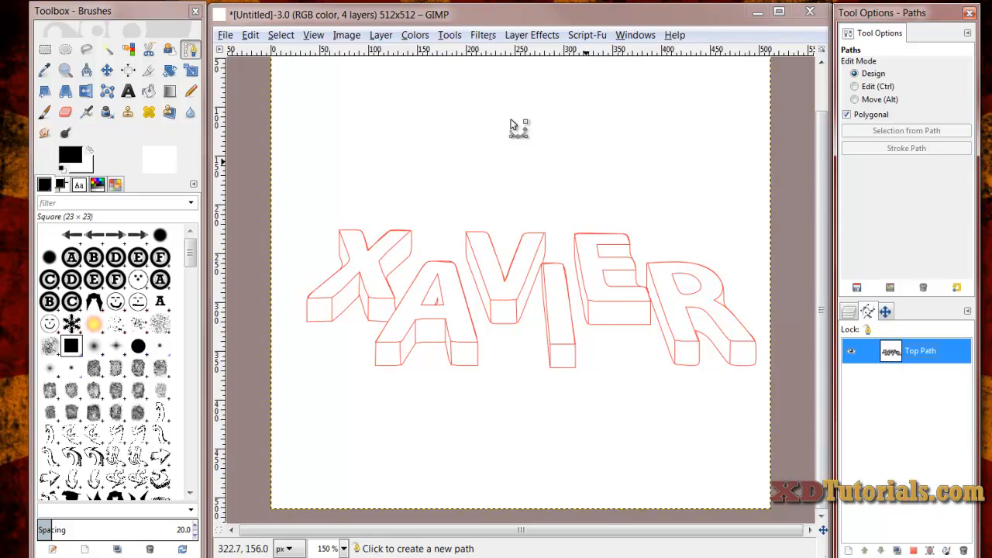
{"action": "mouse_move", "coordinate": [189, 90]}
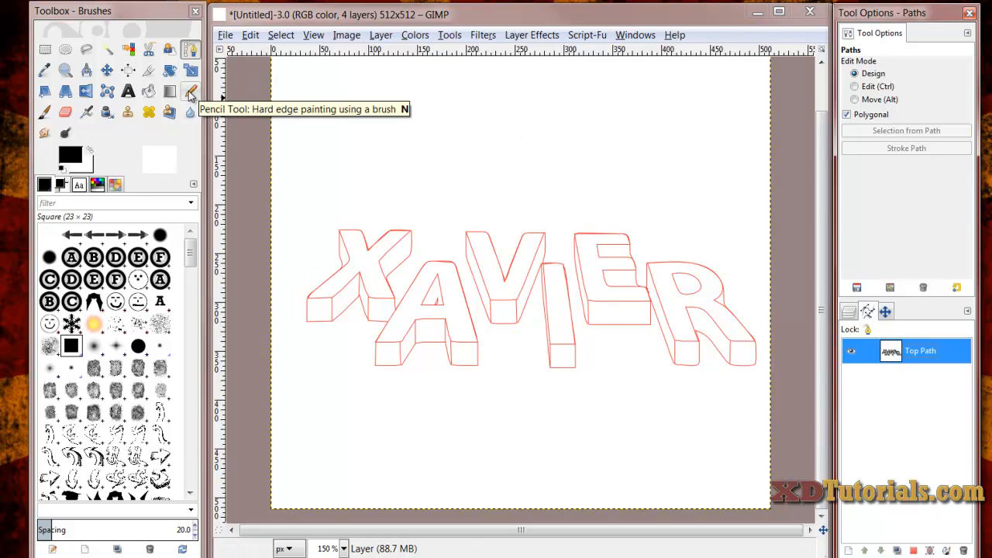
- Select the Pencil tool for hard-edged tracing
{"action": "left_click", "coordinate": [189, 90]}
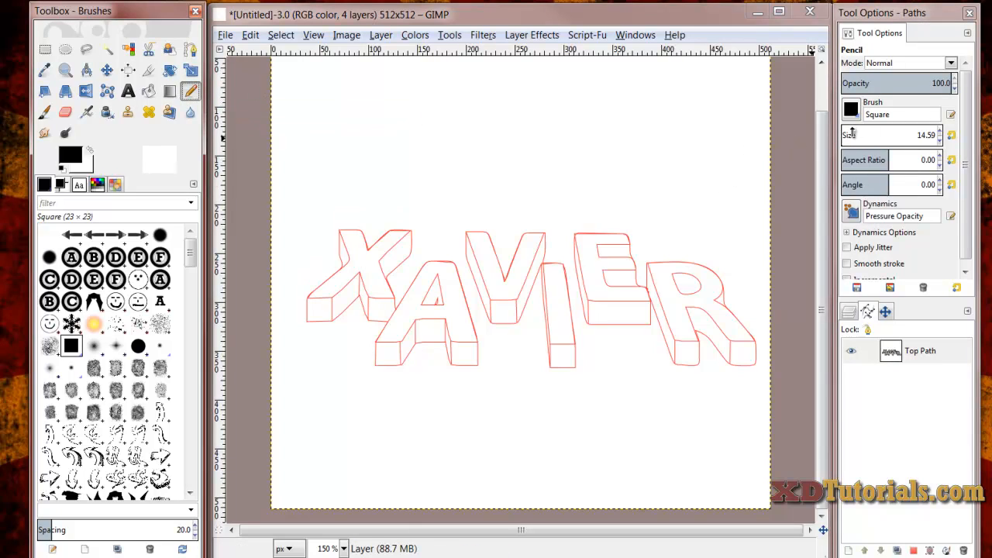
{"action": "mouse_move", "coordinate": [652, 248]}
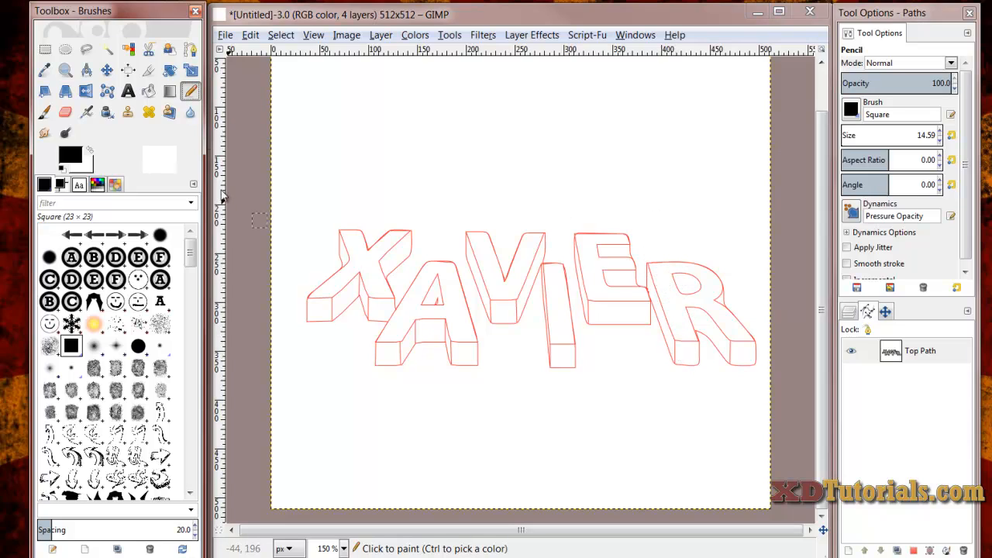
{"action": "mouse_move", "coordinate": [388, 260]}
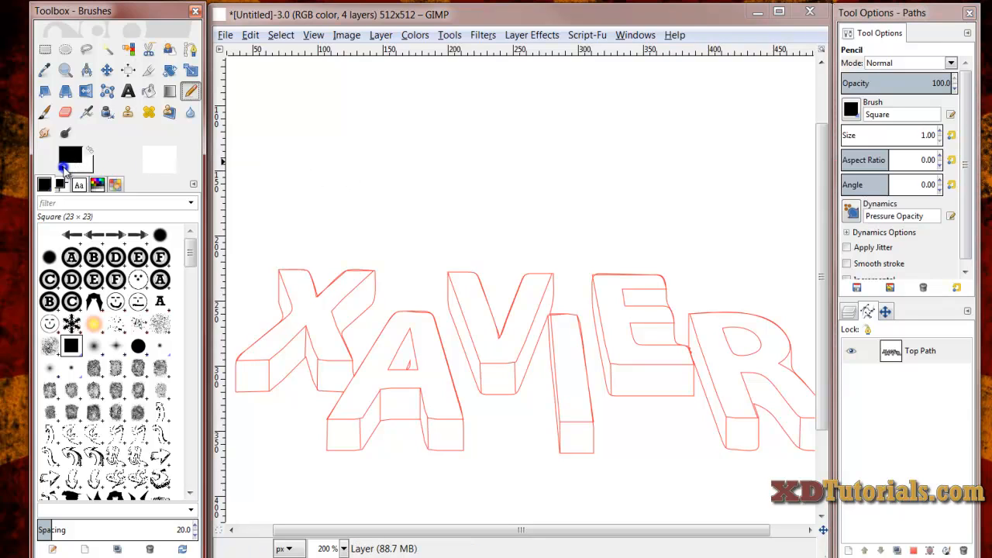
{"action": "mouse_move", "coordinate": [69, 157]}
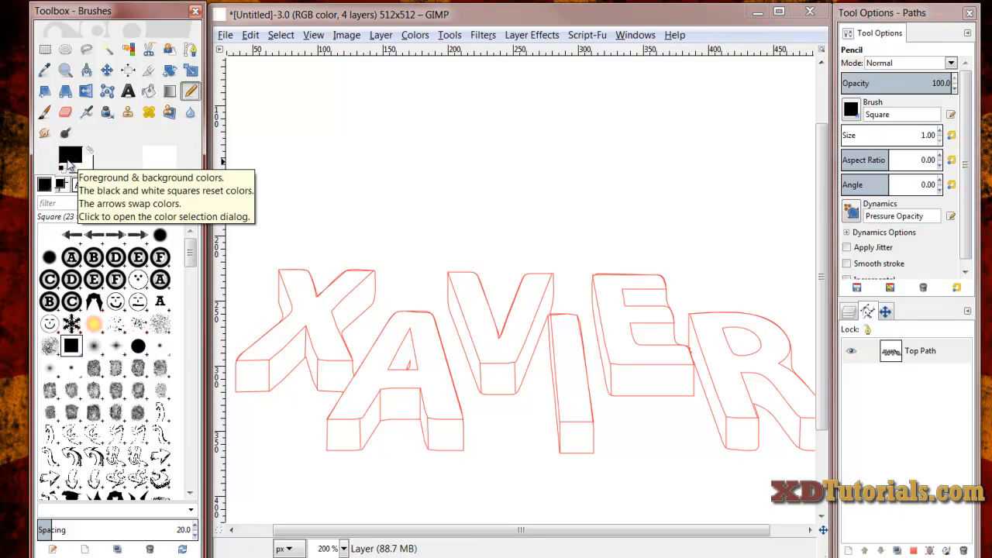
{"action": "mouse_move", "coordinate": [721, 192]}
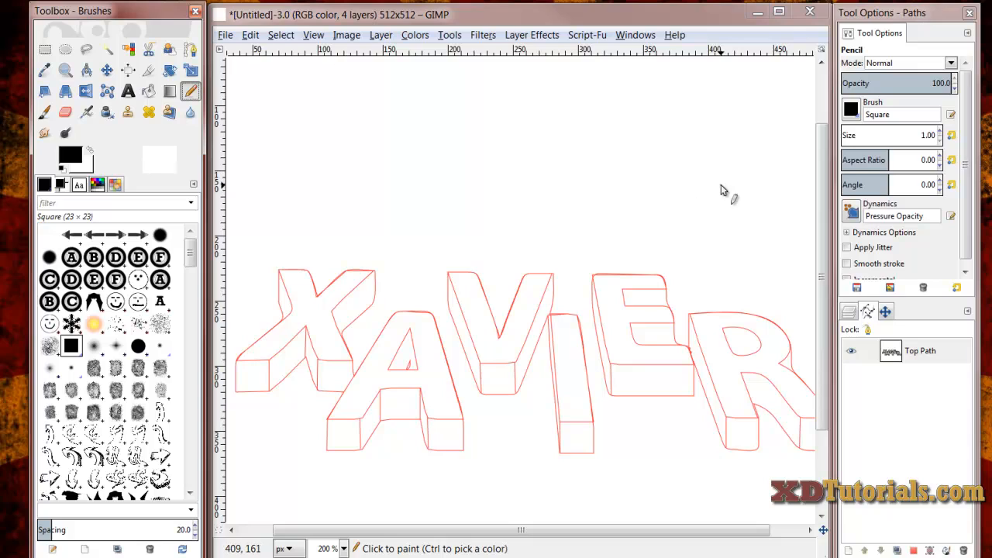
{"action": "mouse_move", "coordinate": [530, 168]}
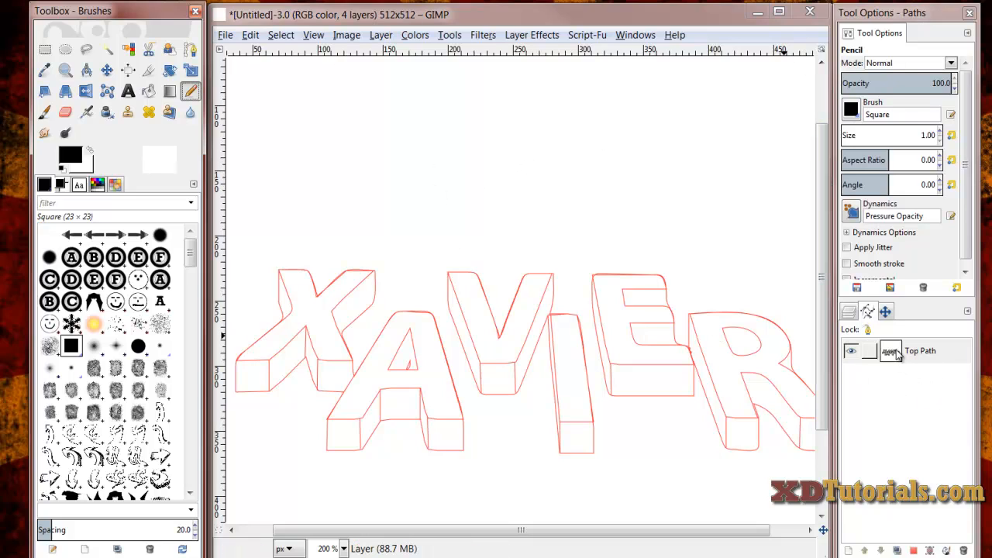
- Create a transparent Outline layer in the Layers dialog and return to the paths list
{"action": "left_click", "coordinate": [921, 351]}
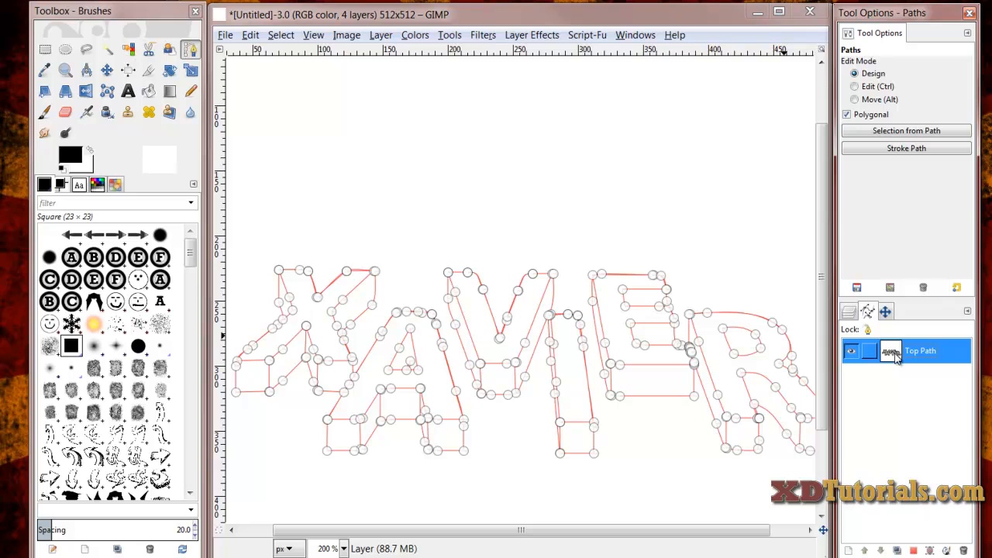
{"action": "mouse_move", "coordinate": [410, 371]}
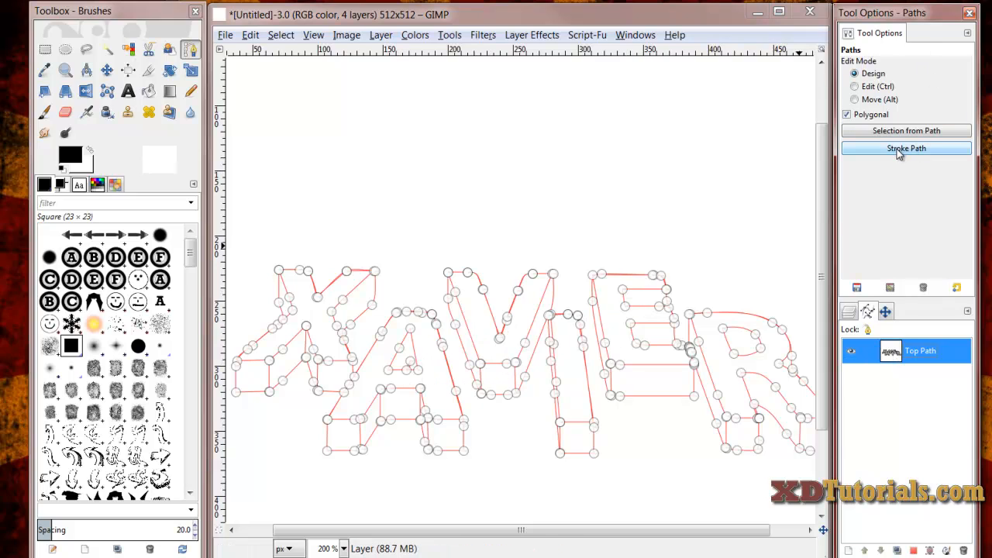
{"action": "left_click", "coordinate": [848, 310]}
{"action": "type", "text": "Outli"}
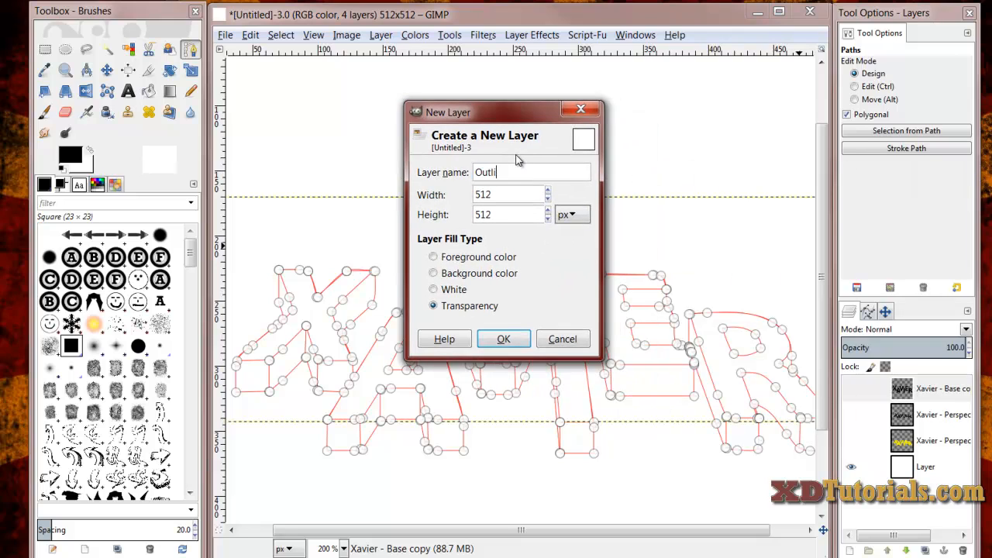
{"action": "left_click", "coordinate": [503, 338]}
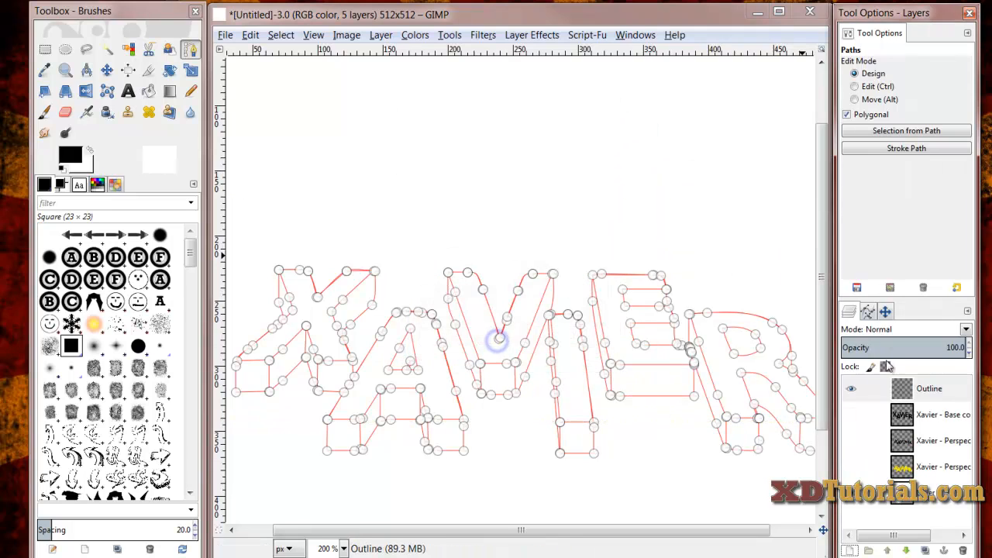
{"action": "left_click", "coordinate": [928, 388]}
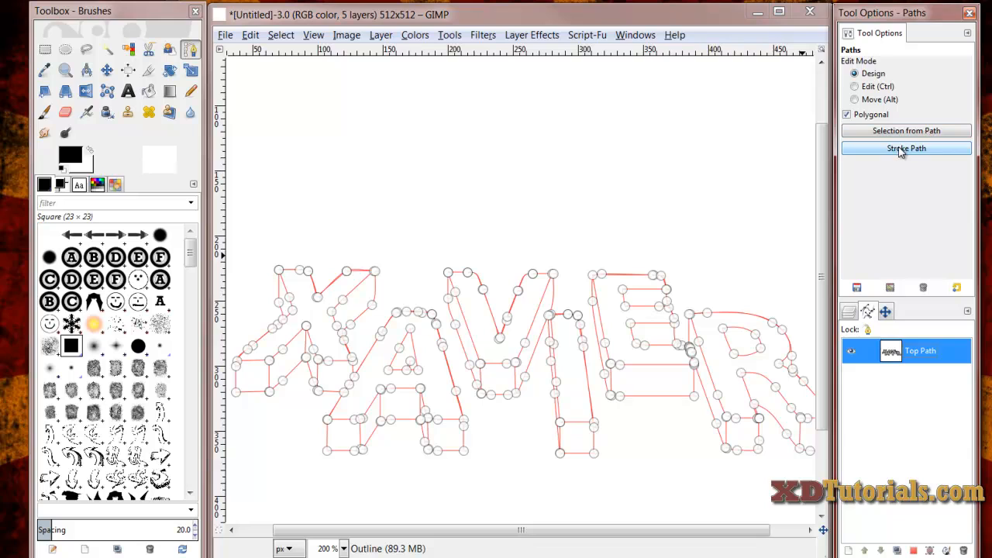
- Stroke Top Path with the Pencil paint tool onto the Outline layer, then hide the path
{"action": "left_click", "coordinate": [905, 149]}
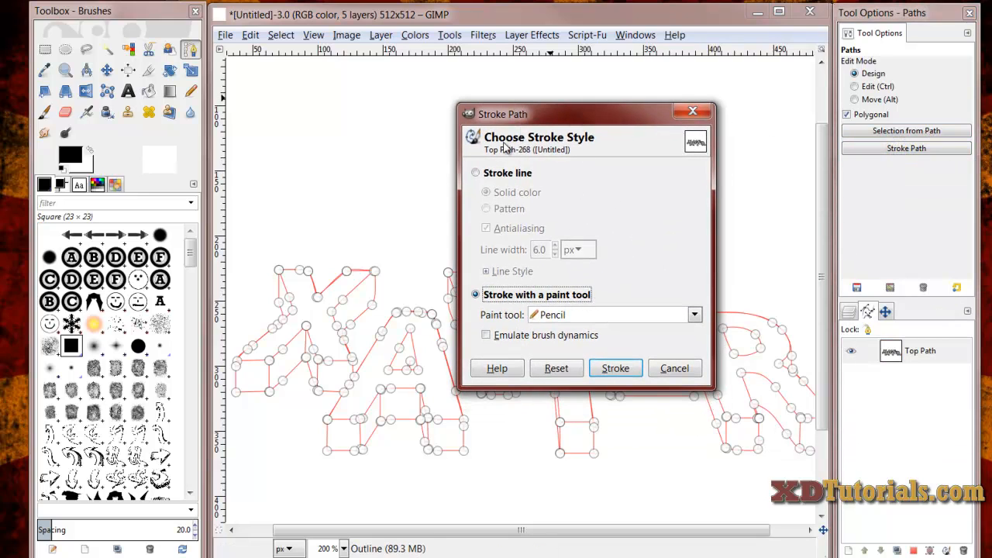
{"action": "mouse_move", "coordinate": [586, 302]}
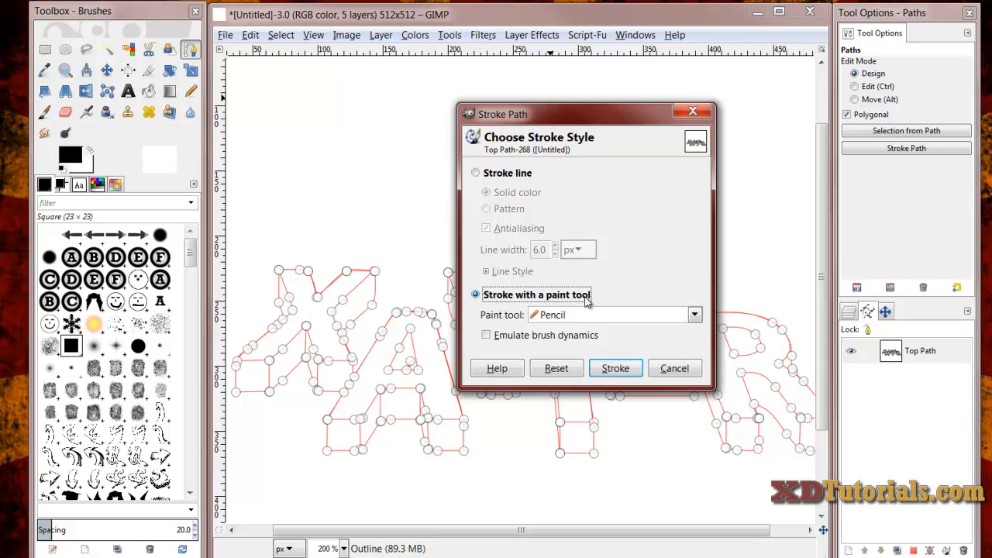
{"action": "left_click", "coordinate": [695, 314]}
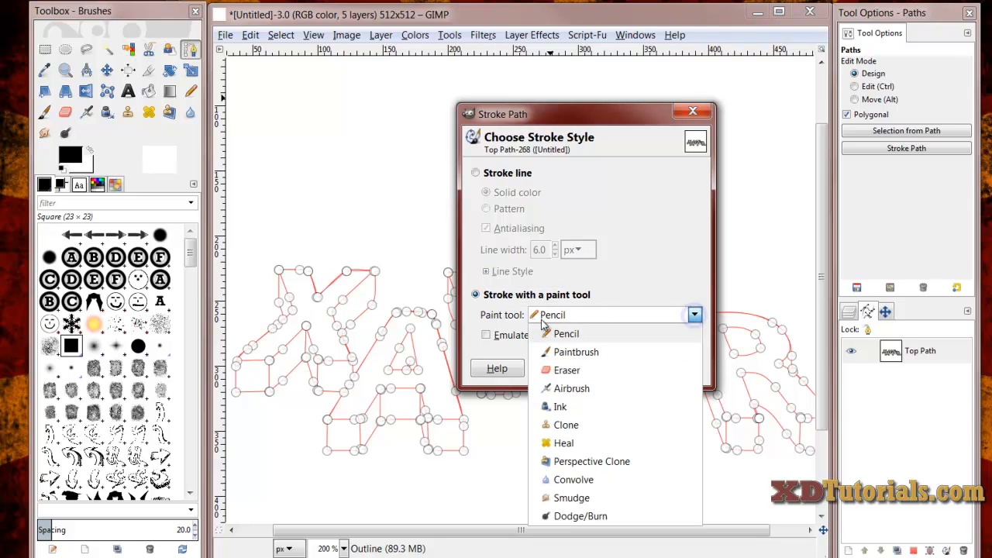
{"action": "left_click", "coordinate": [566, 333]}
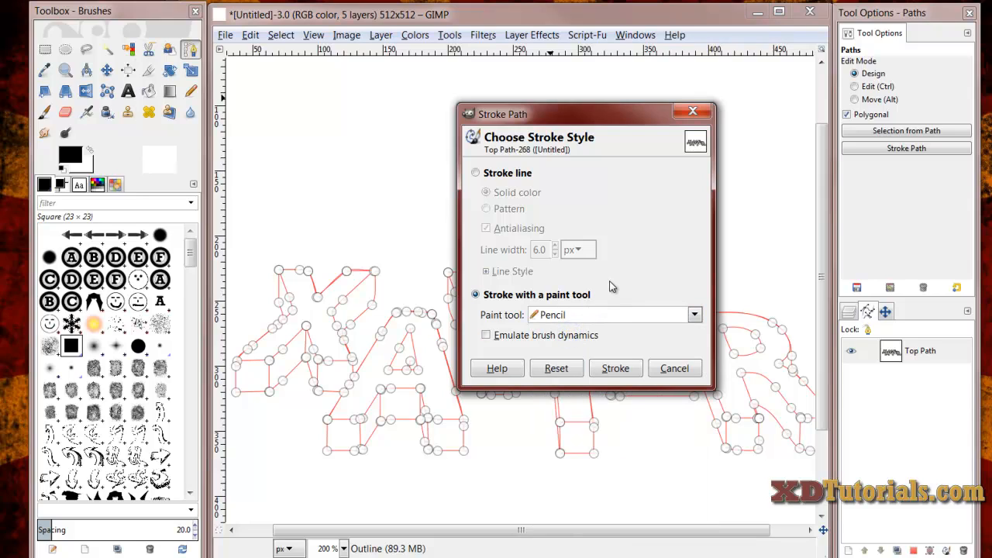
{"action": "mouse_move", "coordinate": [566, 321]}
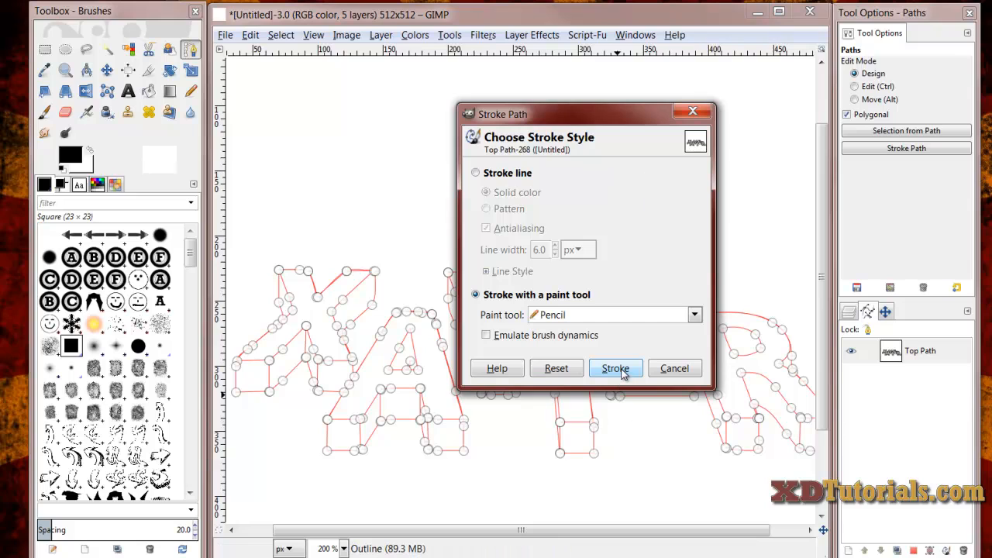
{"action": "left_click", "coordinate": [614, 369]}
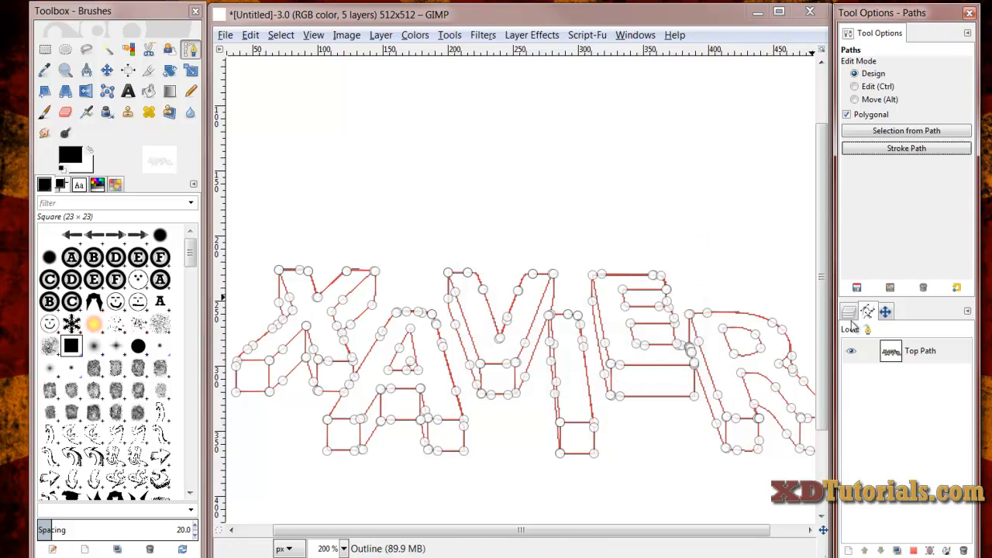
{"action": "left_click", "coordinate": [921, 350]}
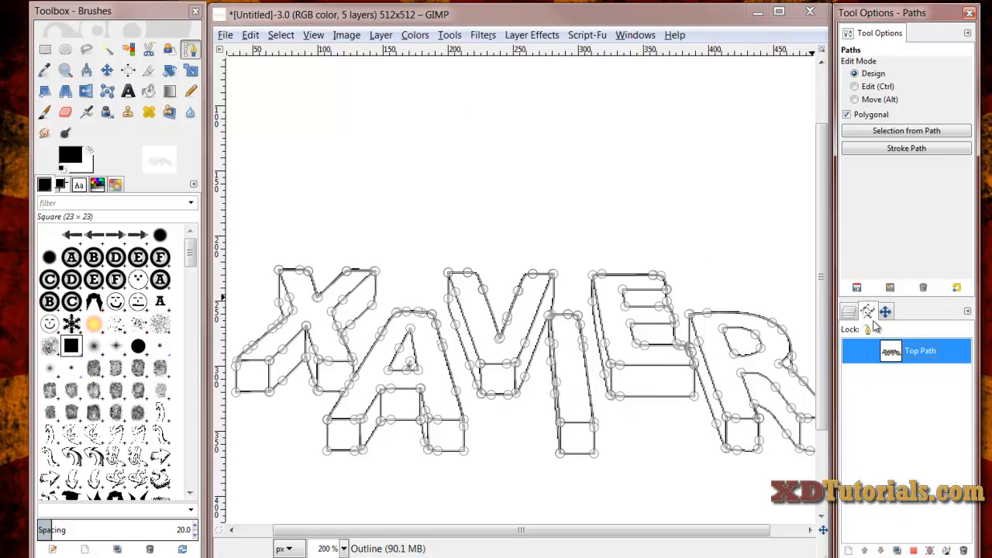
- Return to the layers list and fuzzy-select an enclosed region of the outlined letters
{"action": "left_click", "coordinate": [868, 312]}
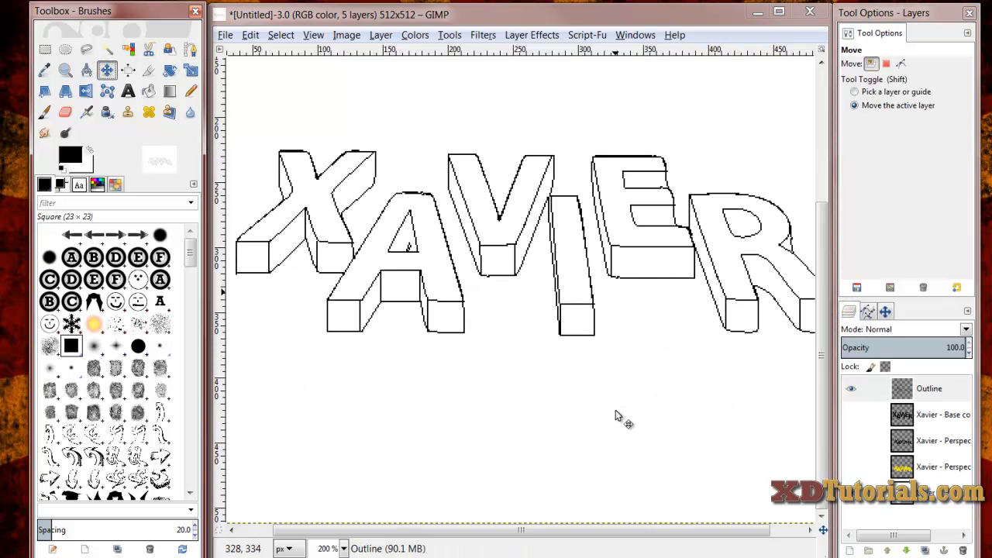
{"action": "left_click_drag", "start_coordinate": [617, 415], "coordinate": [608, 465]}
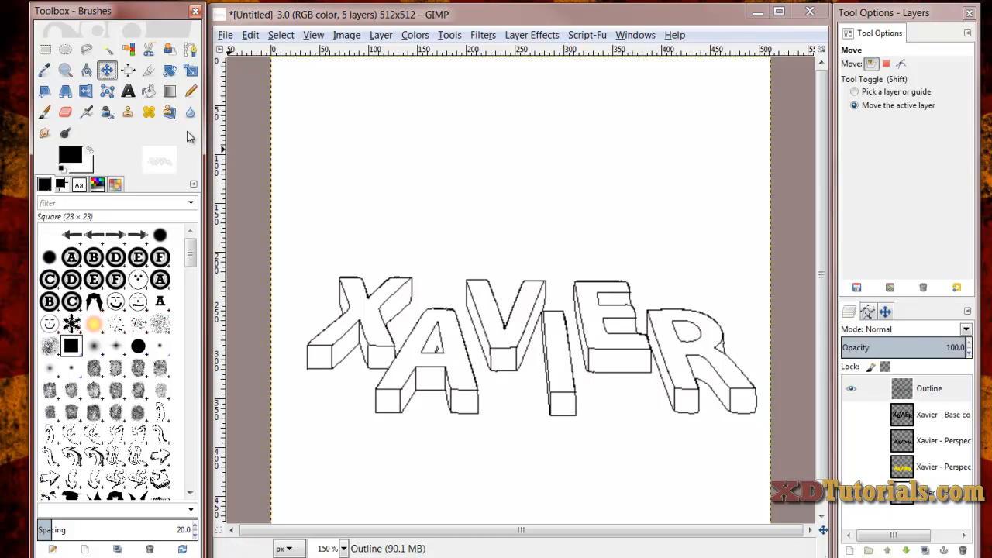
{"action": "left_click", "coordinate": [87, 48]}
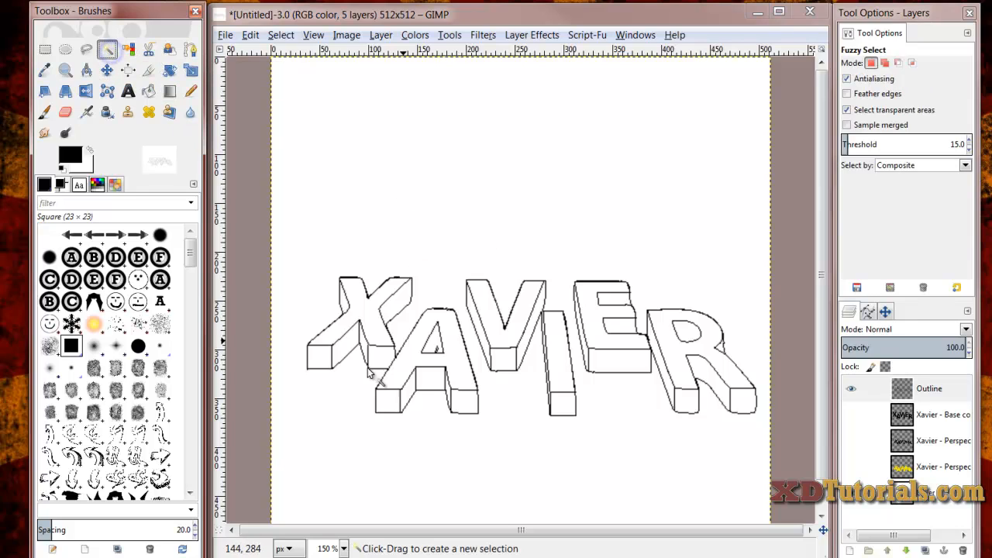
{"action": "left_click", "coordinate": [369, 369]}
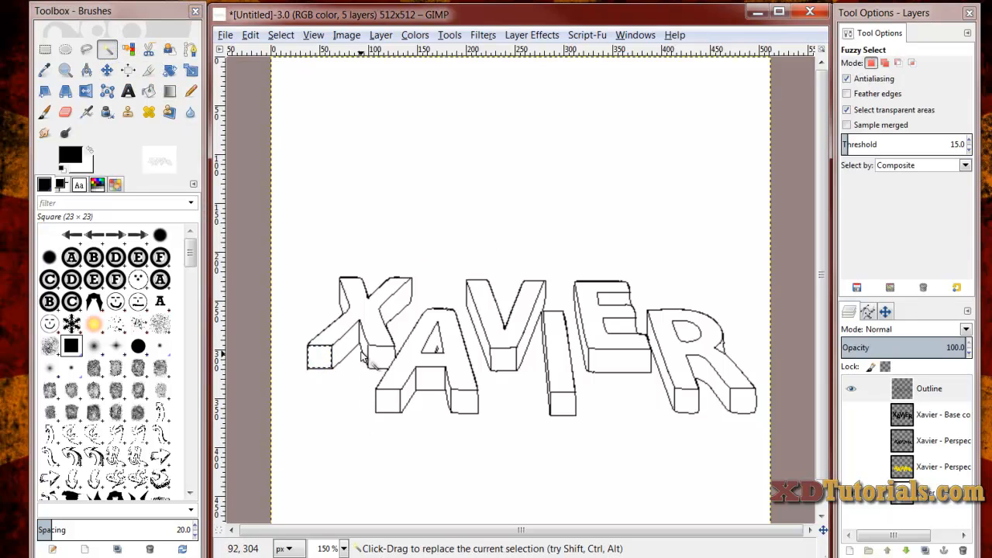
{"action": "mouse_move", "coordinate": [344, 356]}
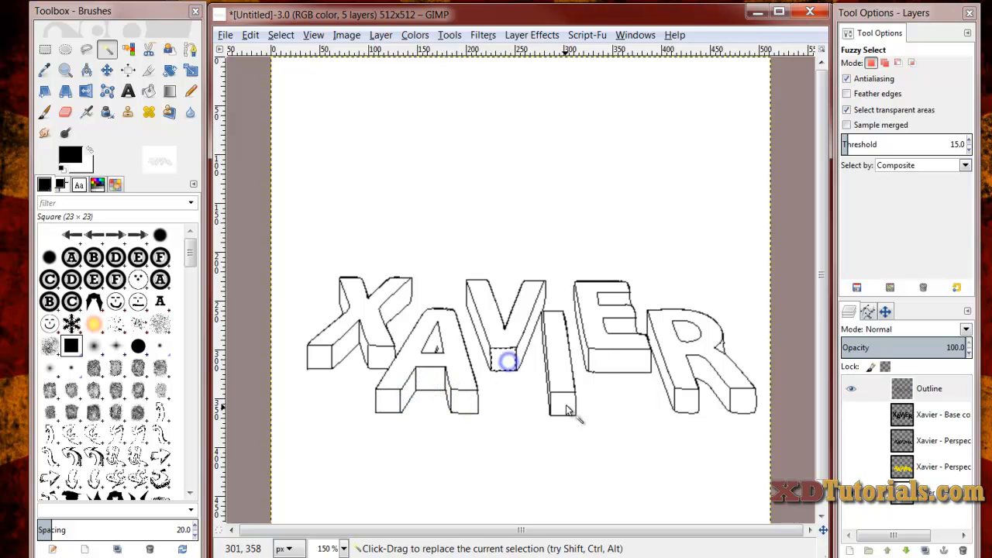
{"action": "mouse_move", "coordinate": [688, 397]}
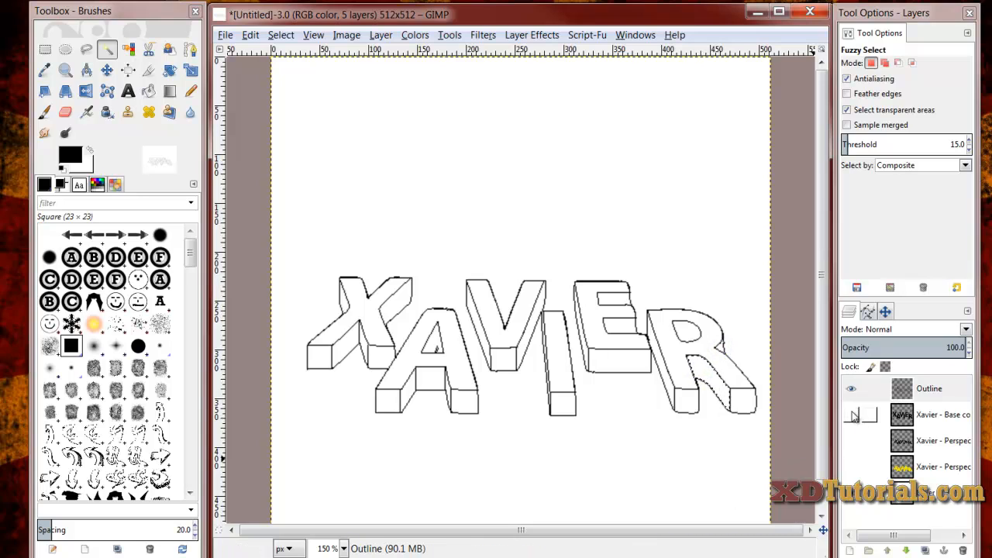
- Make the yellow Xavier - Perspective layer visible and active beneath the black outline
{"action": "left_click", "coordinate": [852, 464]}
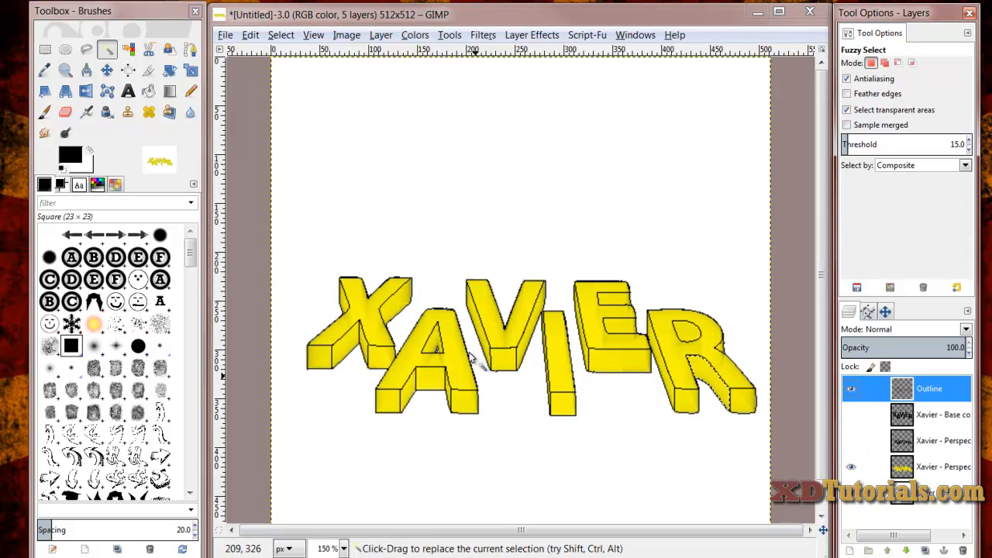
{"action": "left_click", "coordinate": [943, 465]}
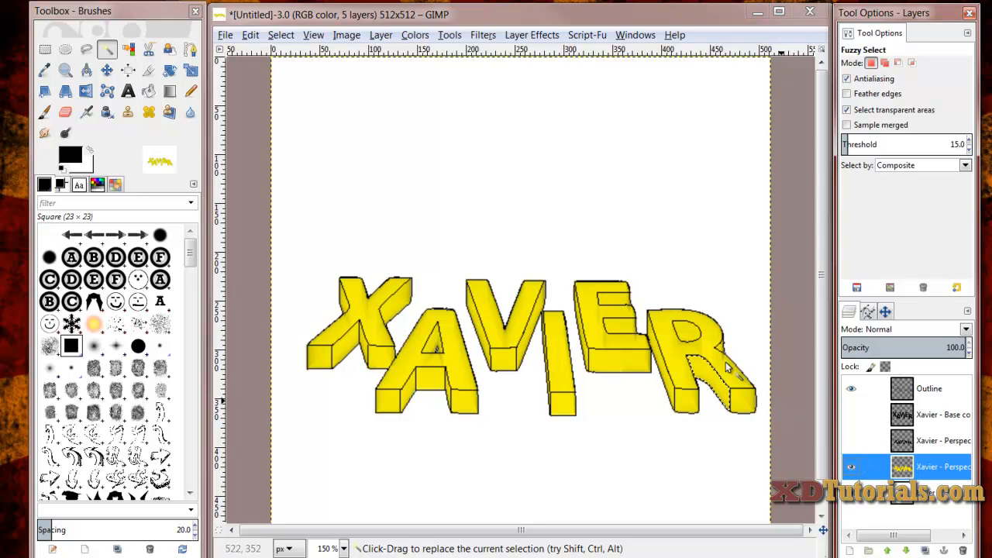
- Fuzzy-select faces of the yellow XAVIER letters and zoom in to check the edges
{"action": "left_click", "coordinate": [713, 376]}
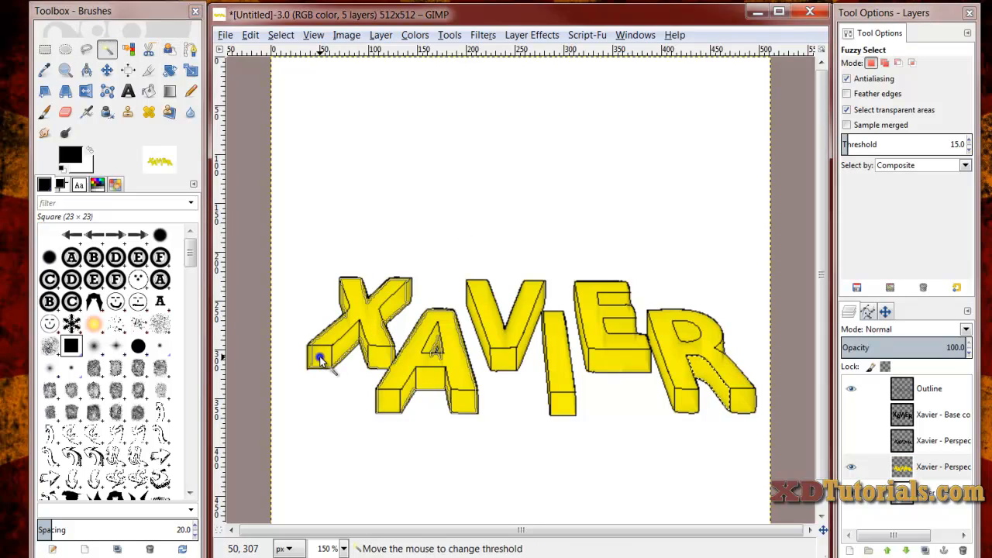
{"action": "left_click", "coordinate": [931, 387]}
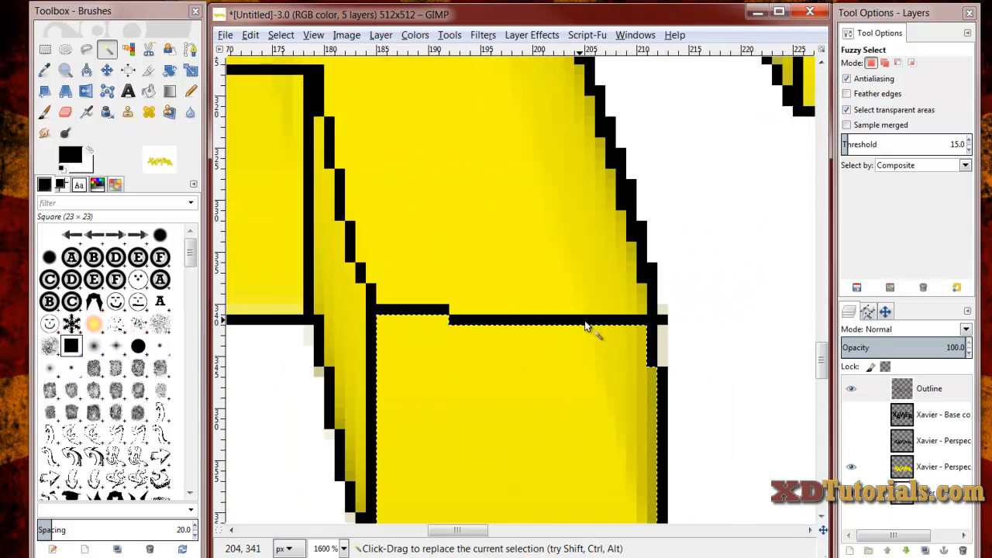
{"action": "mouse_move", "coordinate": [658, 360]}
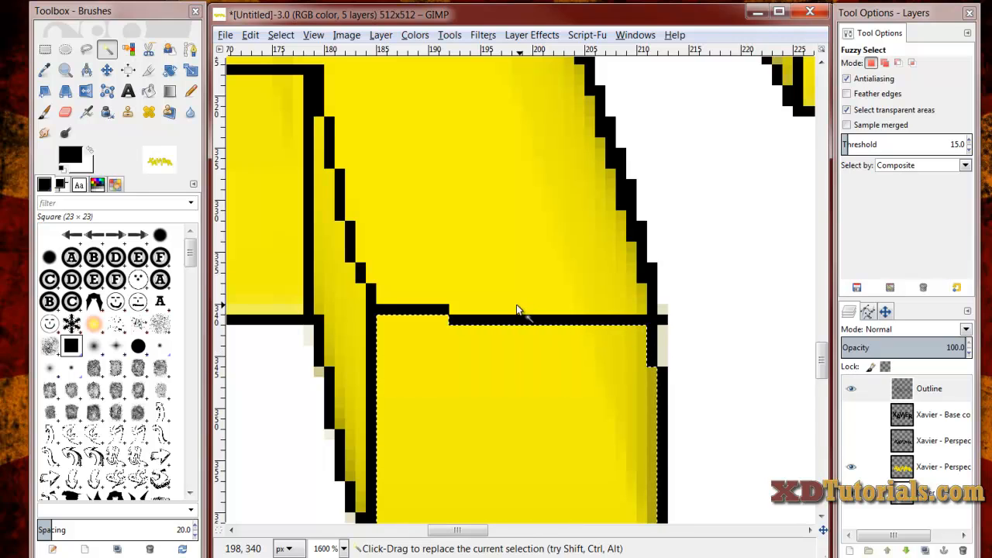
{"action": "scroll", "scroll_direction": "down", "scroll_amount": 3}
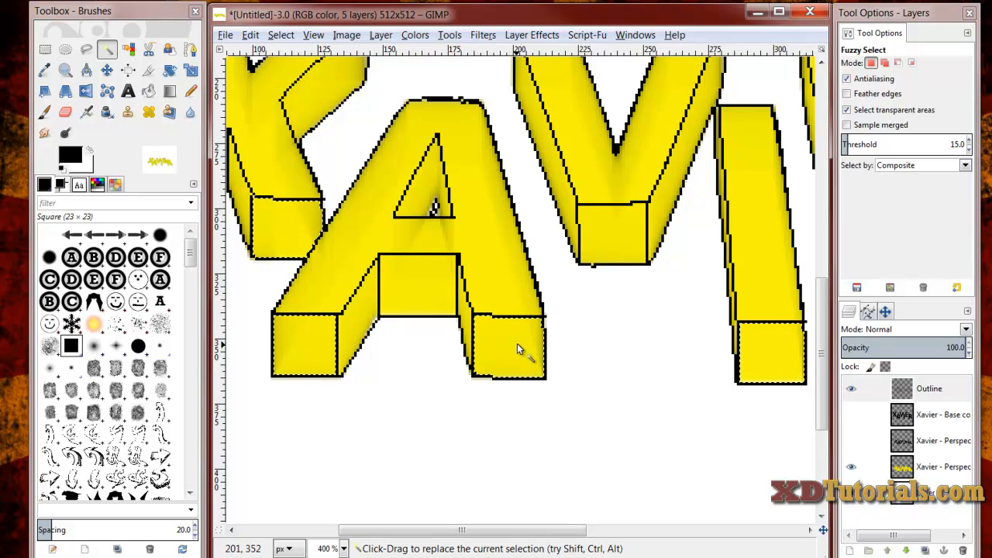
- Grow the letter selection outward by a few pixels via Select > Grow
{"action": "left_click", "coordinate": [280, 34]}
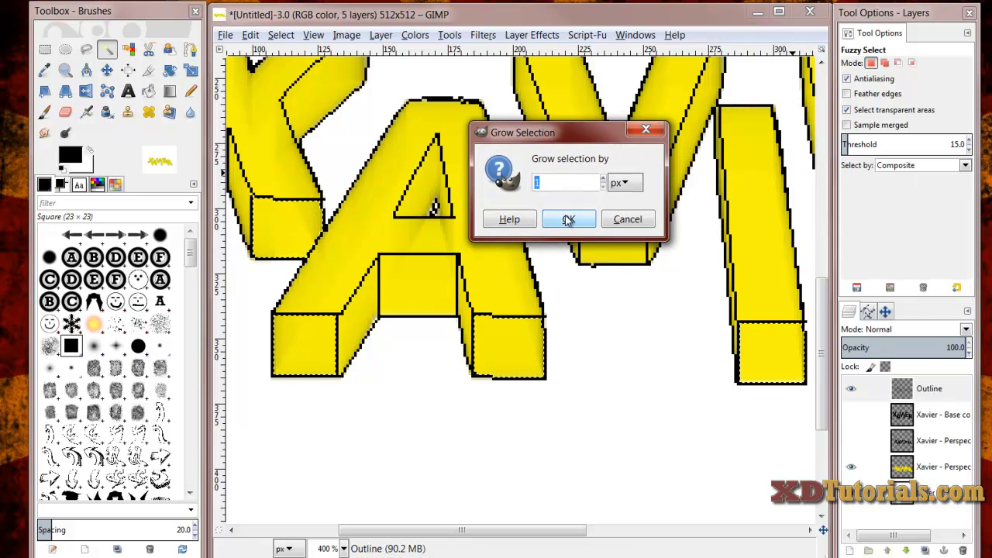
{"action": "left_click", "coordinate": [567, 218]}
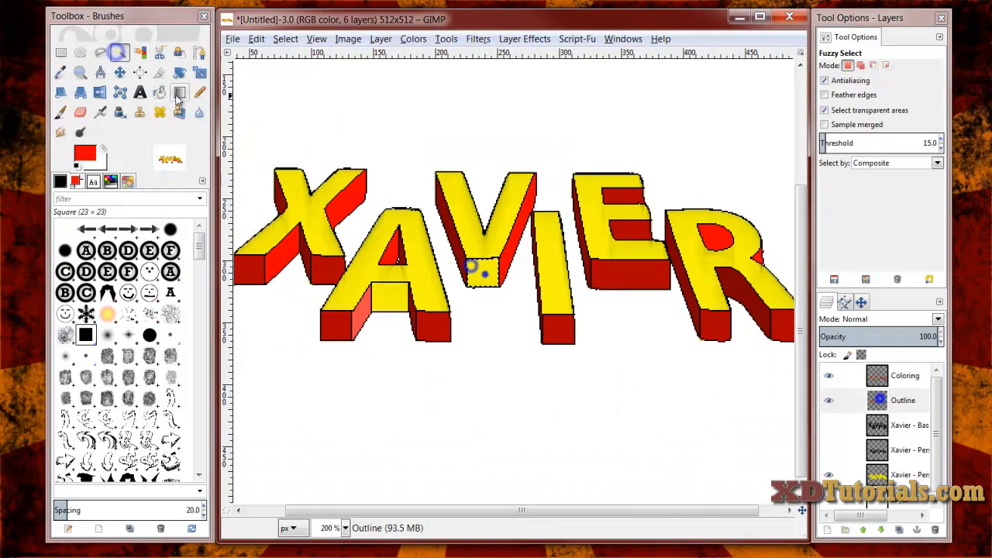
- Set the foreground colour to the deep red b80909 for the letter sides
{"action": "left_click", "coordinate": [85, 154]}
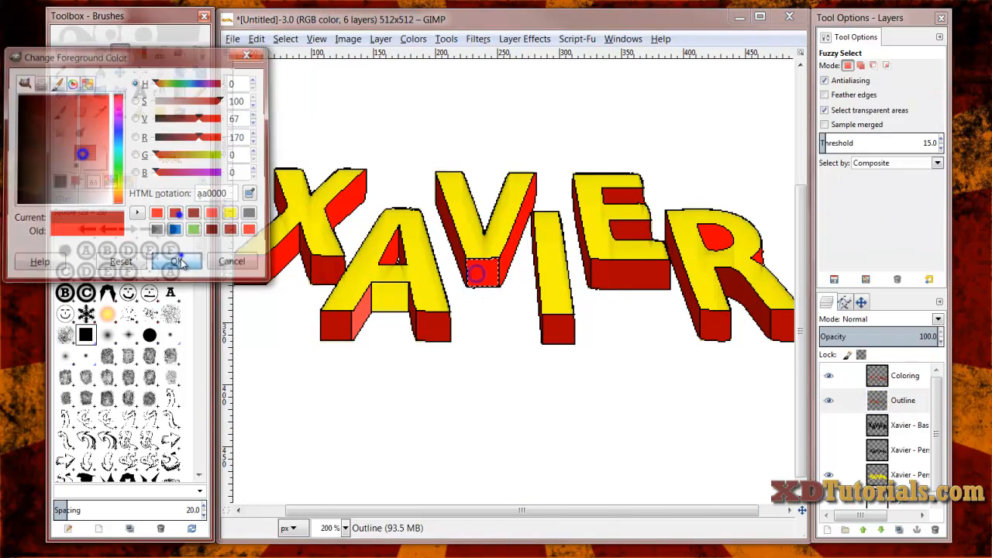
{"action": "left_click", "coordinate": [177, 260]}
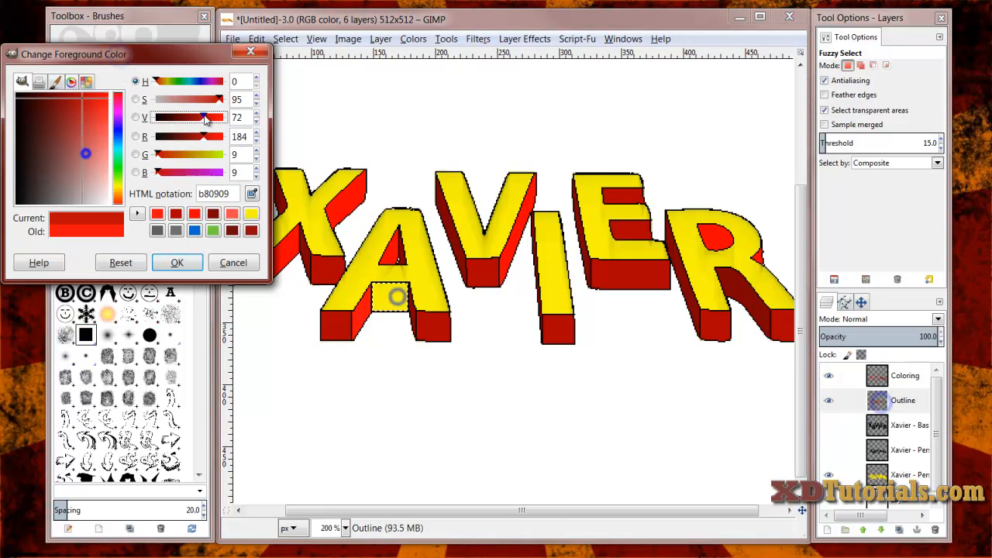
{"action": "left_click", "coordinate": [177, 262]}
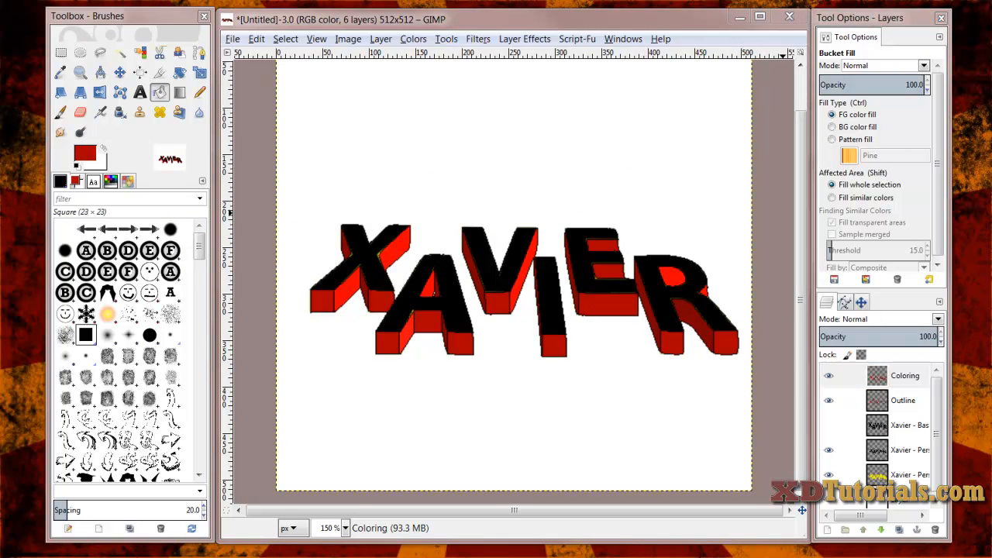
{"action": "mouse_move", "coordinate": [390, 267]}
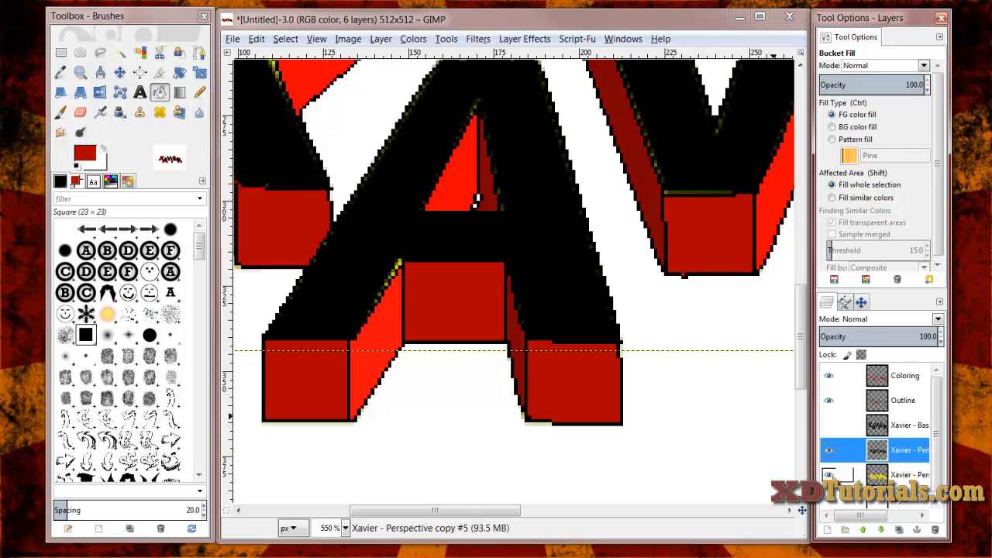
- Bucket-fill the remaining unfilled spots on the red letter sides
{"action": "left_click", "coordinate": [875, 474]}
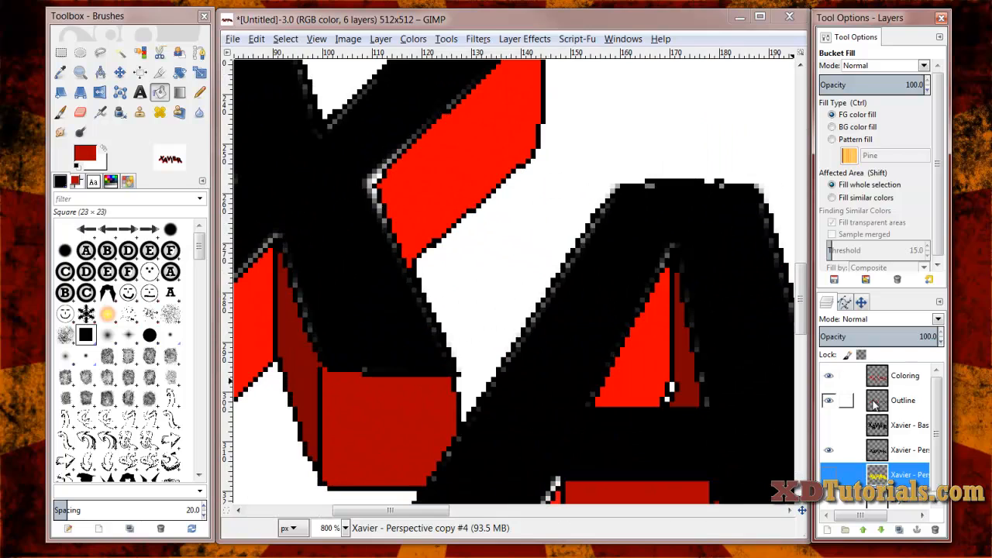
{"action": "left_click", "coordinate": [905, 375]}
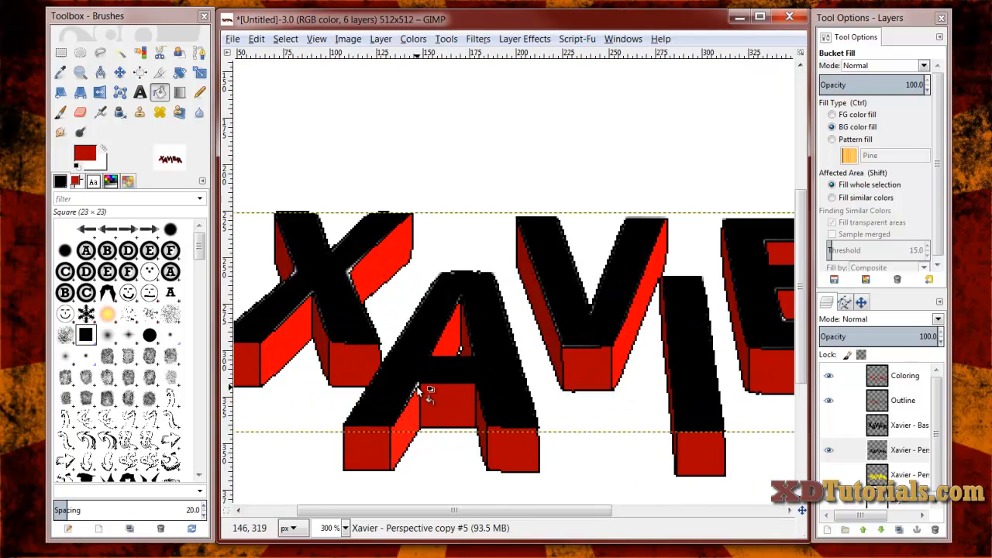
{"action": "mouse_move", "coordinate": [633, 415]}
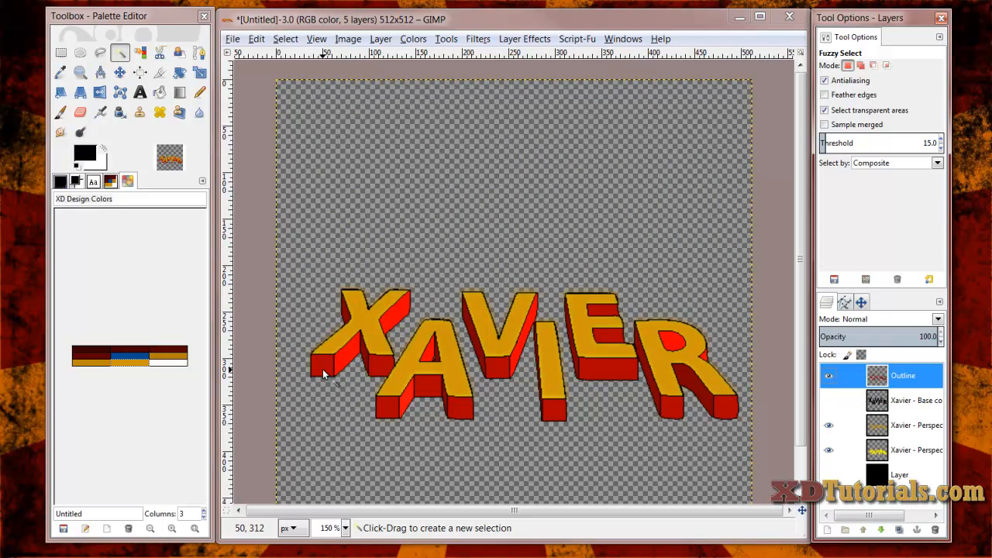
{"action": "mouse_move", "coordinate": [453, 431]}
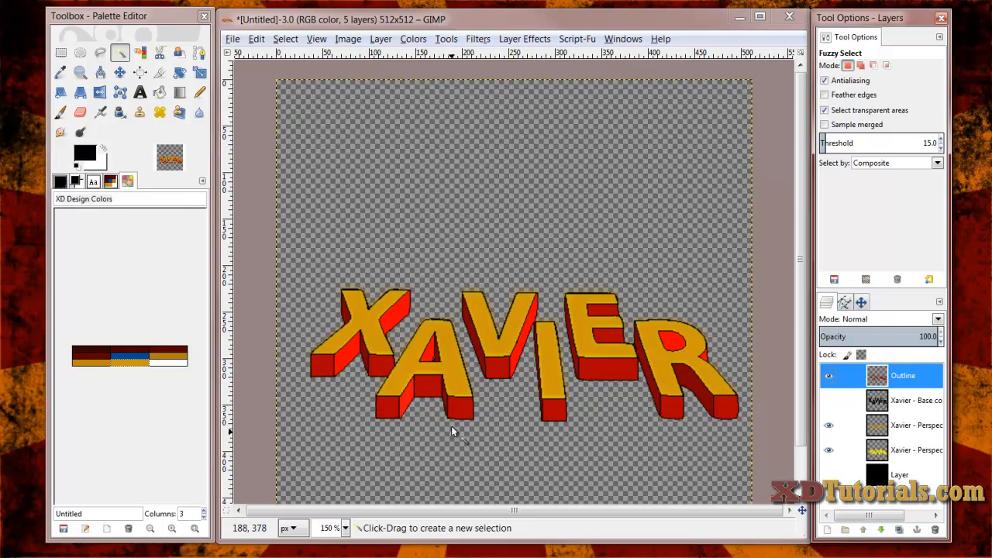
{"action": "mouse_move", "coordinate": [324, 372]}
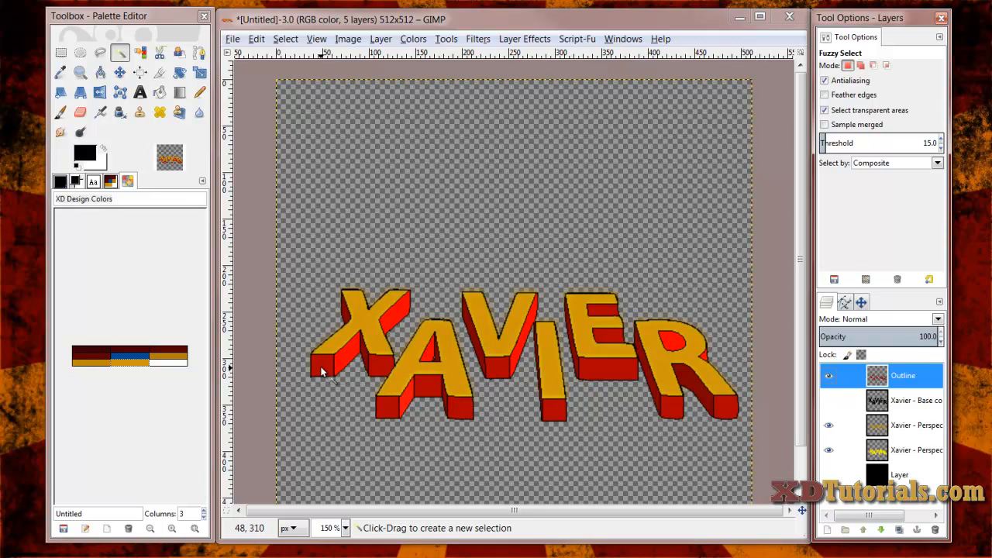
- Fuzzy-select the red letter sides and choose the FG to Transparent gradient
{"action": "left_click", "coordinate": [387, 409]}
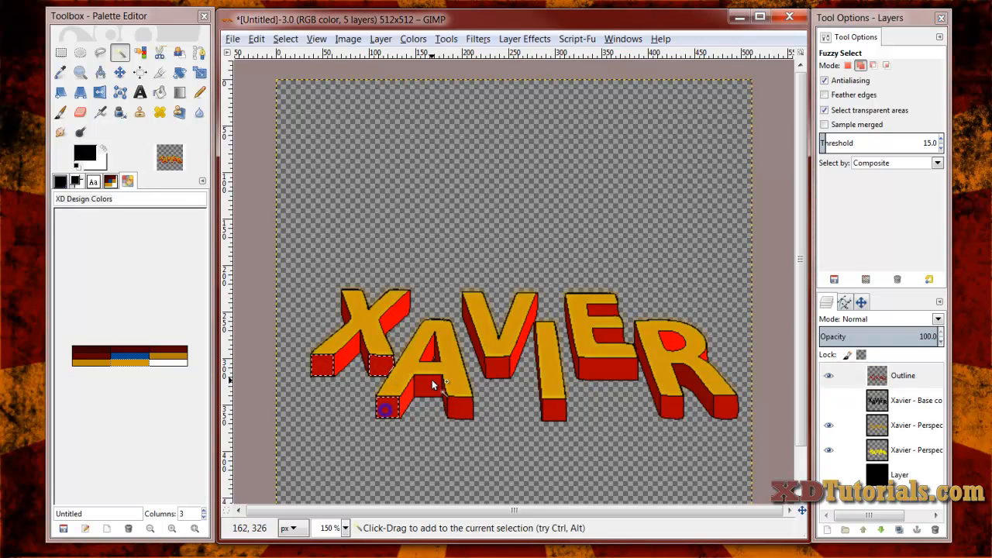
{"action": "left_click", "coordinate": [493, 369]}
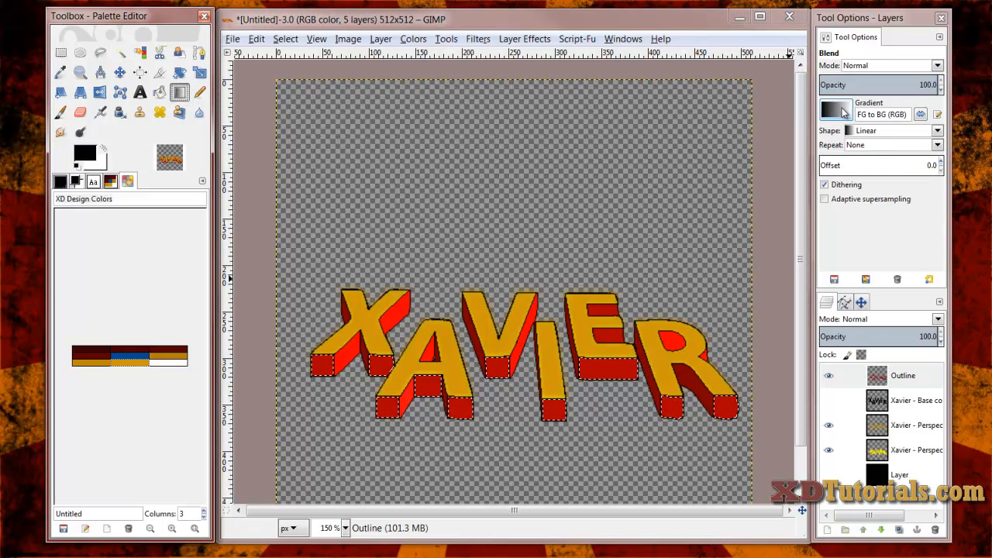
{"action": "left_click", "coordinate": [837, 109]}
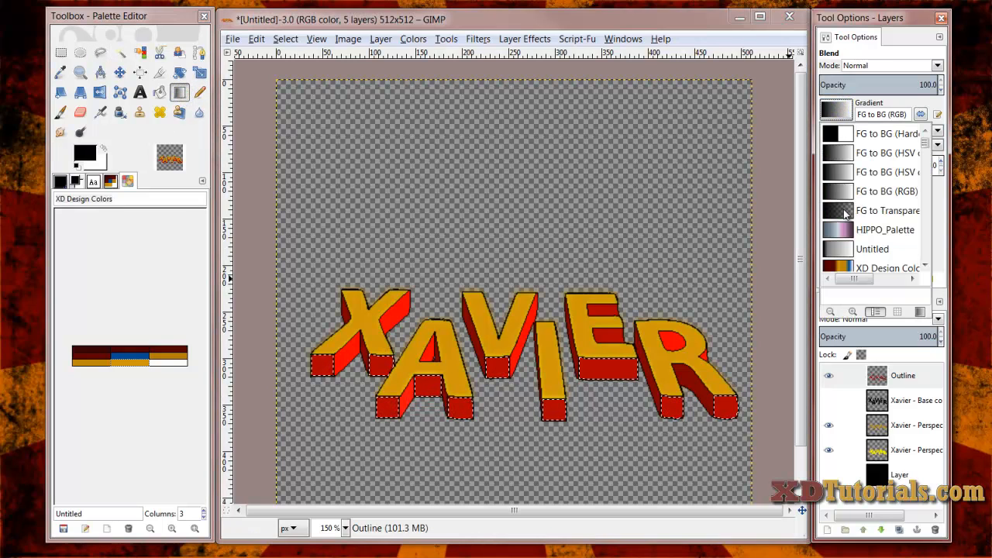
{"action": "left_click", "coordinate": [887, 211]}
{"action": "type", "text": "Text Sha"}
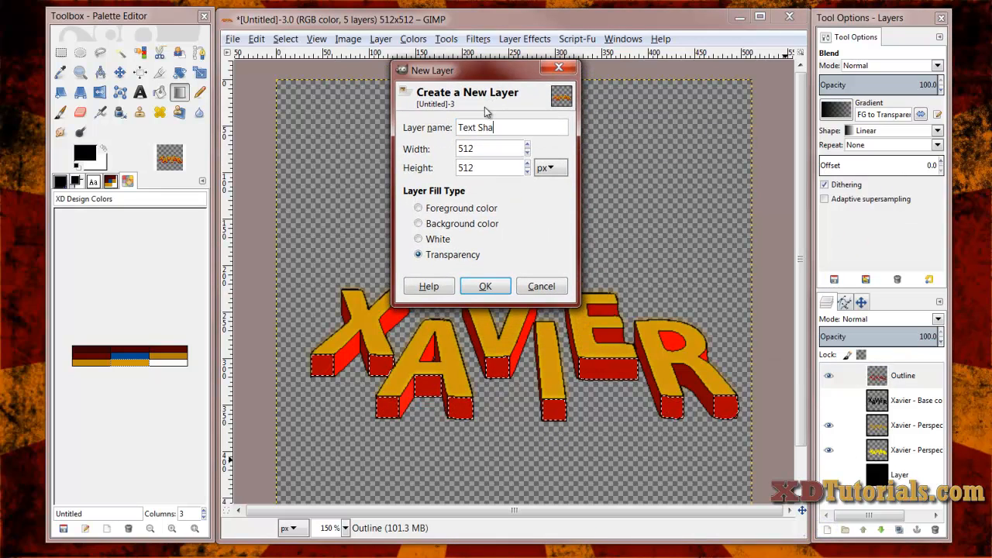
- Create a transparent Text Shadow layer for the gradient shading on the red sides
{"action": "left_click", "coordinate": [484, 286]}
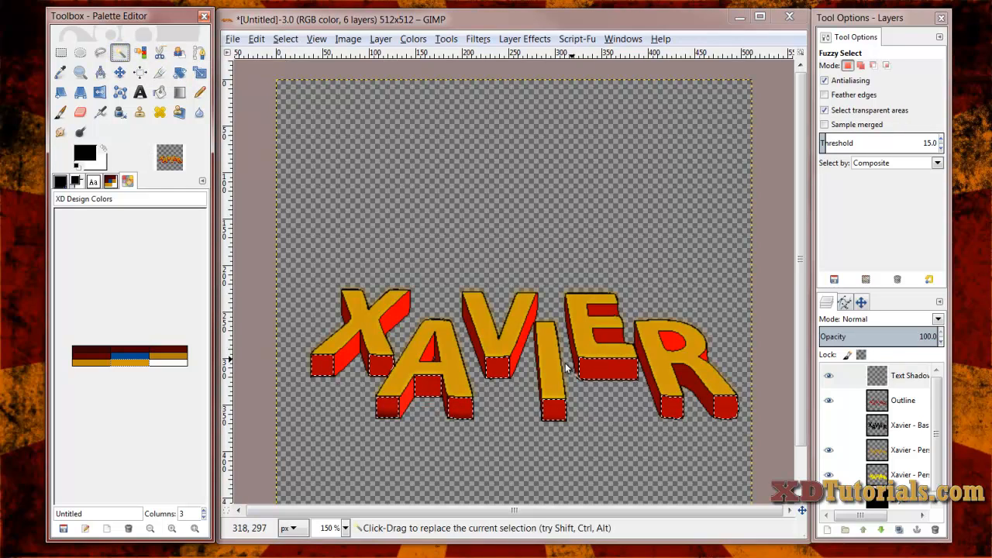
{"action": "left_click", "coordinate": [388, 409]}
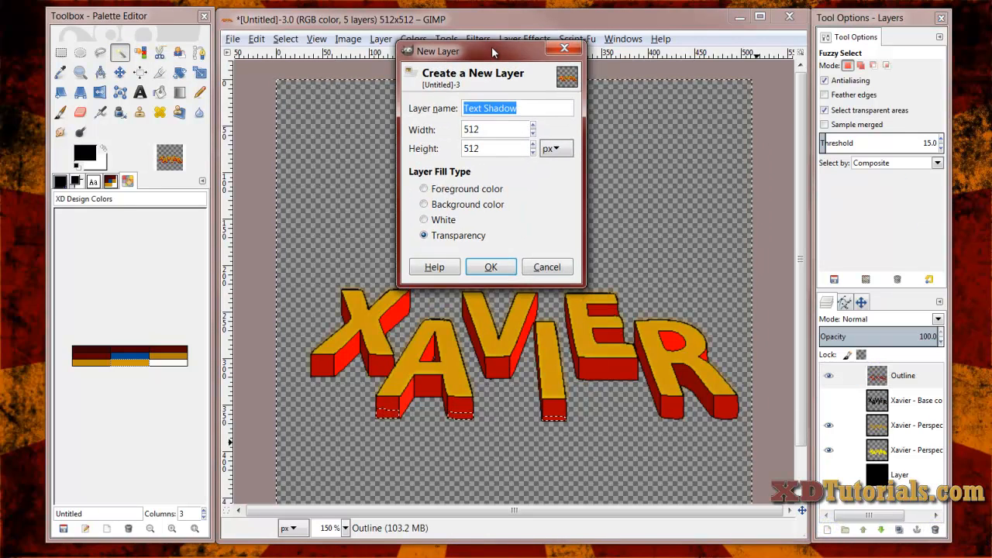
{"action": "left_click", "coordinate": [490, 266]}
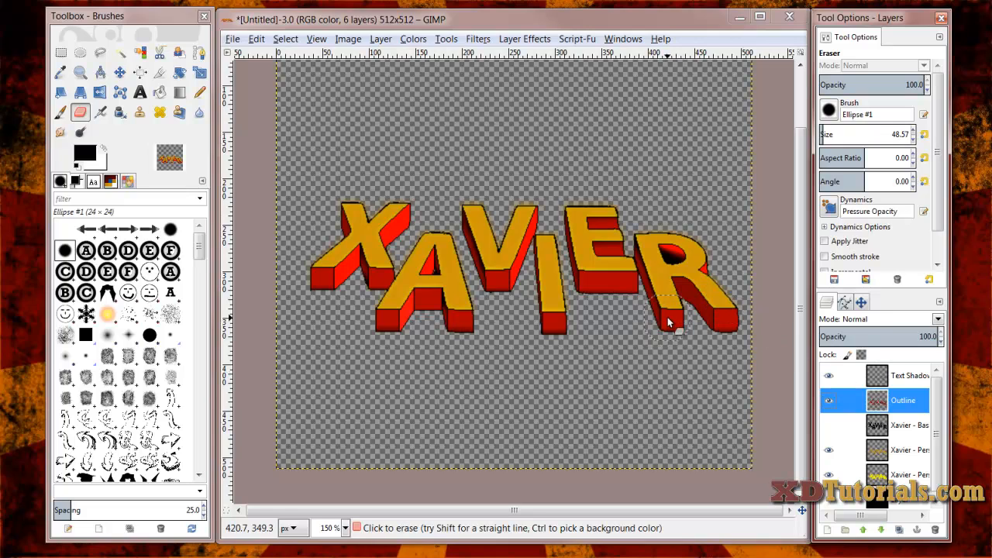
{"action": "mouse_move", "coordinate": [360, 251]}
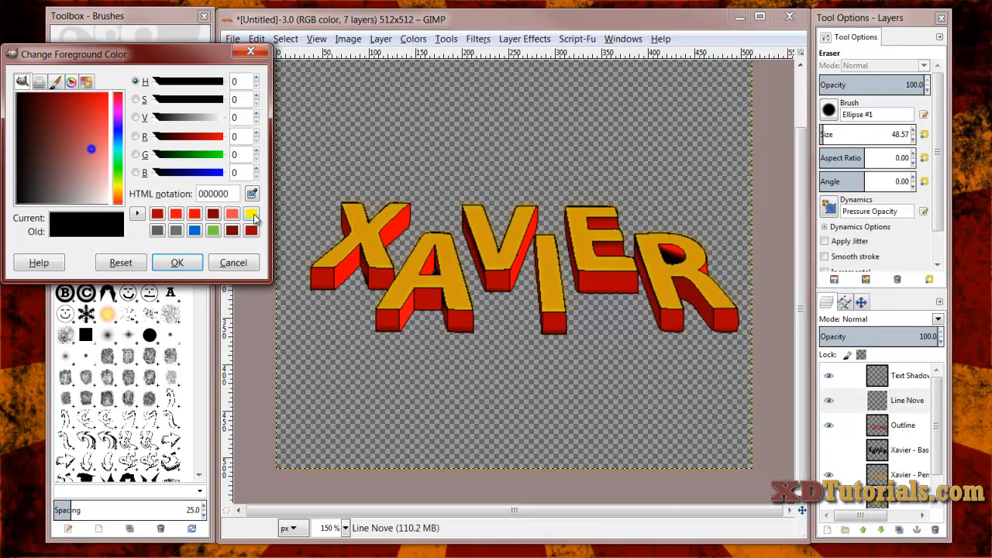
- Set yellow as the foreground colour and render Line Nova streaks on the new layer
{"action": "left_click", "coordinate": [177, 262]}
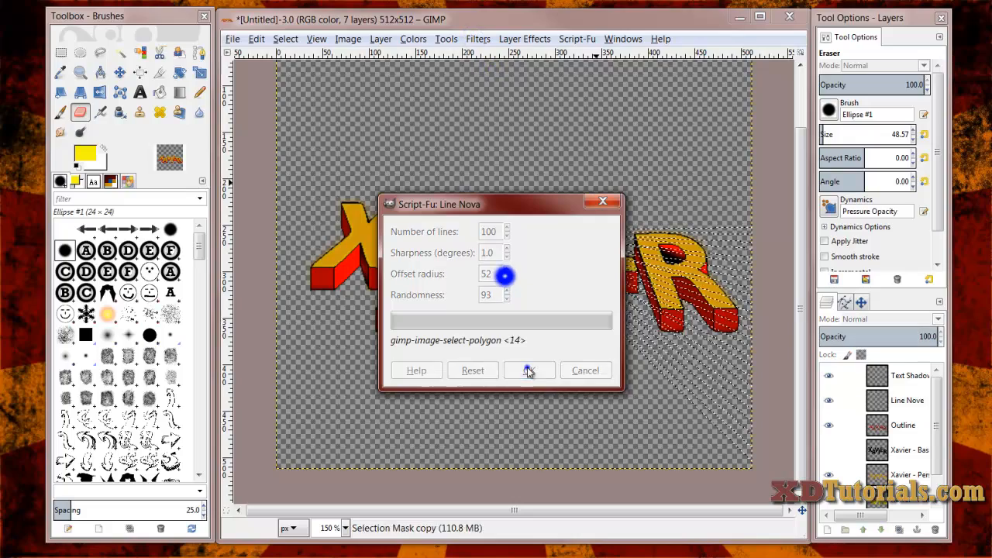
{"action": "left_click", "coordinate": [530, 369]}
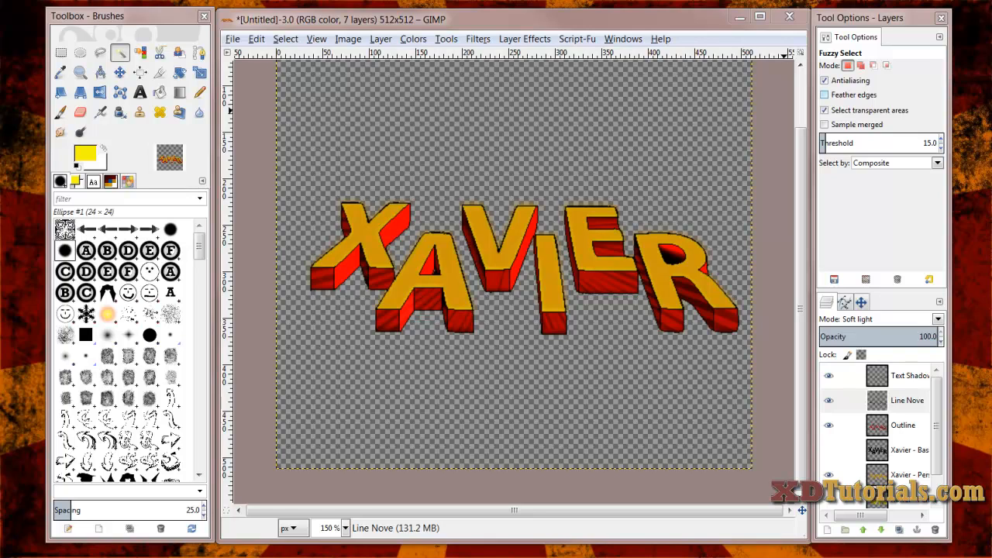
{"action": "mouse_move", "coordinate": [732, 321]}
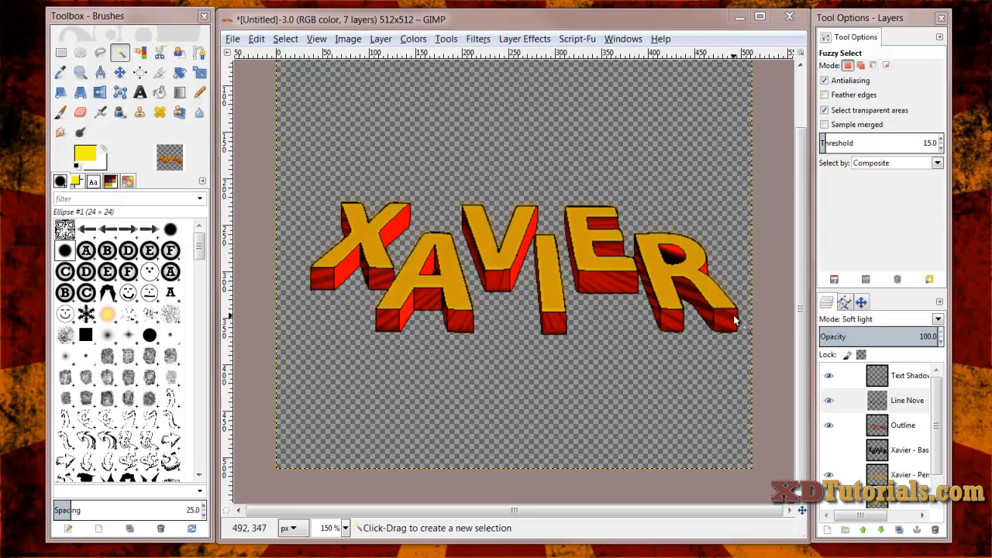
{"action": "mouse_move", "coordinate": [391, 321]}
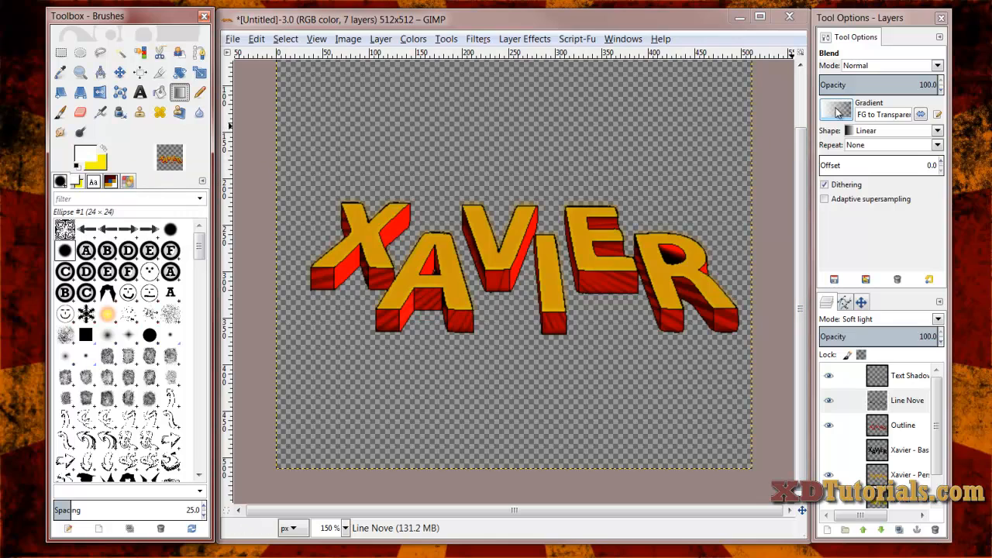
- Choose the Bi-linear shape for the Blend tool and start the Shiny layer
{"action": "left_click", "coordinate": [937, 130]}
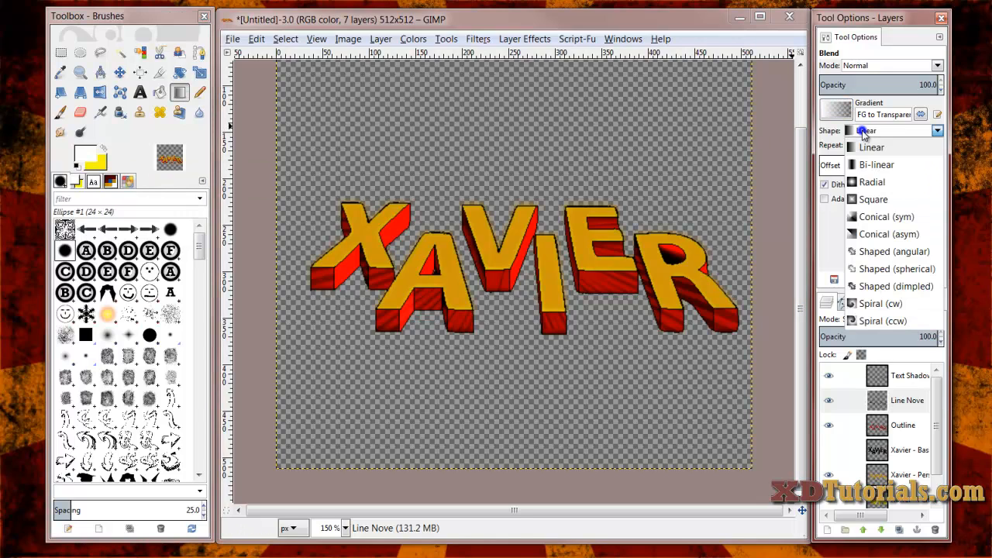
{"action": "left_click", "coordinate": [877, 164]}
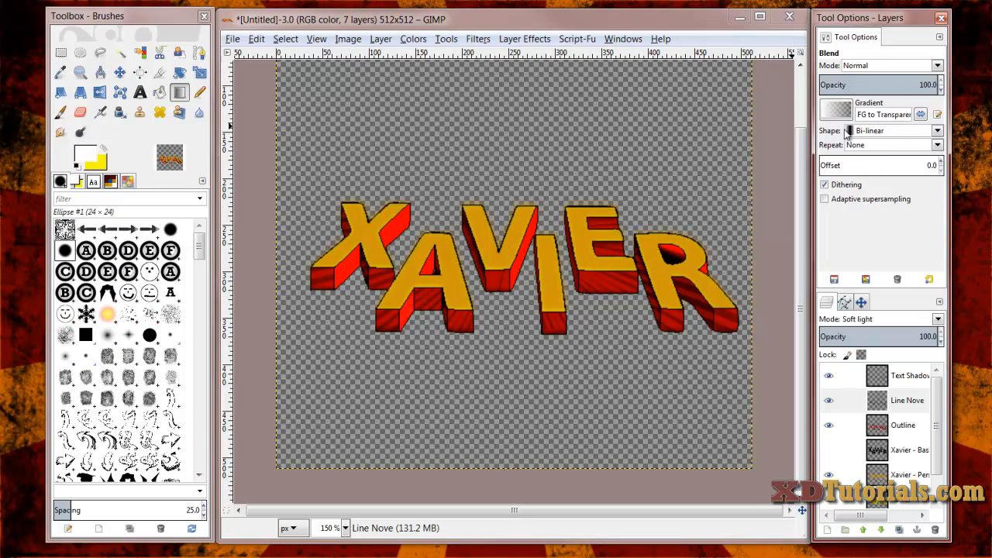
{"action": "left_click", "coordinate": [382, 39]}
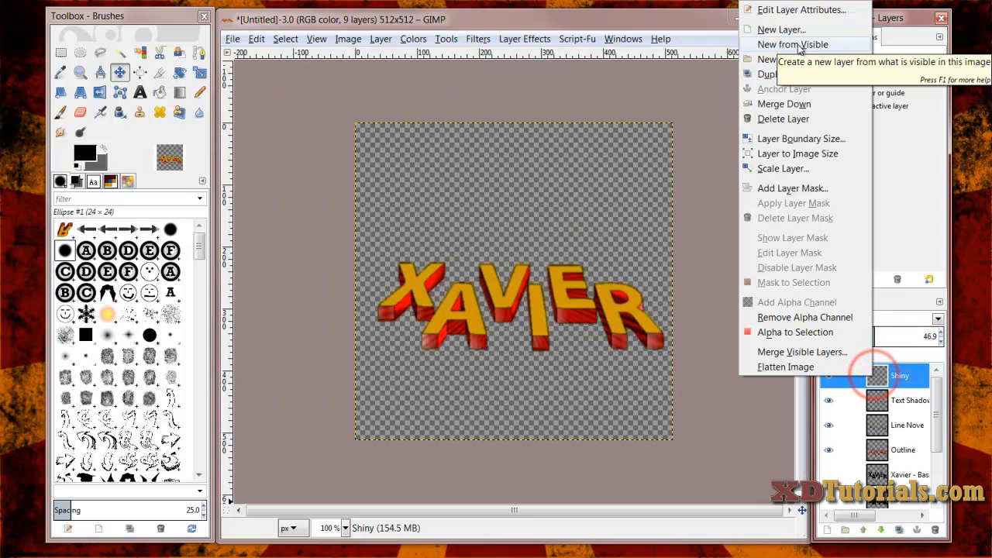
- Make a new layer from visible, then turn the Outline layer's alpha into a selection for the drop shadow
{"action": "left_click", "coordinate": [790, 44]}
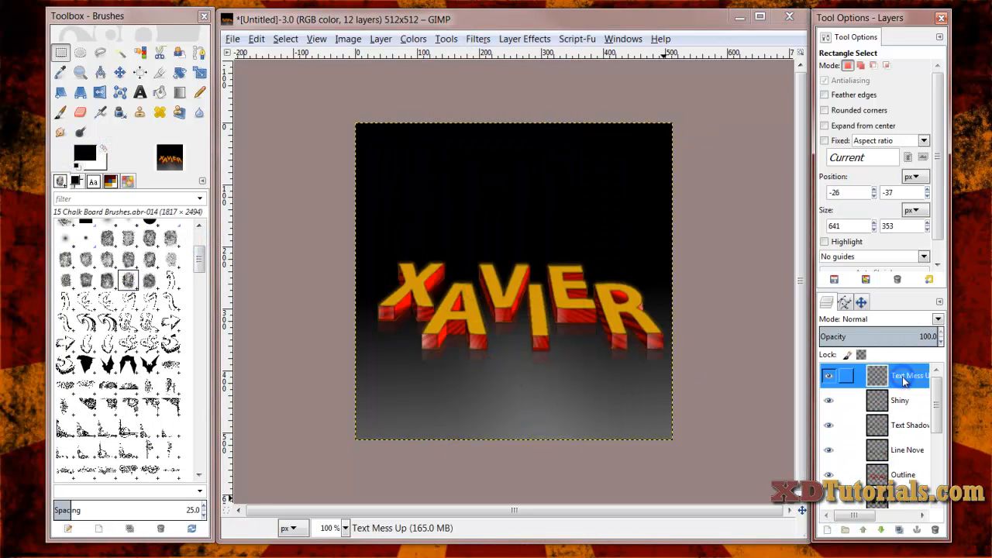
{"action": "left_click", "coordinate": [938, 320]}
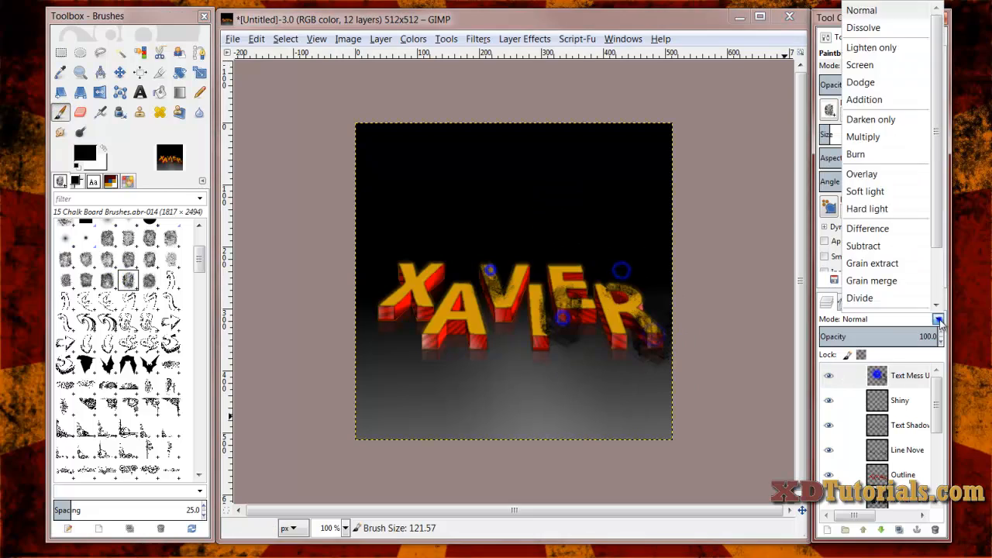
{"action": "right_click", "coordinate": [903, 474]}
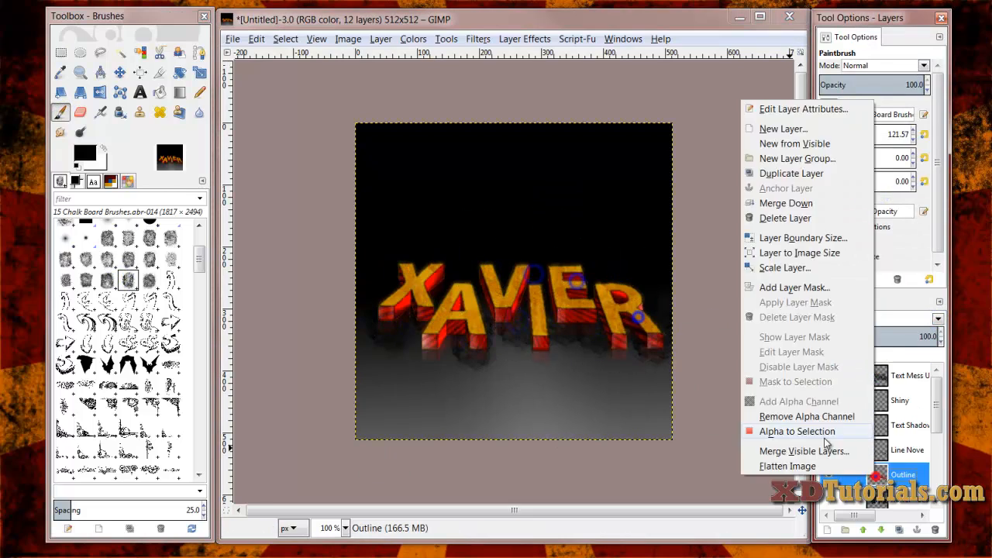
{"action": "left_click", "coordinate": [797, 431]}
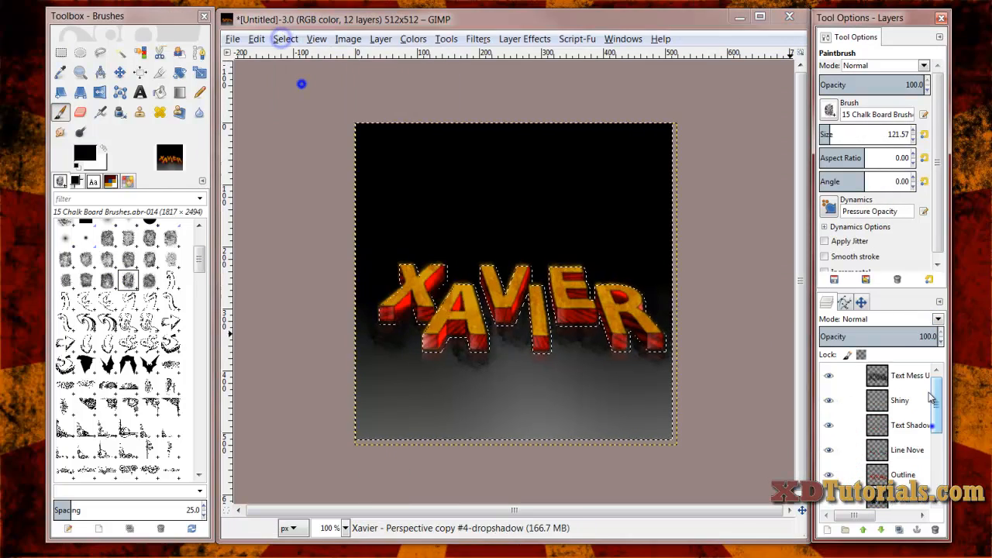